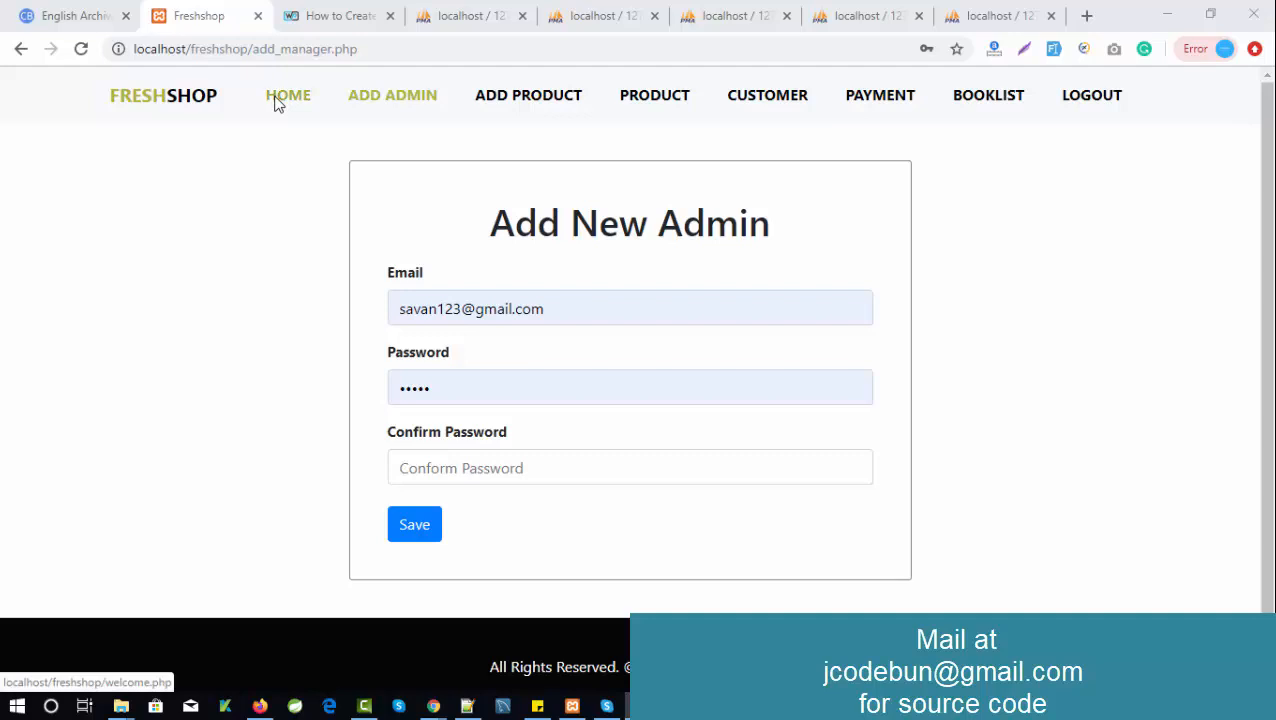
Scroll down the page while leaving the admin area for the public home page.
{"action": "scroll", "scroll_direction": "down", "scroll_amount": 3}
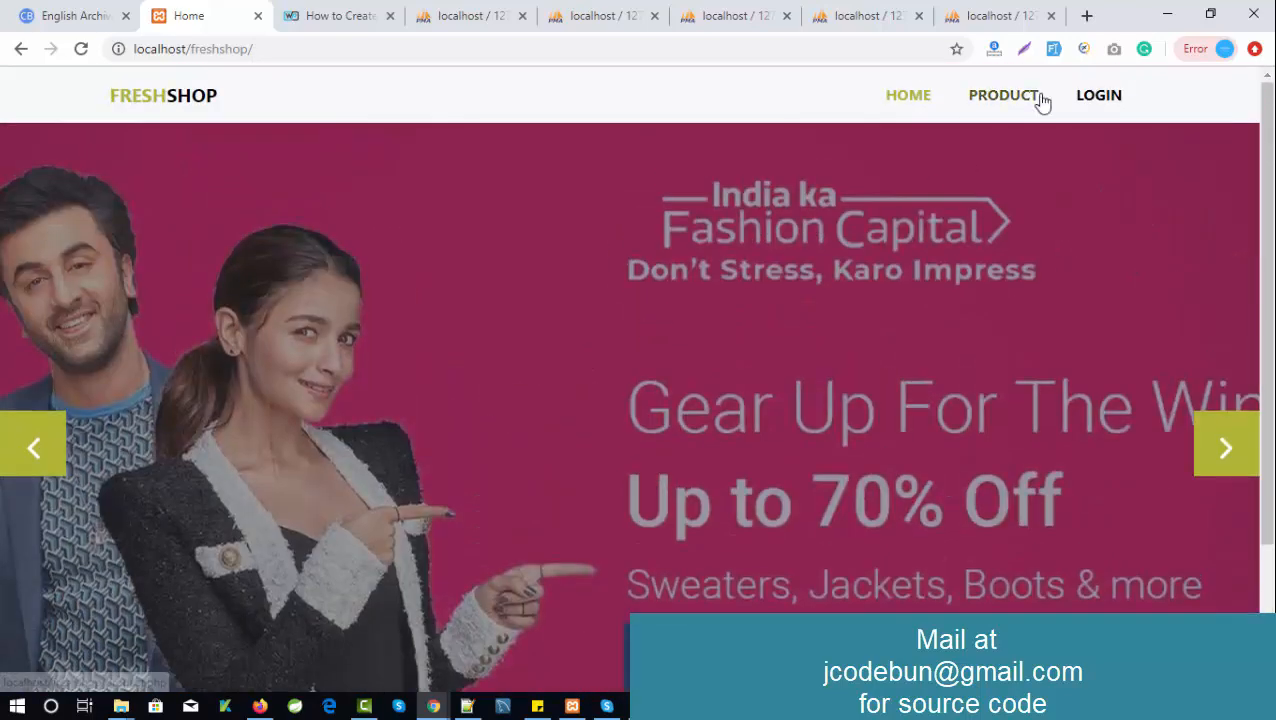
{"action": "mouse_move", "coordinate": [490, 30]}
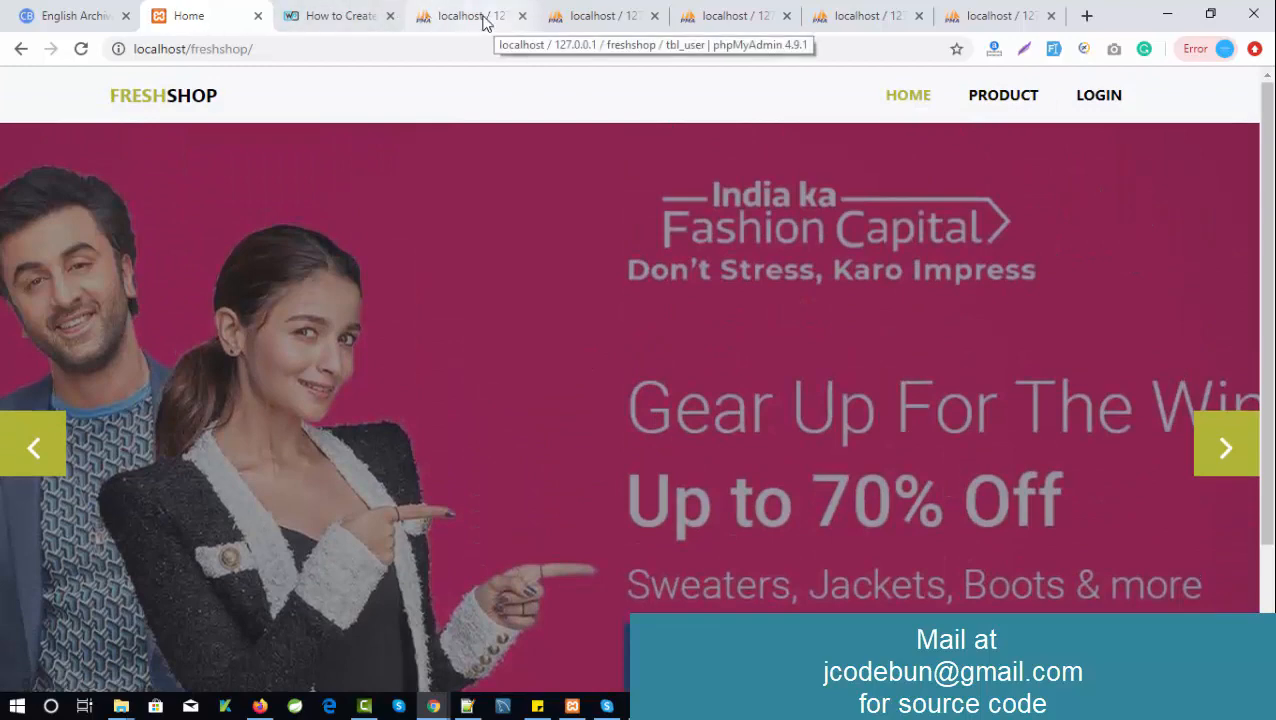
{"action": "left_click", "coordinate": [470, 16]}
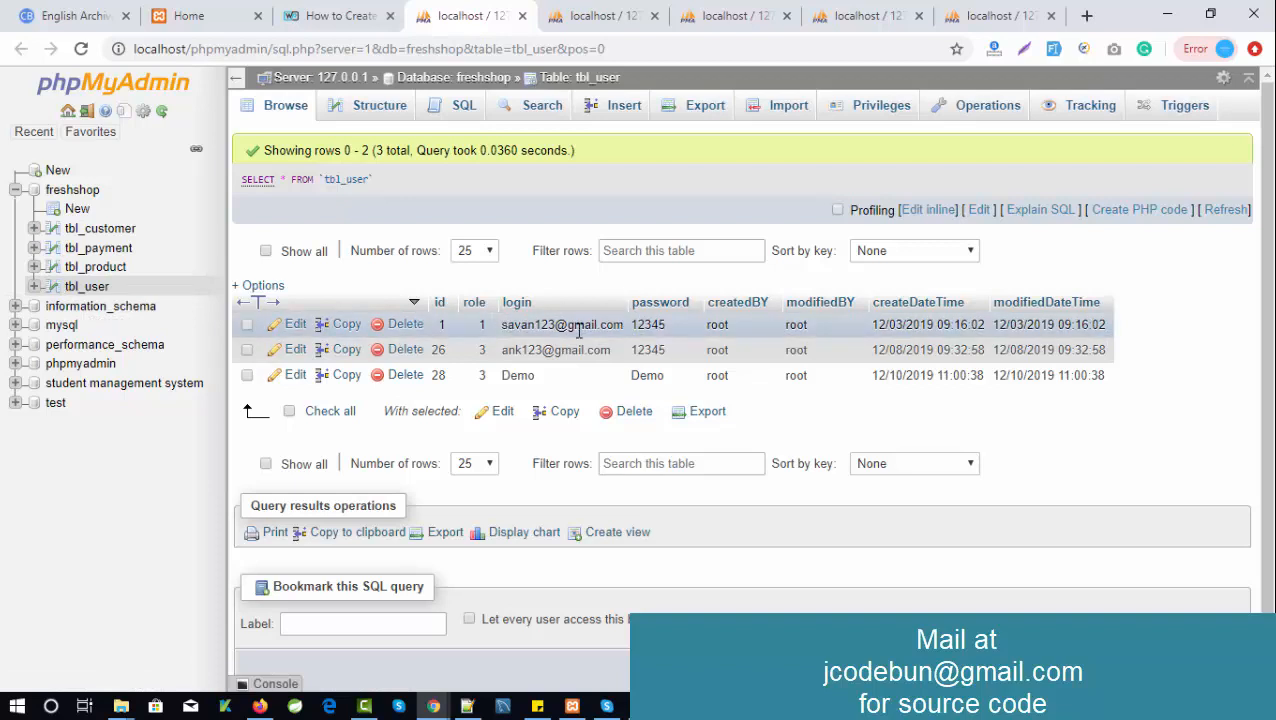
{"action": "mouse_move", "coordinate": [558, 360]}
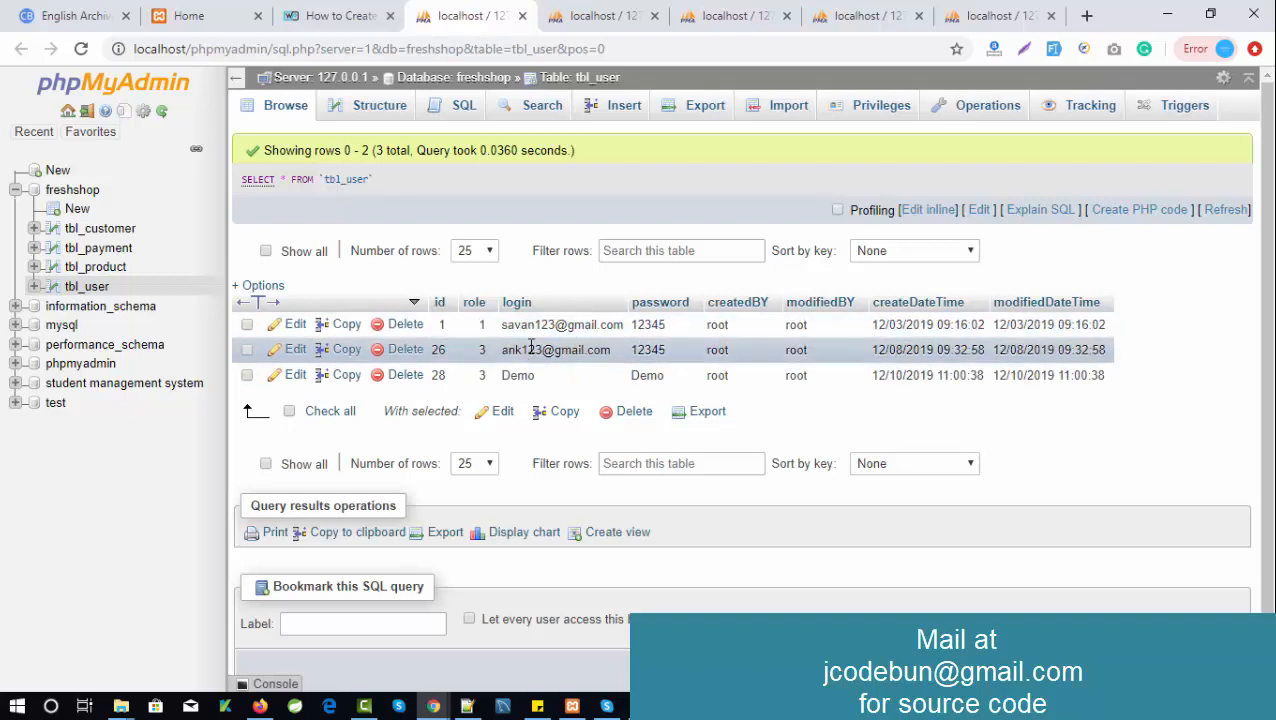
{"action": "mouse_move", "coordinate": [96, 268]}
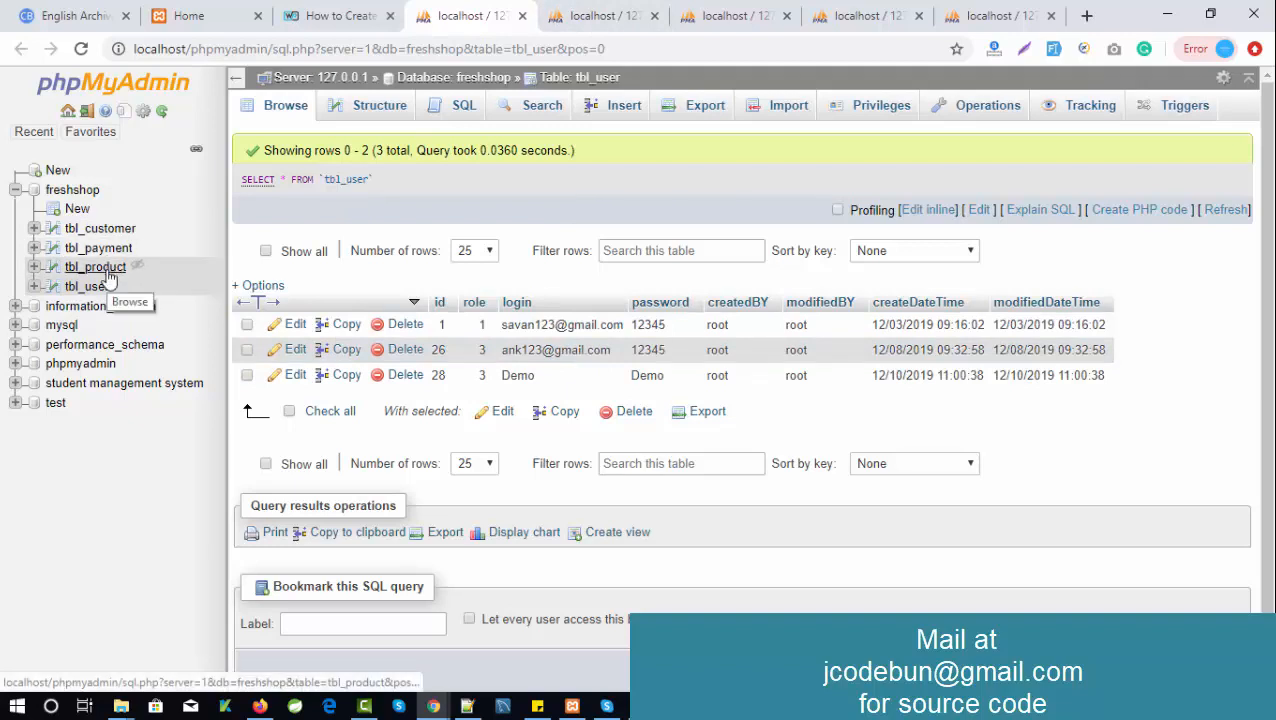
{"action": "mouse_move", "coordinate": [98, 248]}
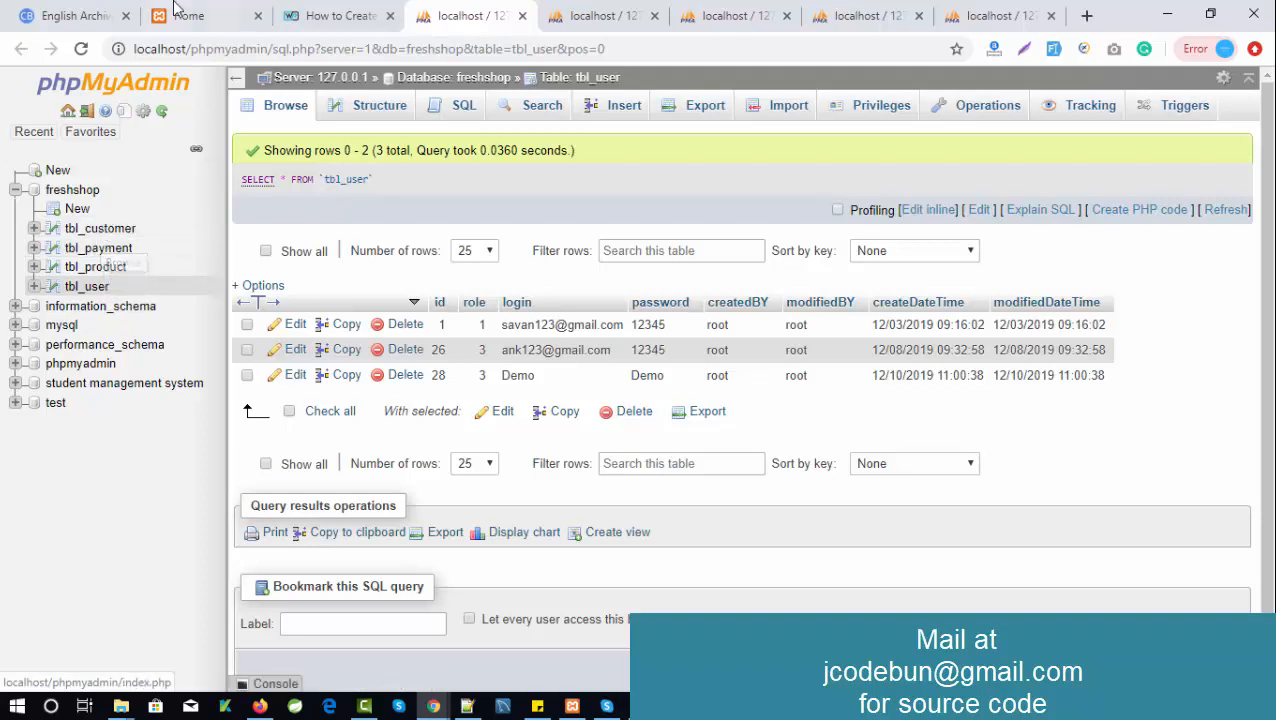
Show the public product catalogue with WATCH, TSIRTA45 and TSIRTA, scrolling through it.
{"action": "left_click", "coordinate": [188, 16]}
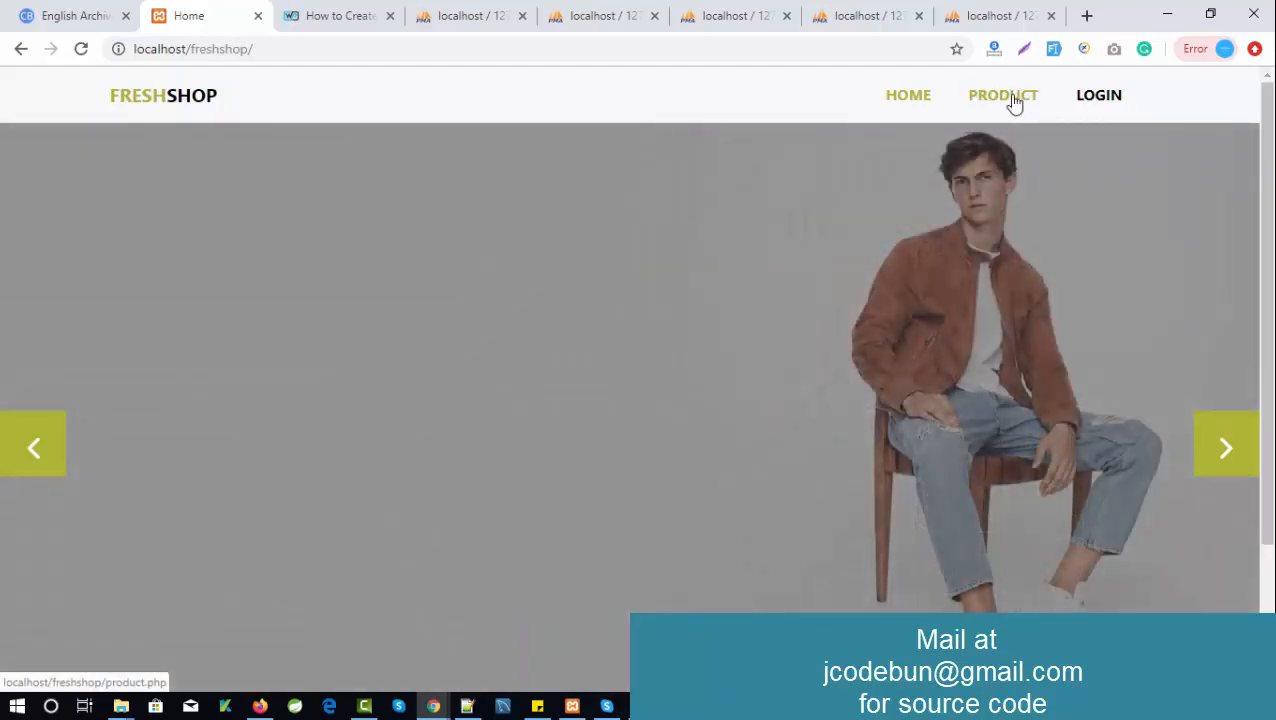
{"action": "left_click", "coordinate": [1004, 96]}
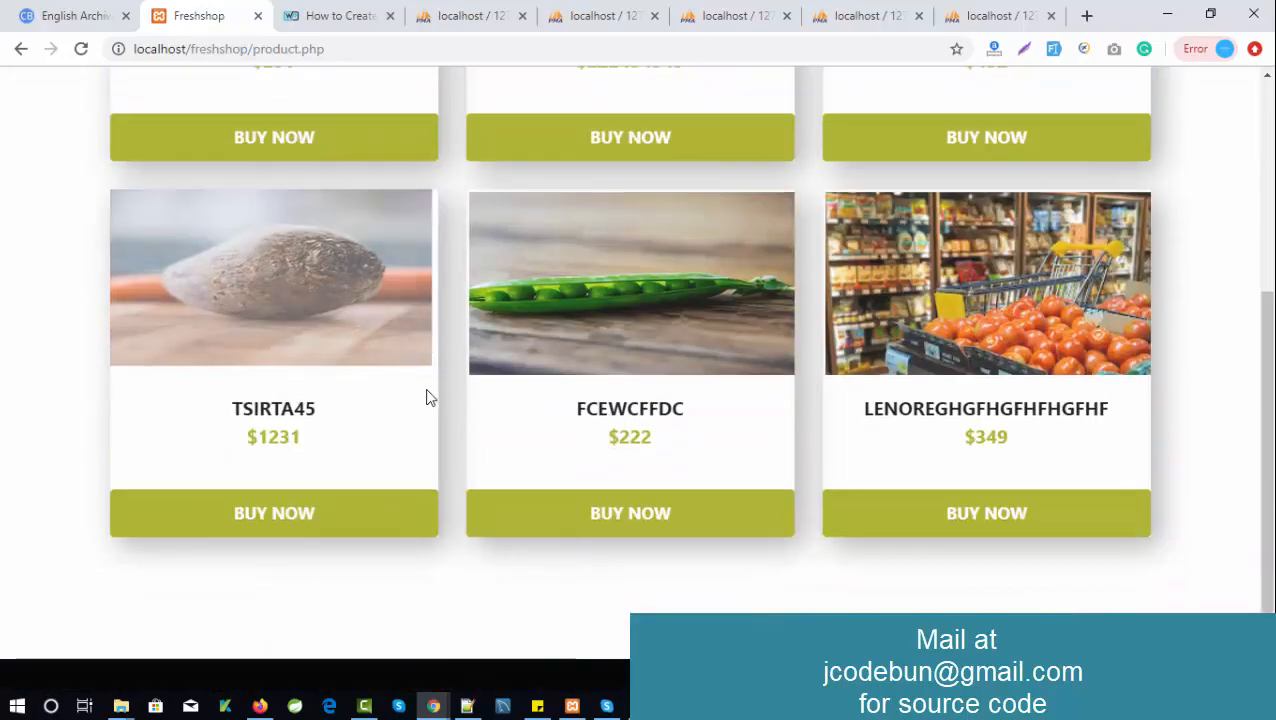
{"action": "scroll", "scroll_direction": "down", "scroll_amount": 3}
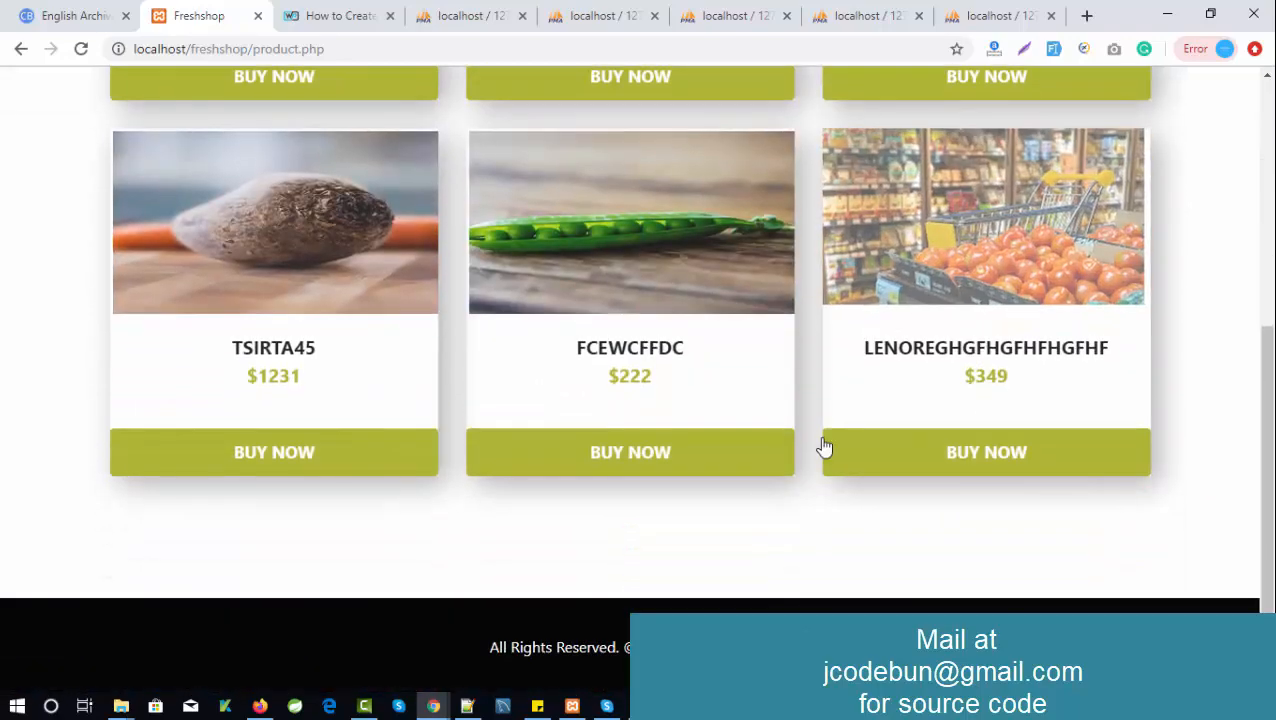
{"action": "scroll", "scroll_direction": "up", "scroll_amount": 3}
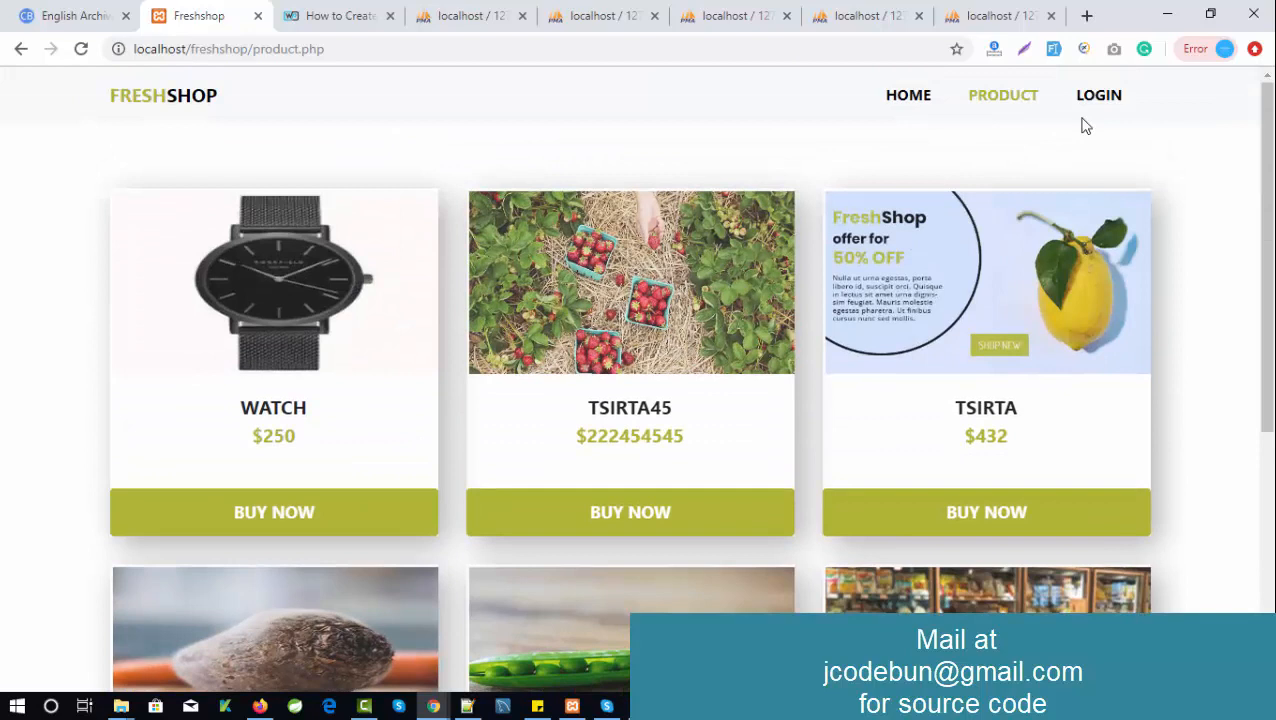
Open the login page and look up the admin's stored login in phpMyAdmin's tbl_user.
{"action": "left_click", "coordinate": [1098, 96]}
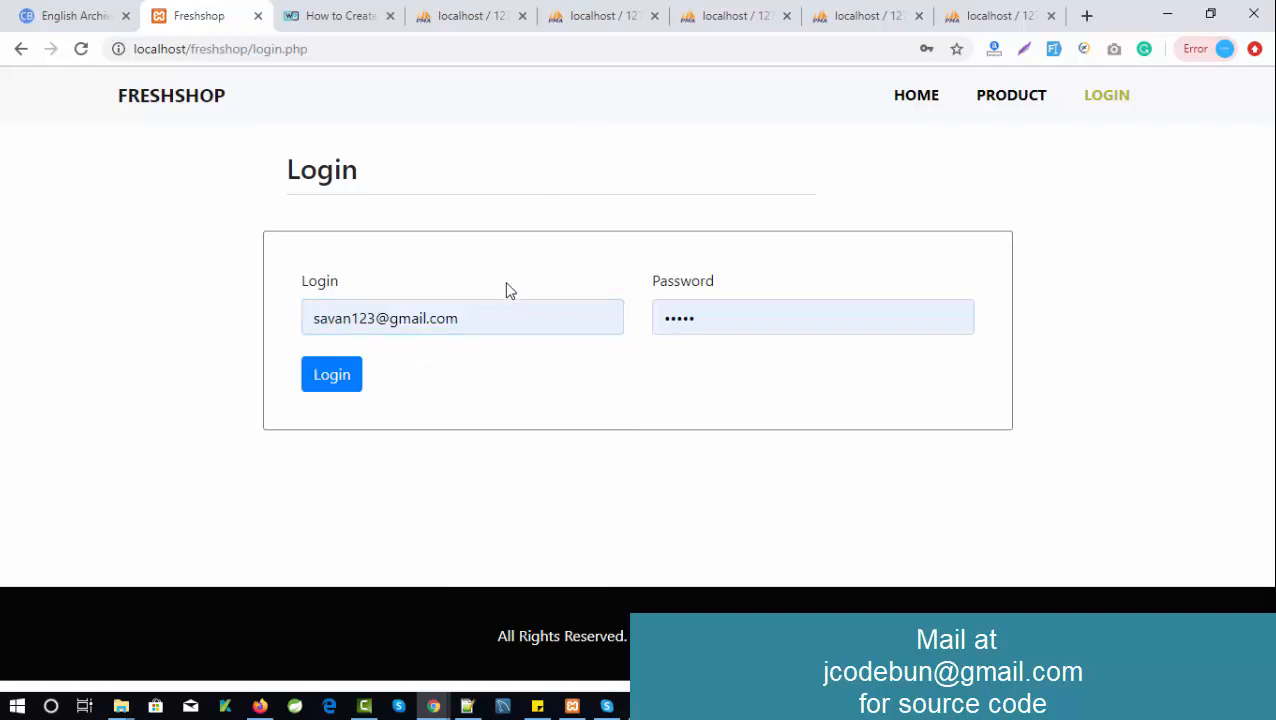
{"action": "left_click", "coordinate": [470, 16]}
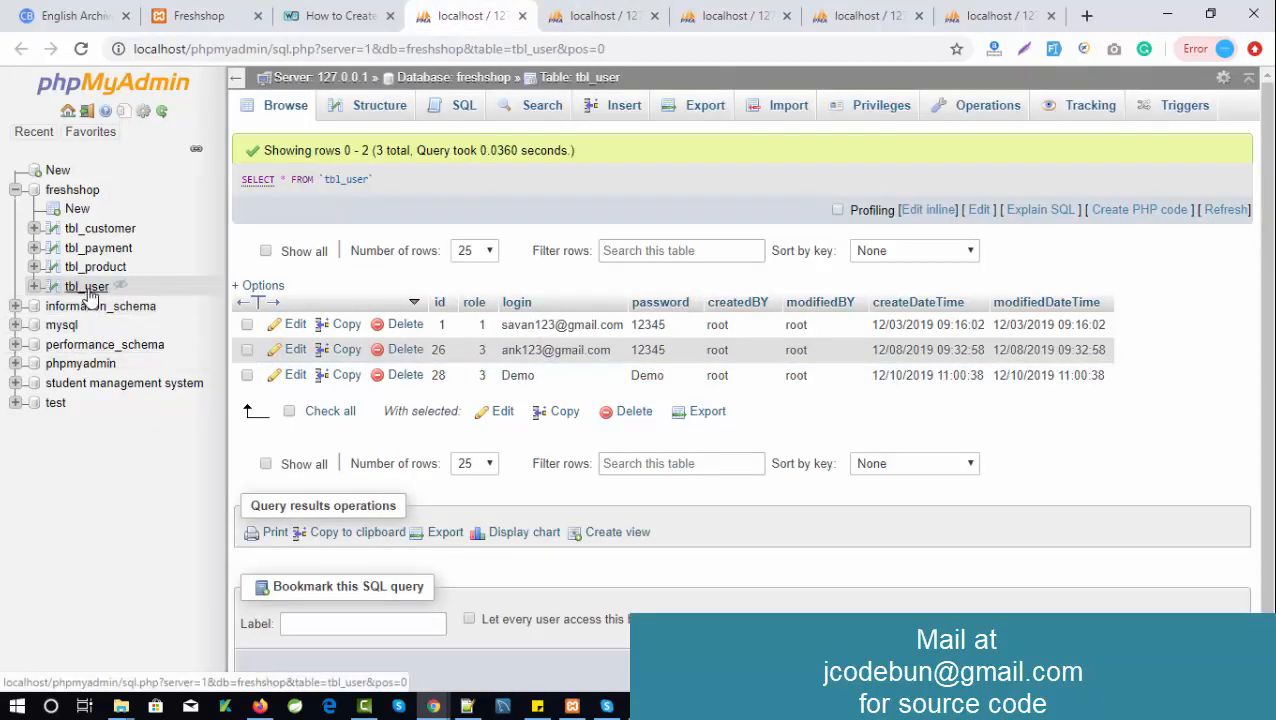
{"action": "double_click", "coordinate": [560, 324]}
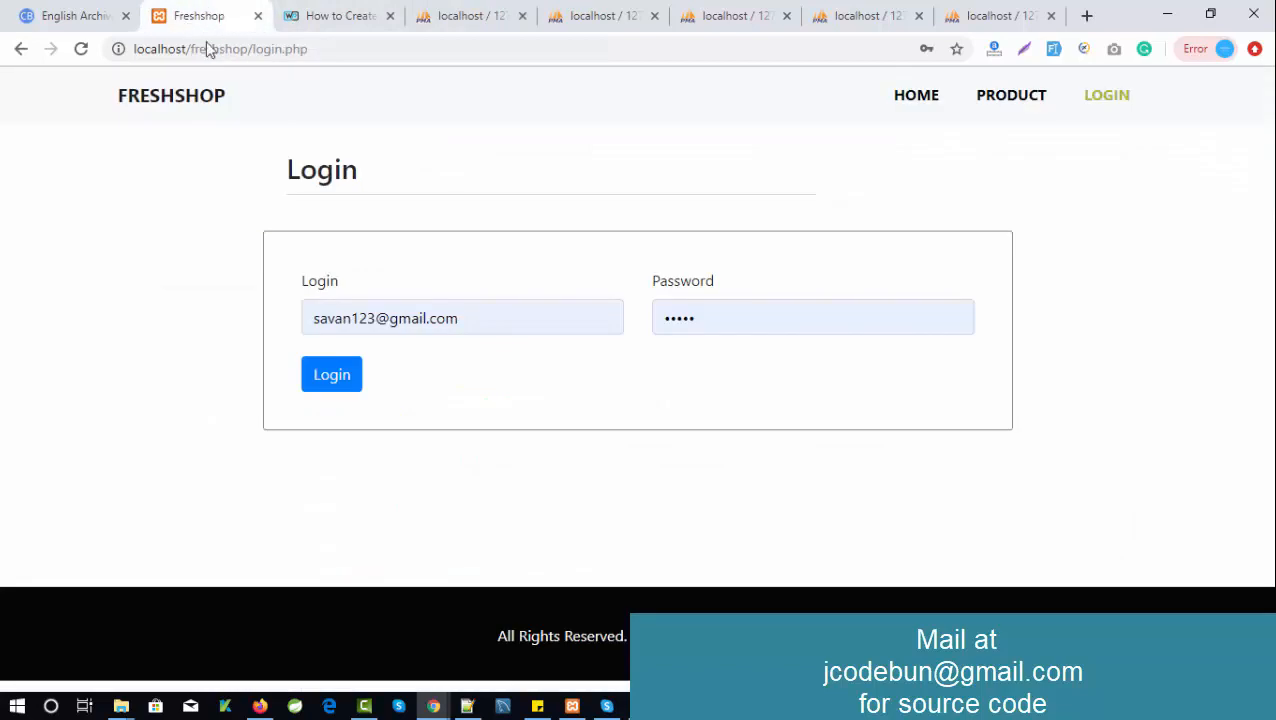
{"action": "left_click", "coordinate": [462, 318]}
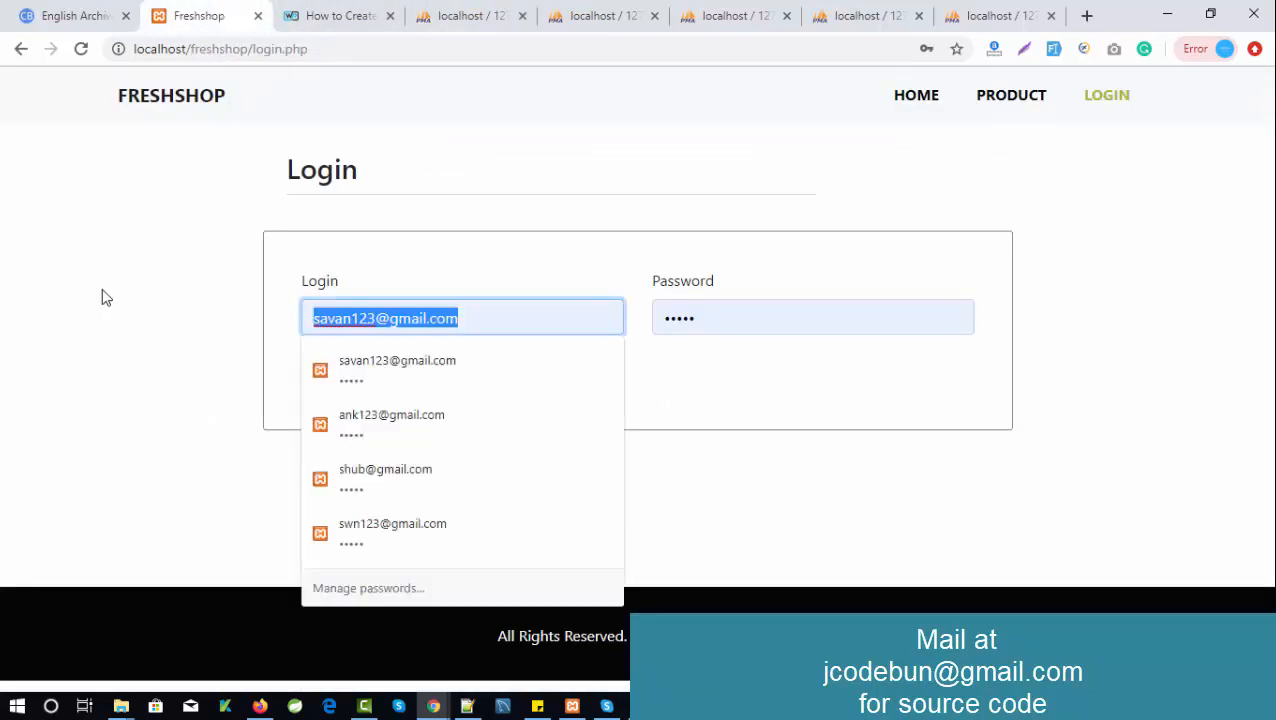
{"action": "left_click", "coordinate": [448, 280]}
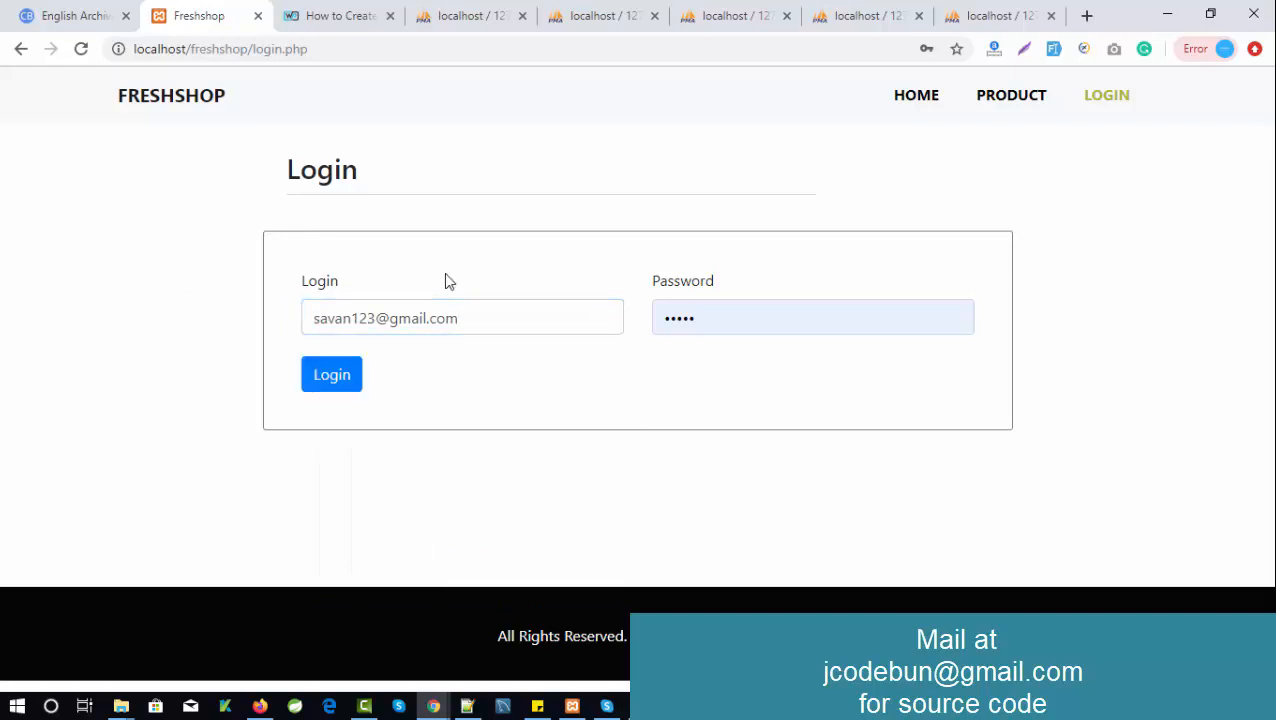
{"action": "left_click", "coordinate": [470, 16]}
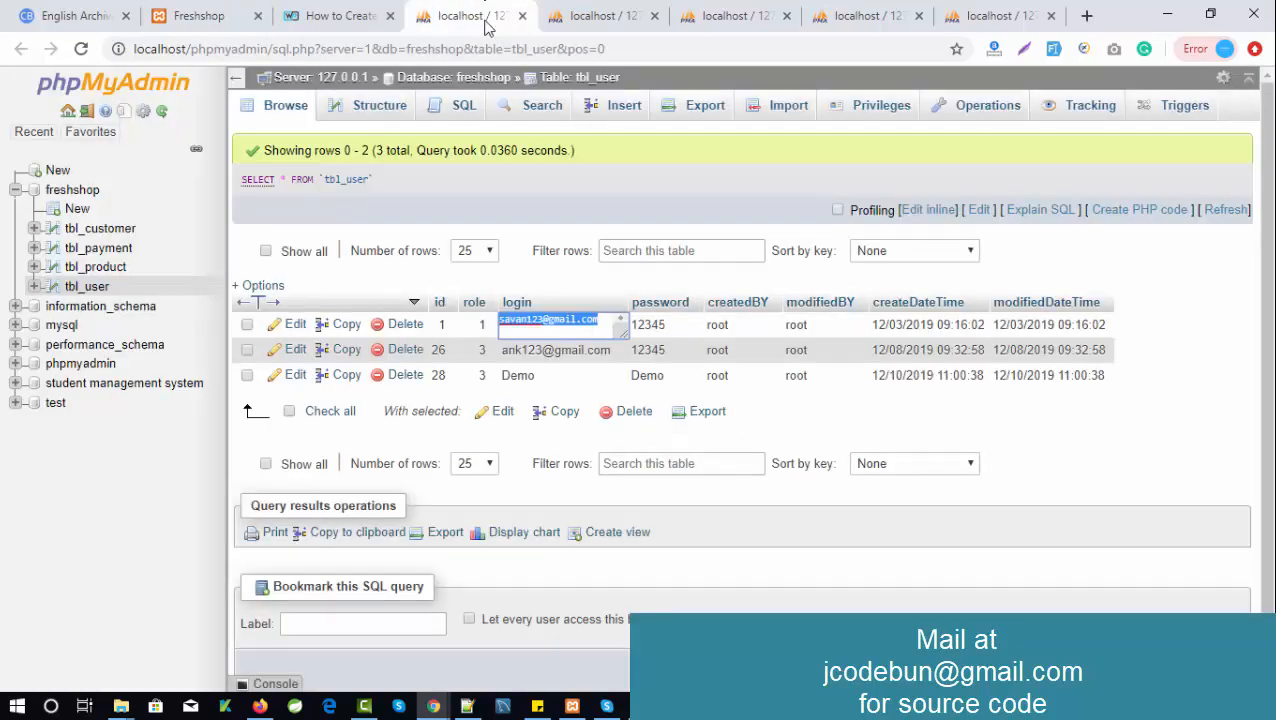
{"action": "left_click", "coordinate": [198, 16]}
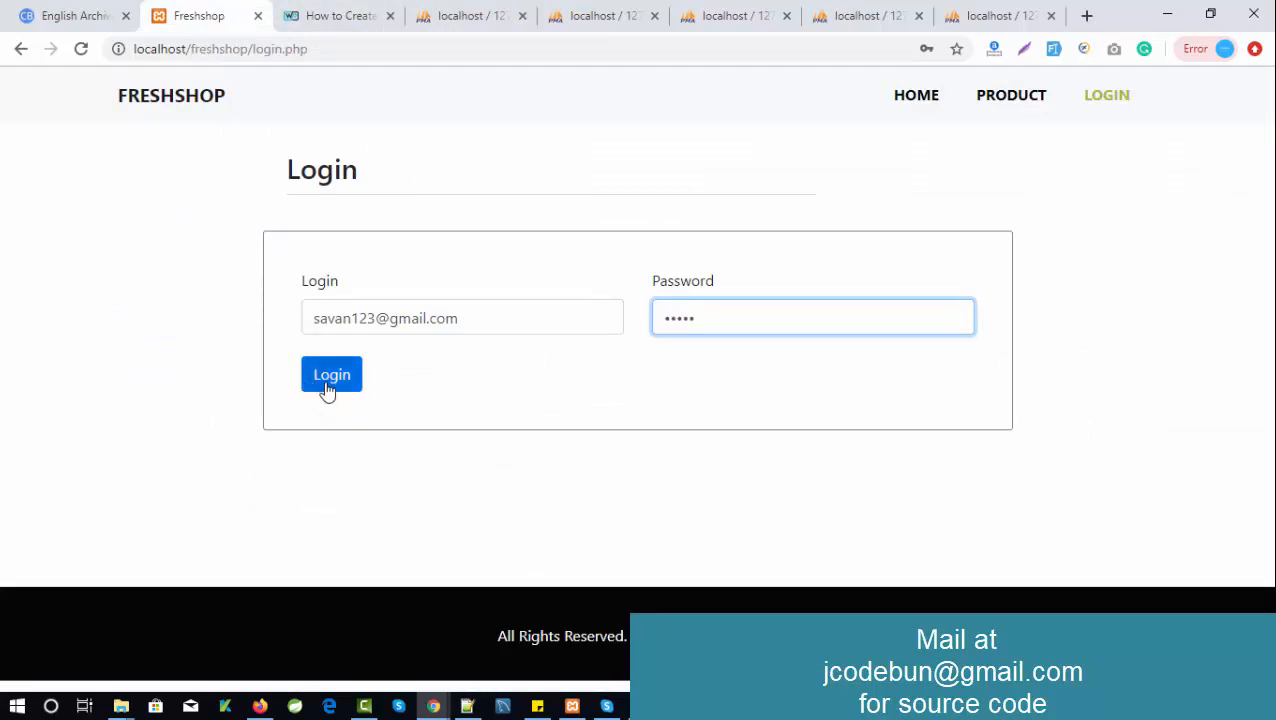
Sign in as the admin and open the Add New Admin form.
{"action": "left_click", "coordinate": [332, 374]}
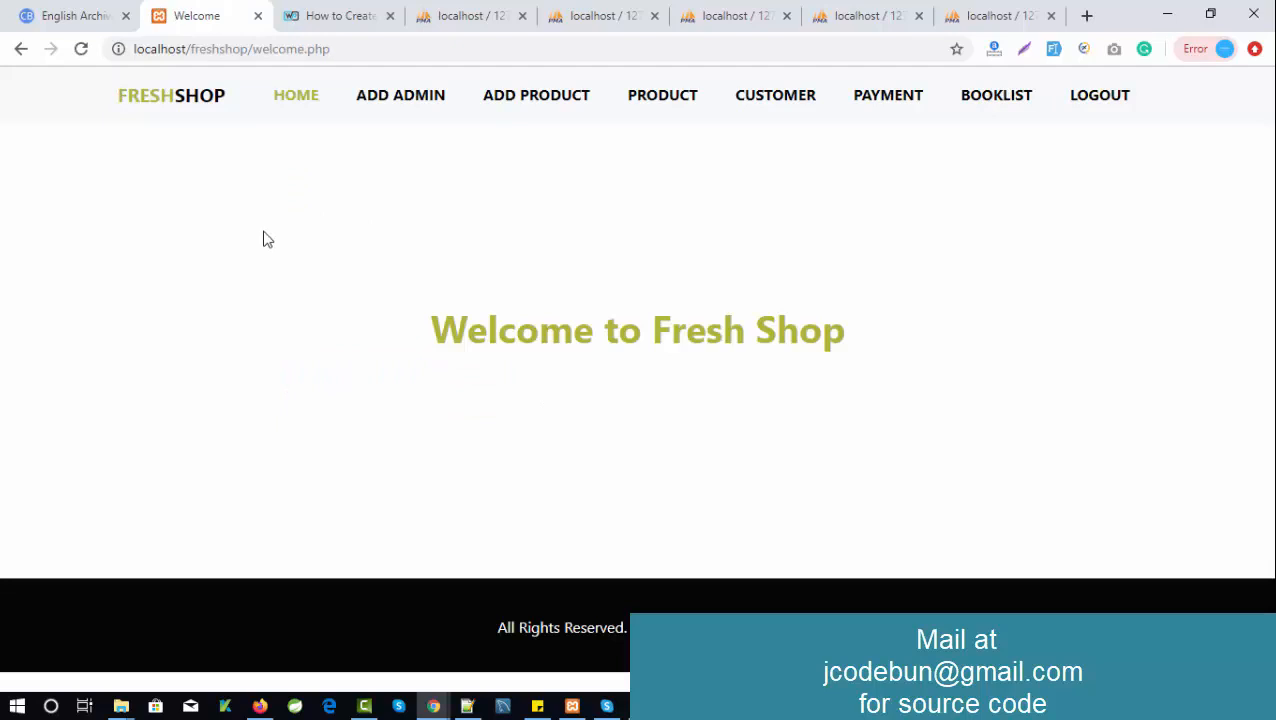
{"action": "mouse_move", "coordinate": [756, 340]}
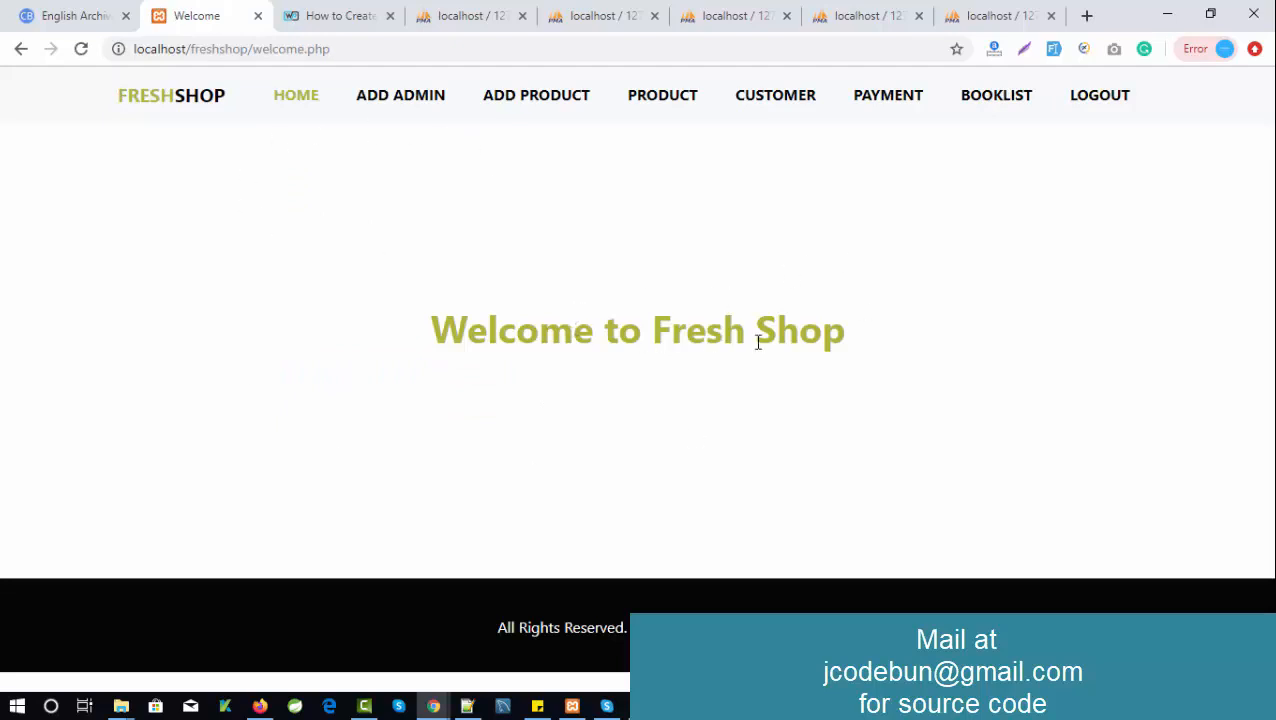
{"action": "mouse_move", "coordinate": [396, 104]}
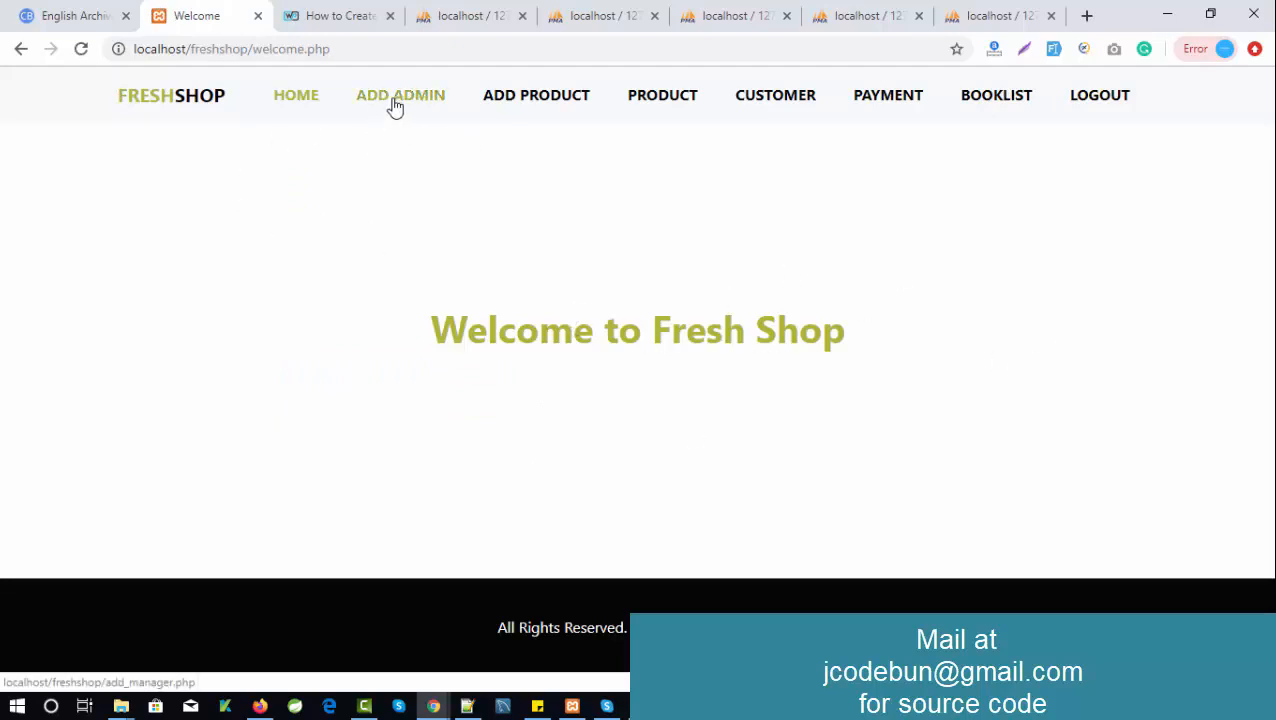
{"action": "left_click", "coordinate": [400, 96]}
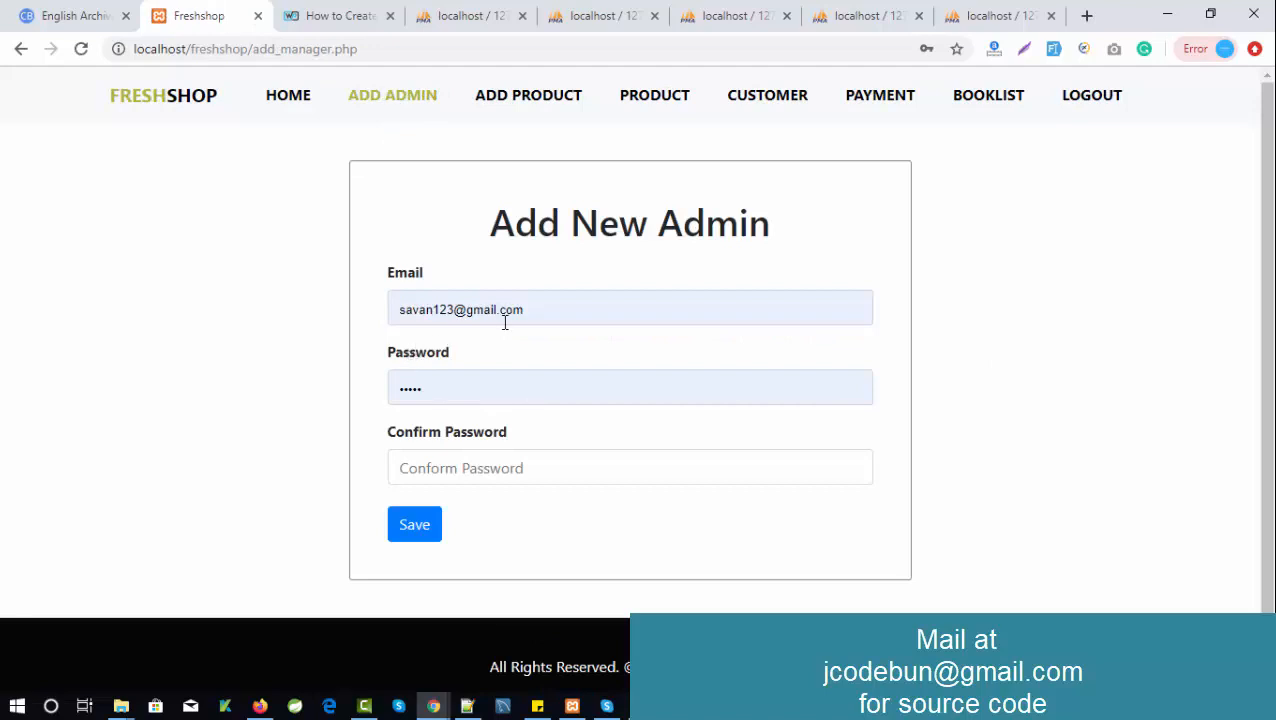
{"action": "mouse_move", "coordinate": [452, 456]}
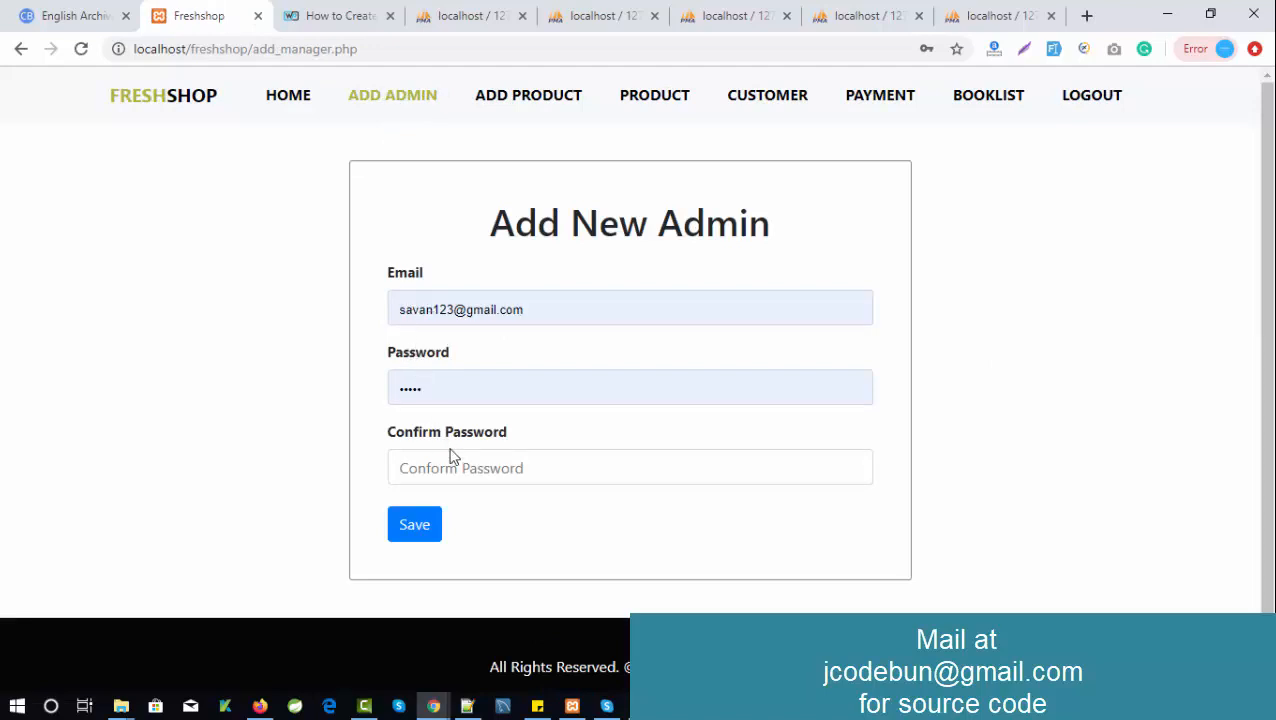
{"action": "mouse_move", "coordinate": [508, 100]}
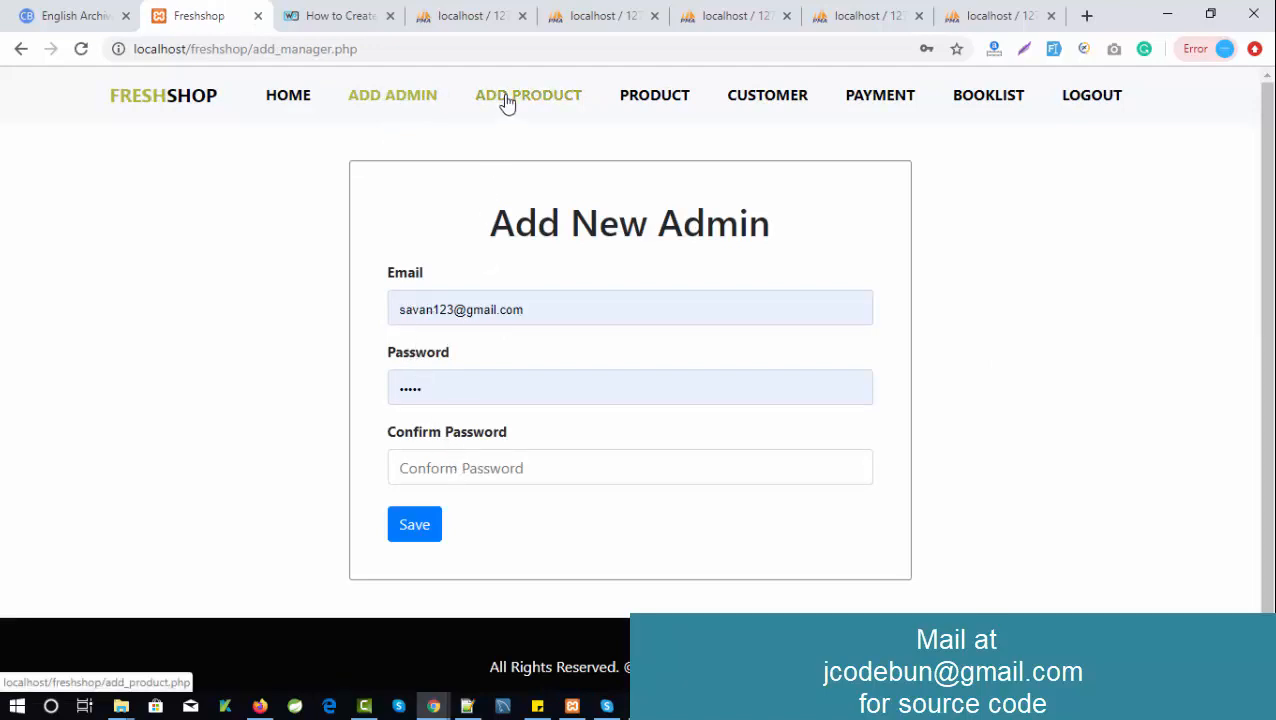
{"action": "mouse_move", "coordinate": [382, 104]}
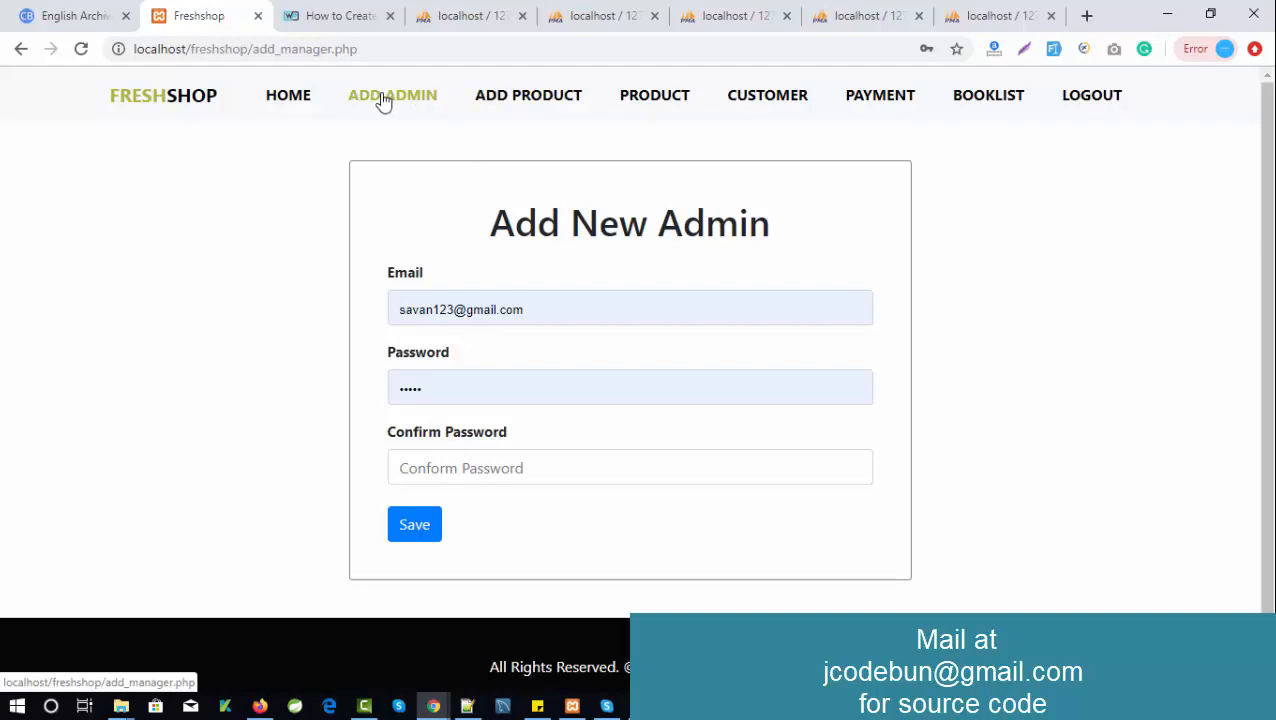
Start a new product with code 4567, name Demo Product and quantity 3.
{"action": "left_click", "coordinate": [528, 94]}
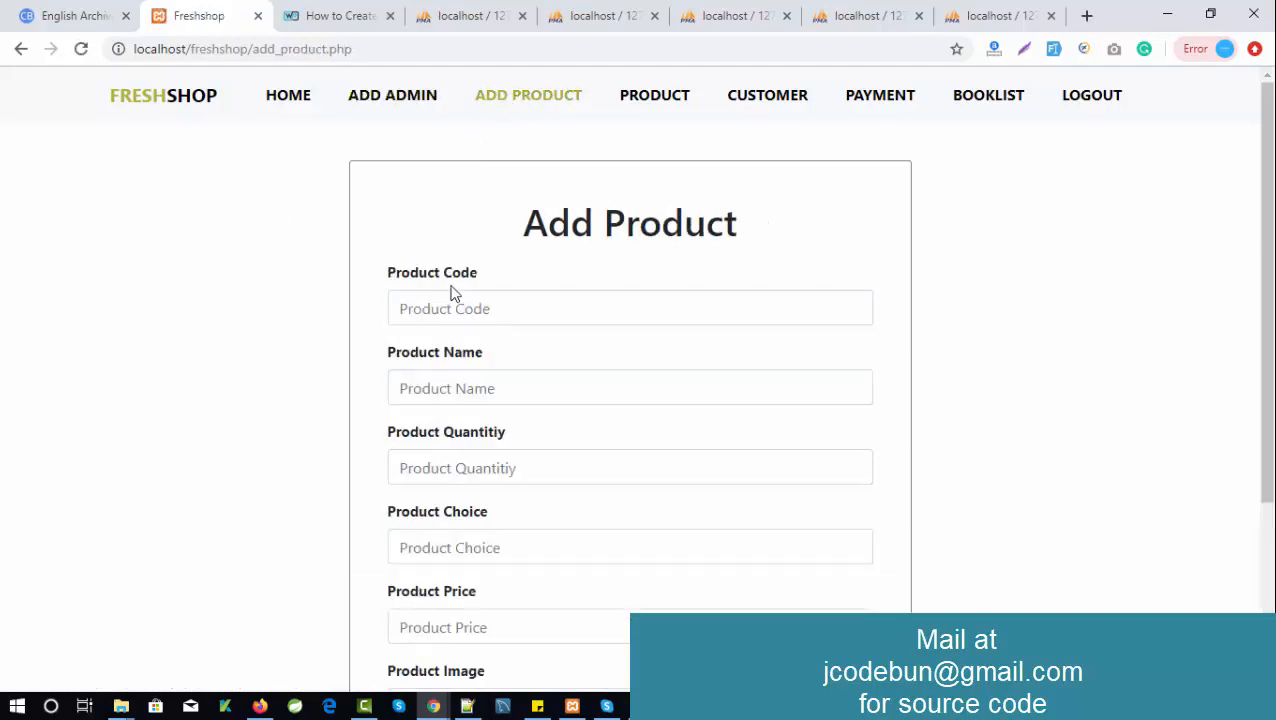
{"action": "scroll", "scroll_direction": "down", "scroll_amount": 3}
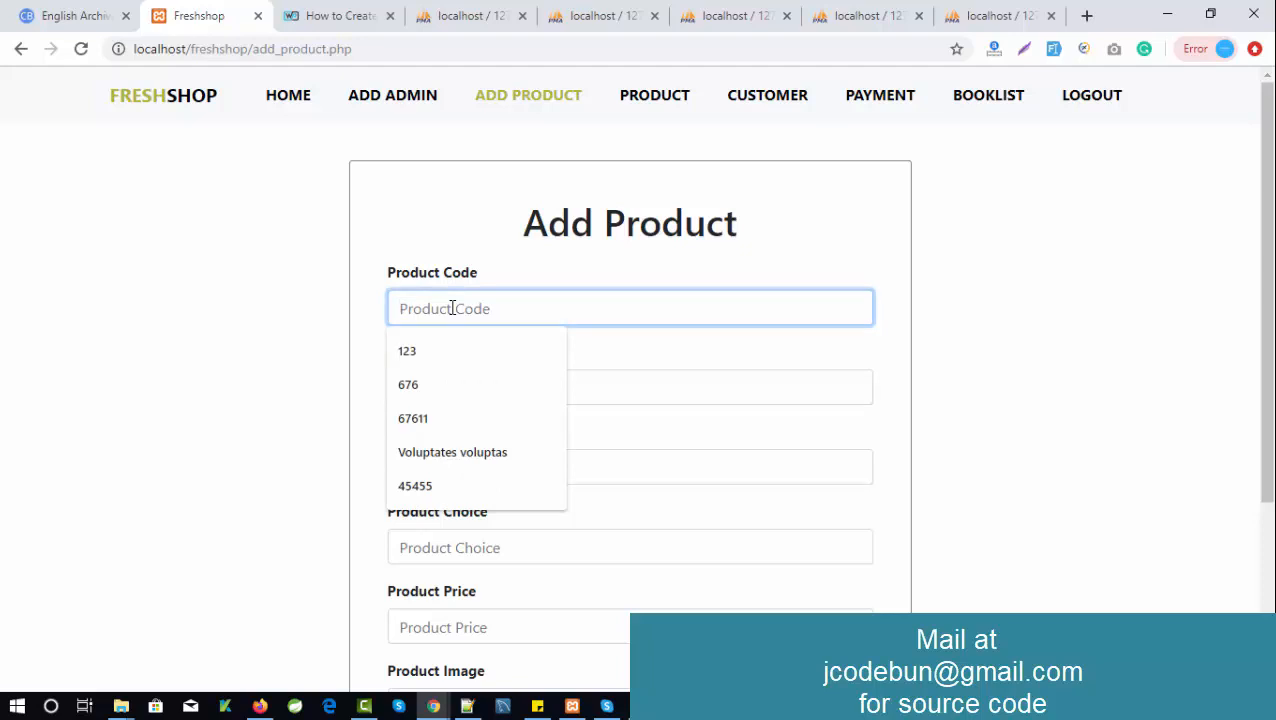
{"action": "type", "text": "4567"}
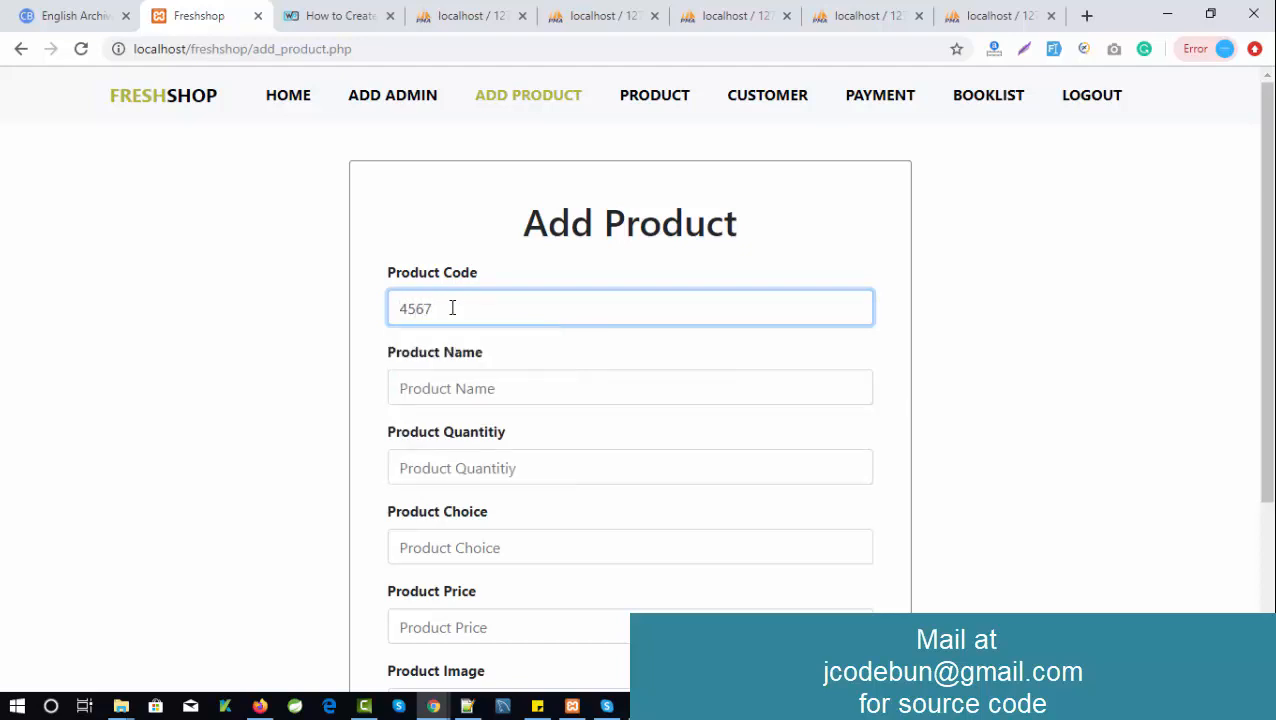
{"action": "left_click", "coordinate": [630, 388]}
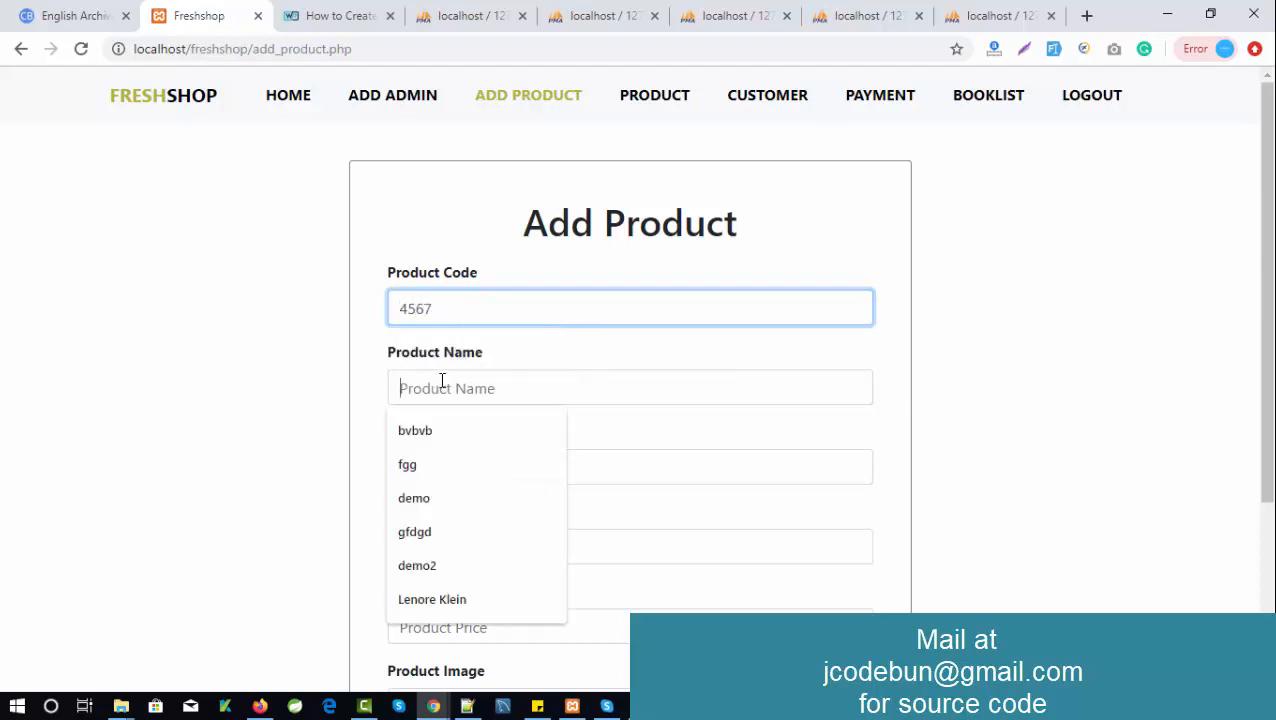
{"action": "type", "text": "Demo Prodcut"}
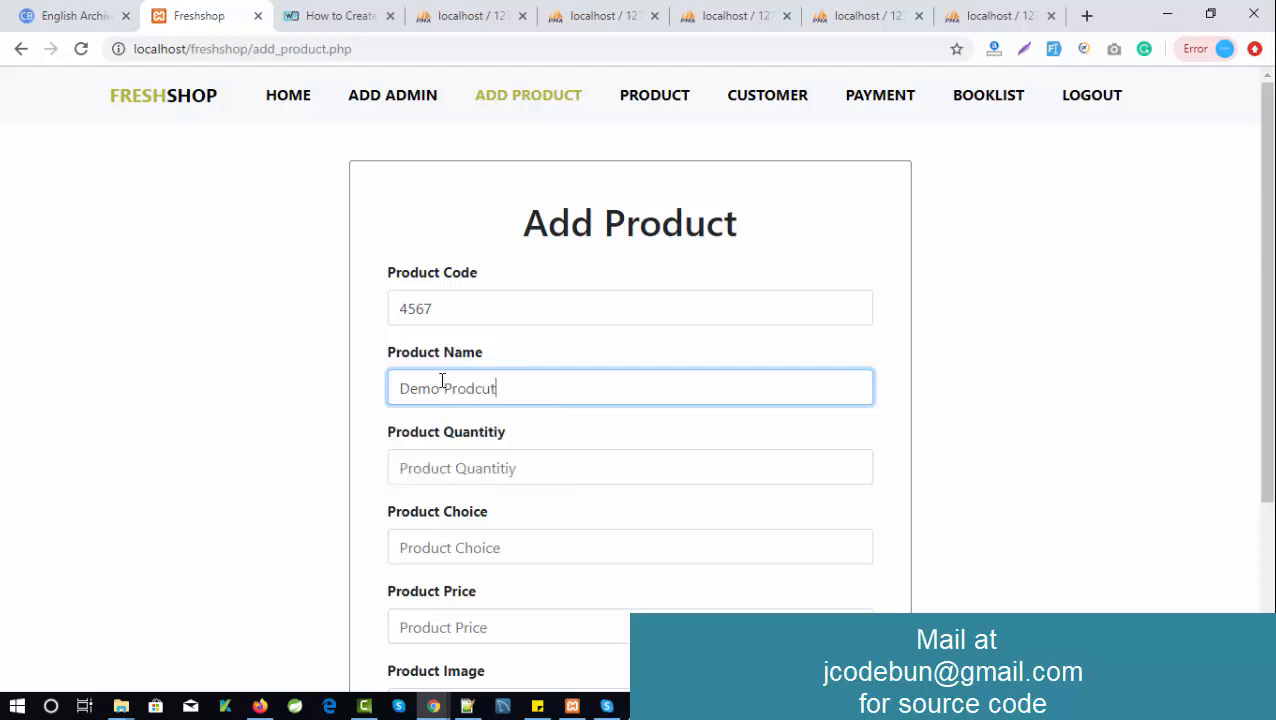
{"action": "key", "text": "Backspace"}
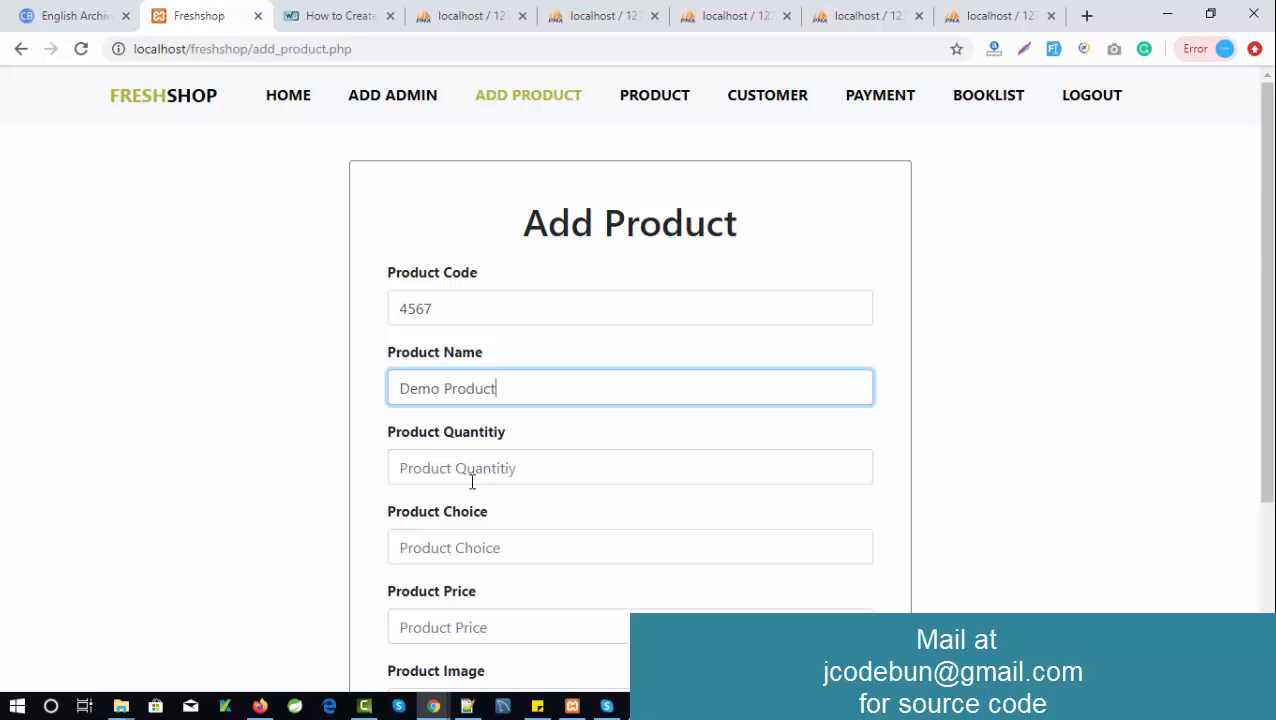
{"action": "type", "text": "3"}
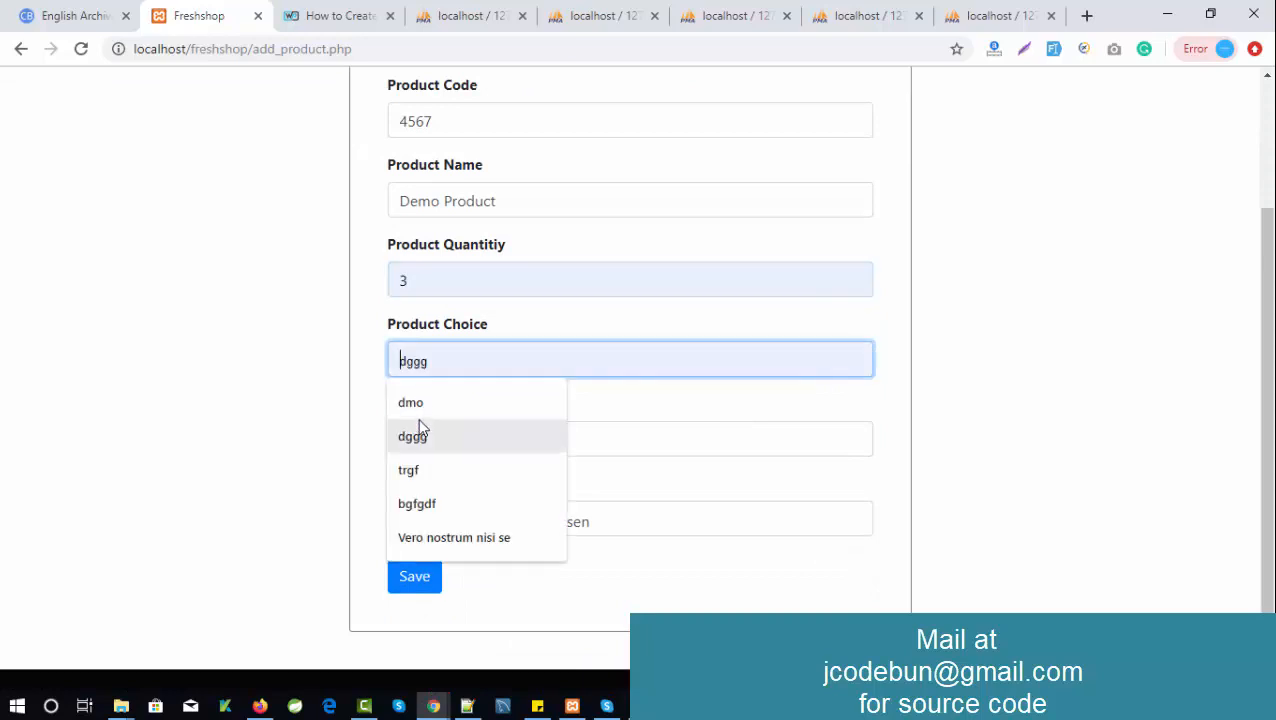
Pick dmo as the product choice and 233 as the price from the suggestions.
{"action": "left_click", "coordinate": [410, 402]}
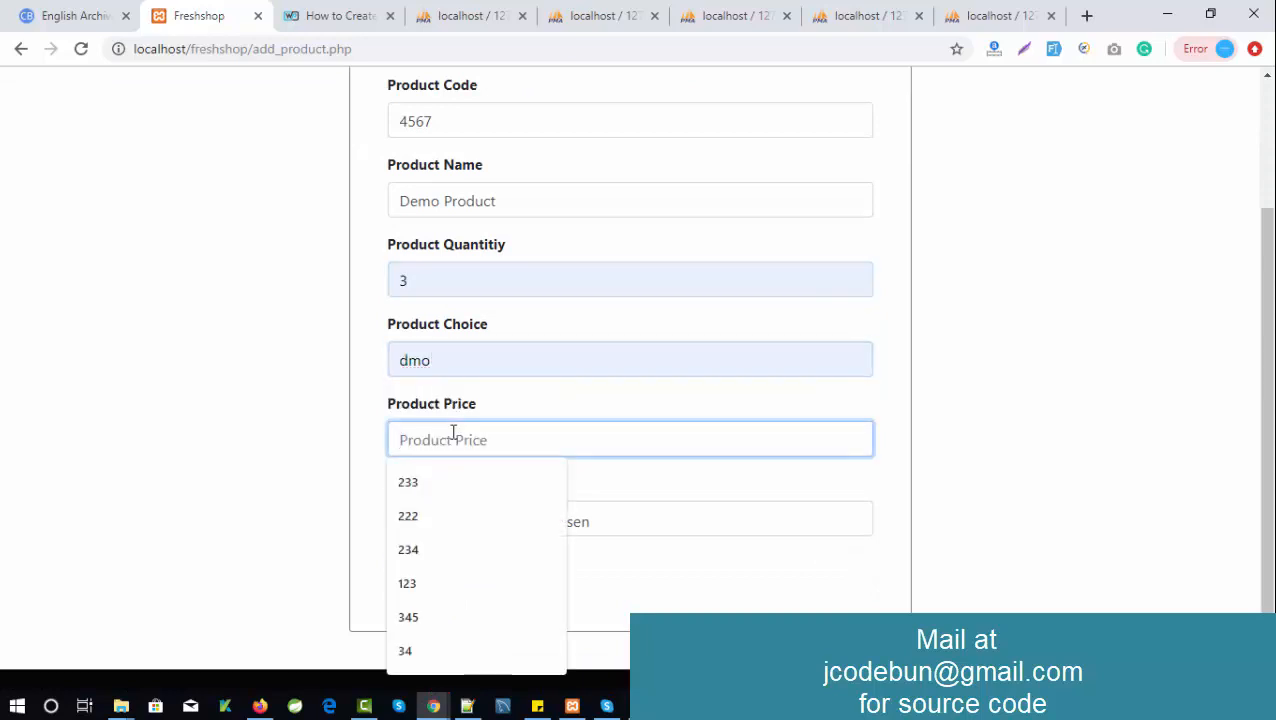
{"action": "left_click", "coordinate": [408, 482]}
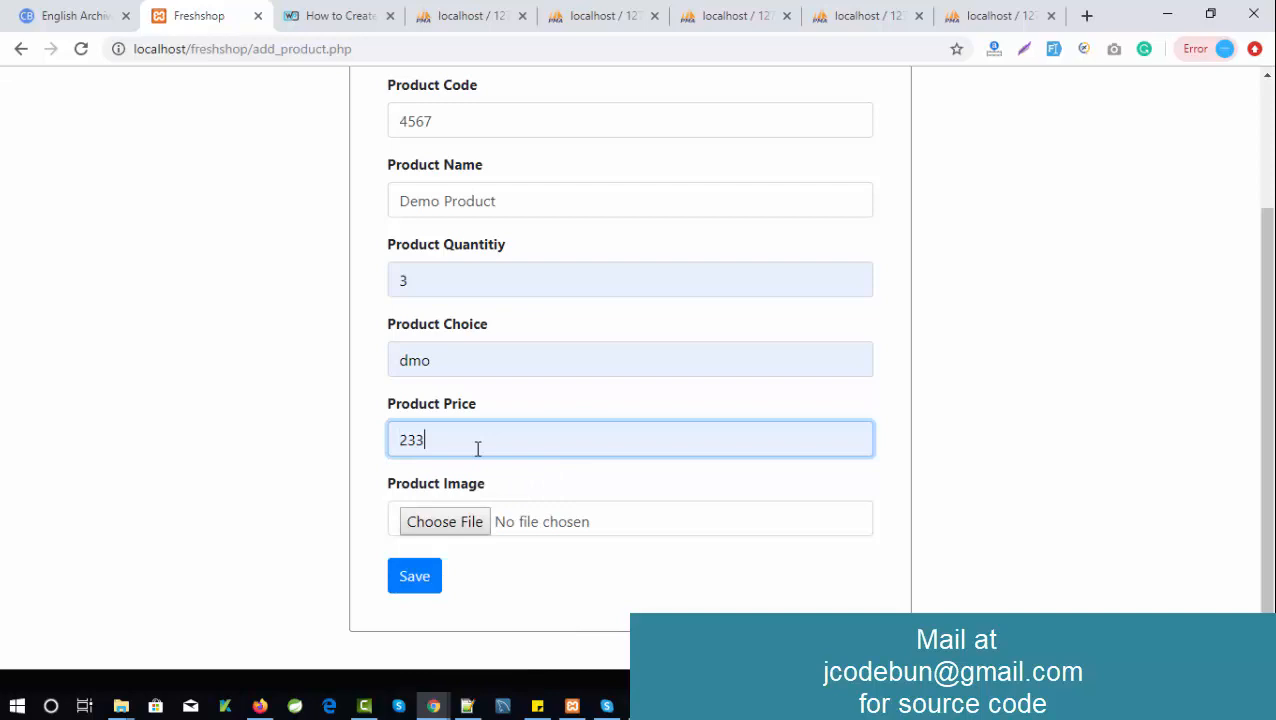
Attach download (1).jpg from Desktop > Images > Grocery as the product image.
{"action": "left_click", "coordinate": [444, 520]}
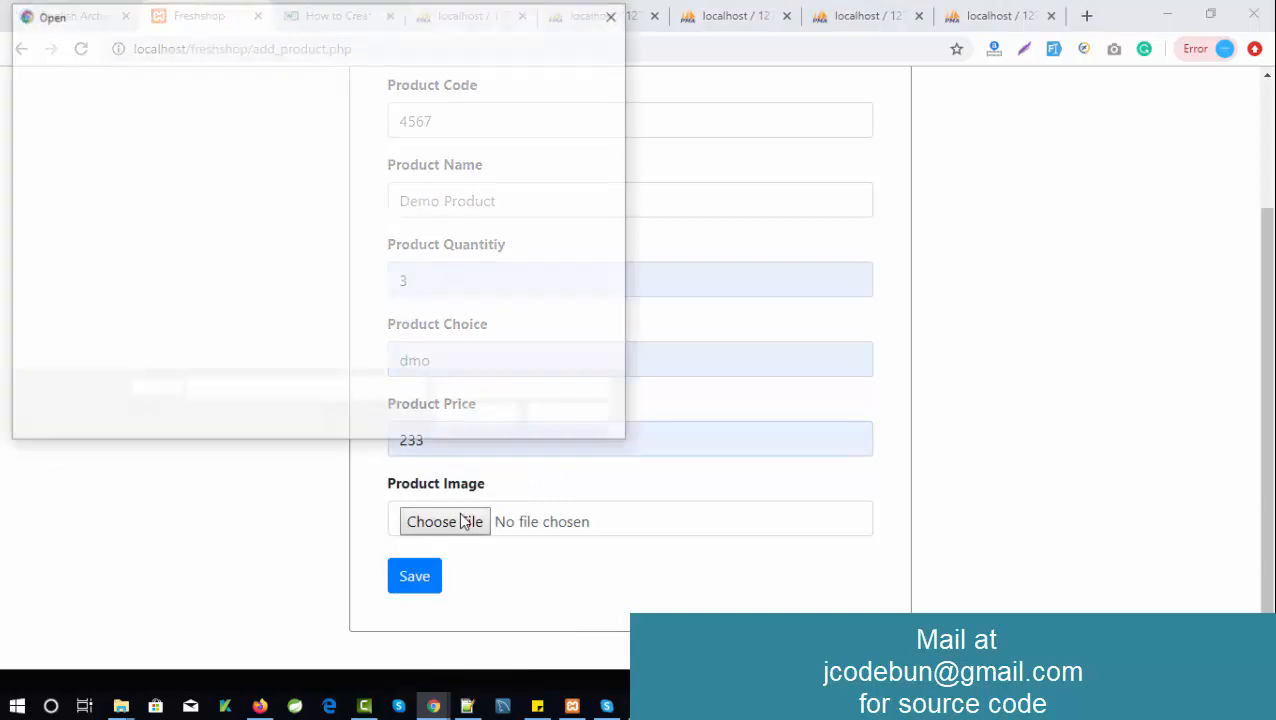
{"action": "left_click", "coordinate": [444, 520]}
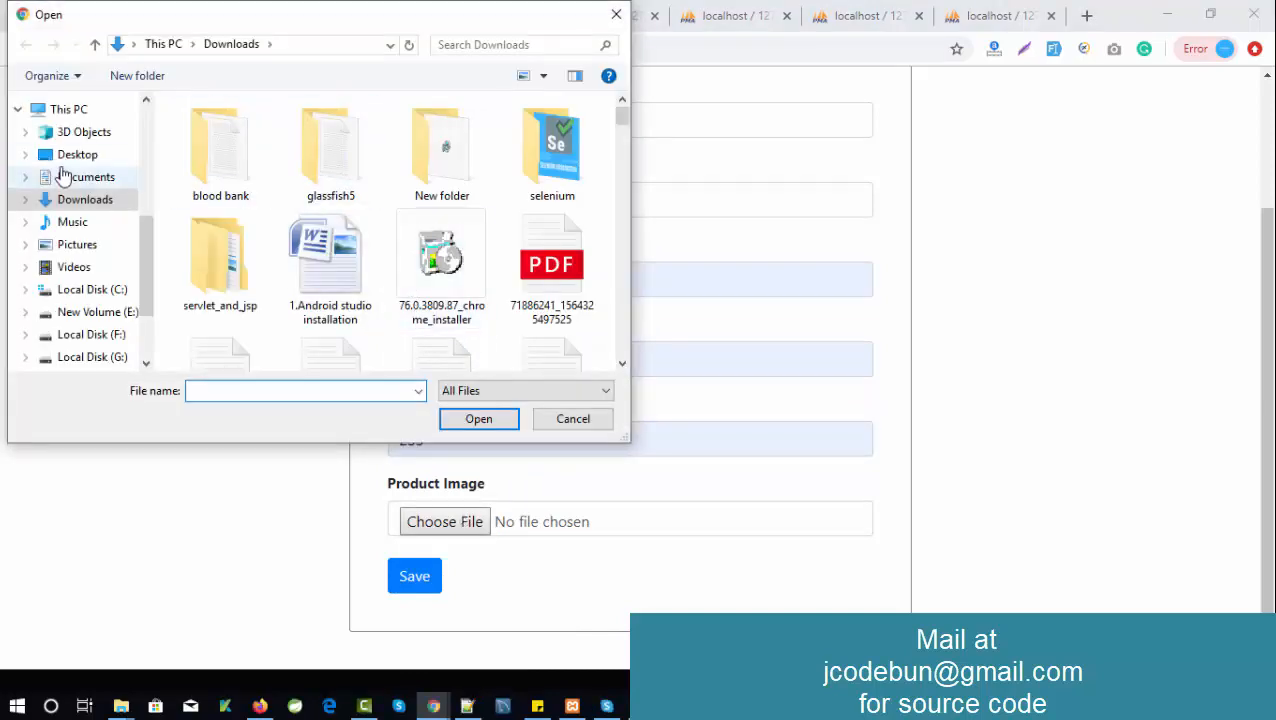
{"action": "left_click", "coordinate": [76, 154]}
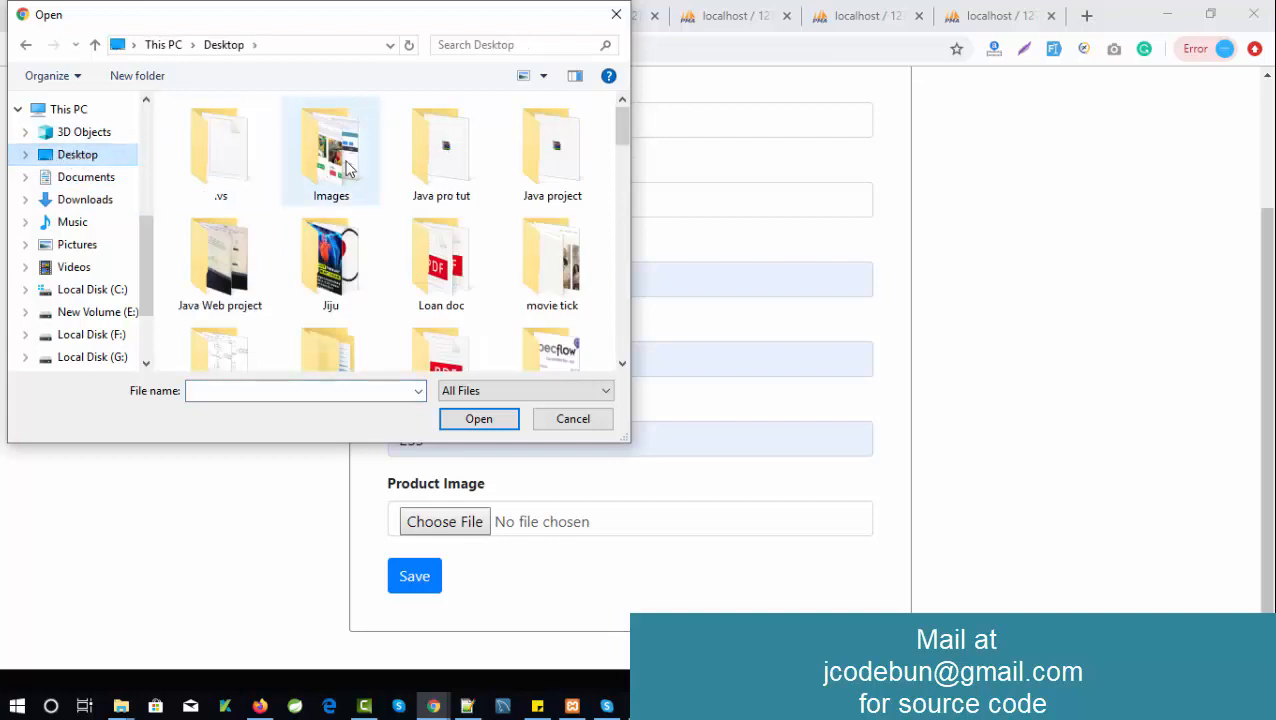
{"action": "double_click", "coordinate": [330, 144]}
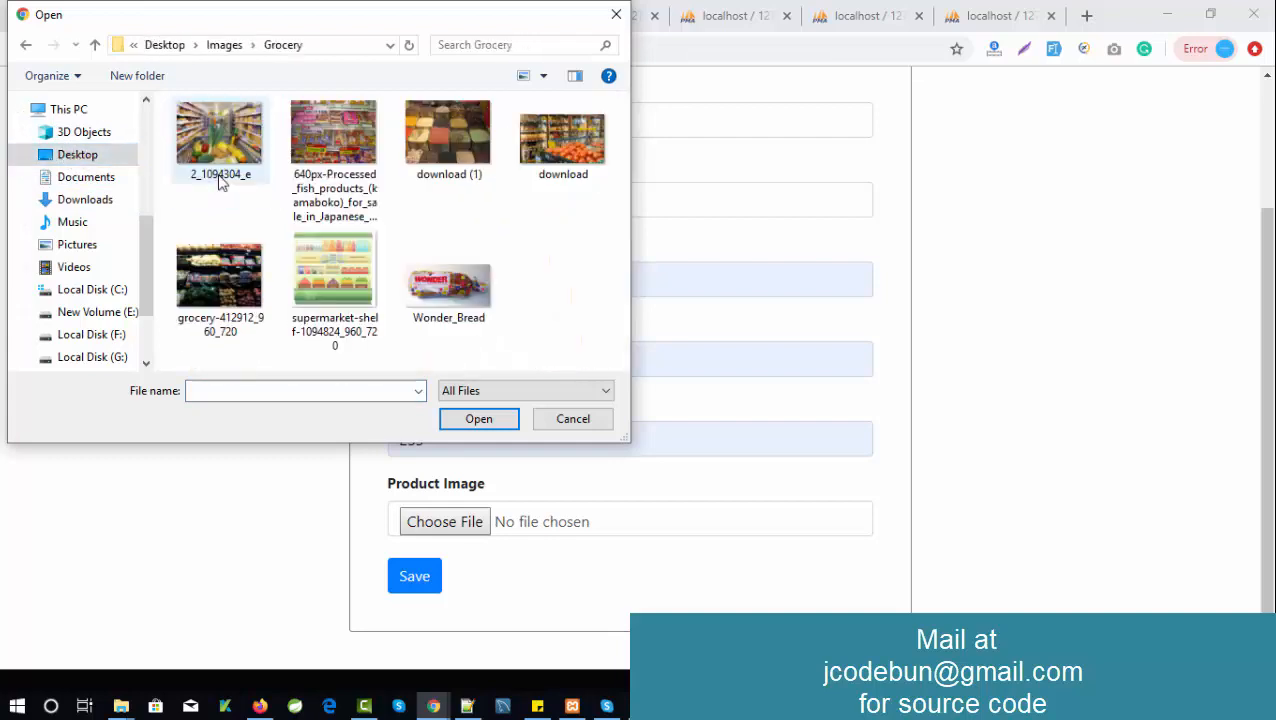
{"action": "mouse_move", "coordinate": [432, 180]}
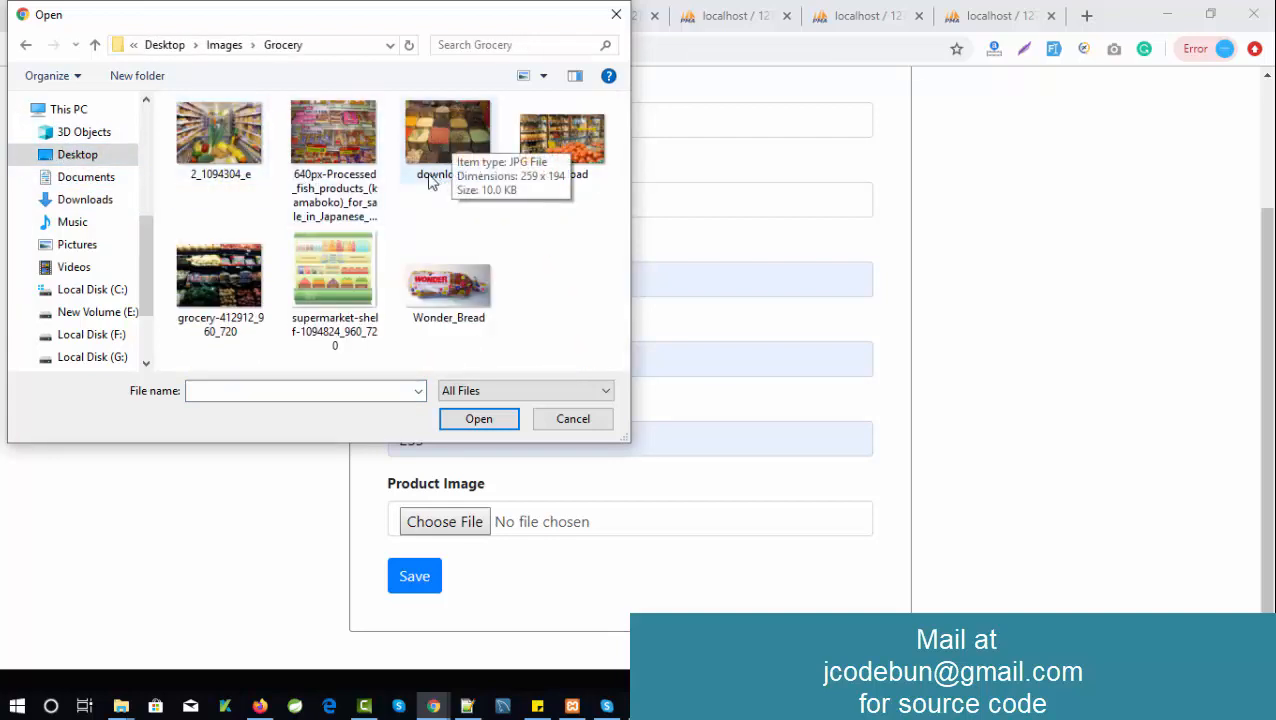
{"action": "double_click", "coordinate": [448, 132]}
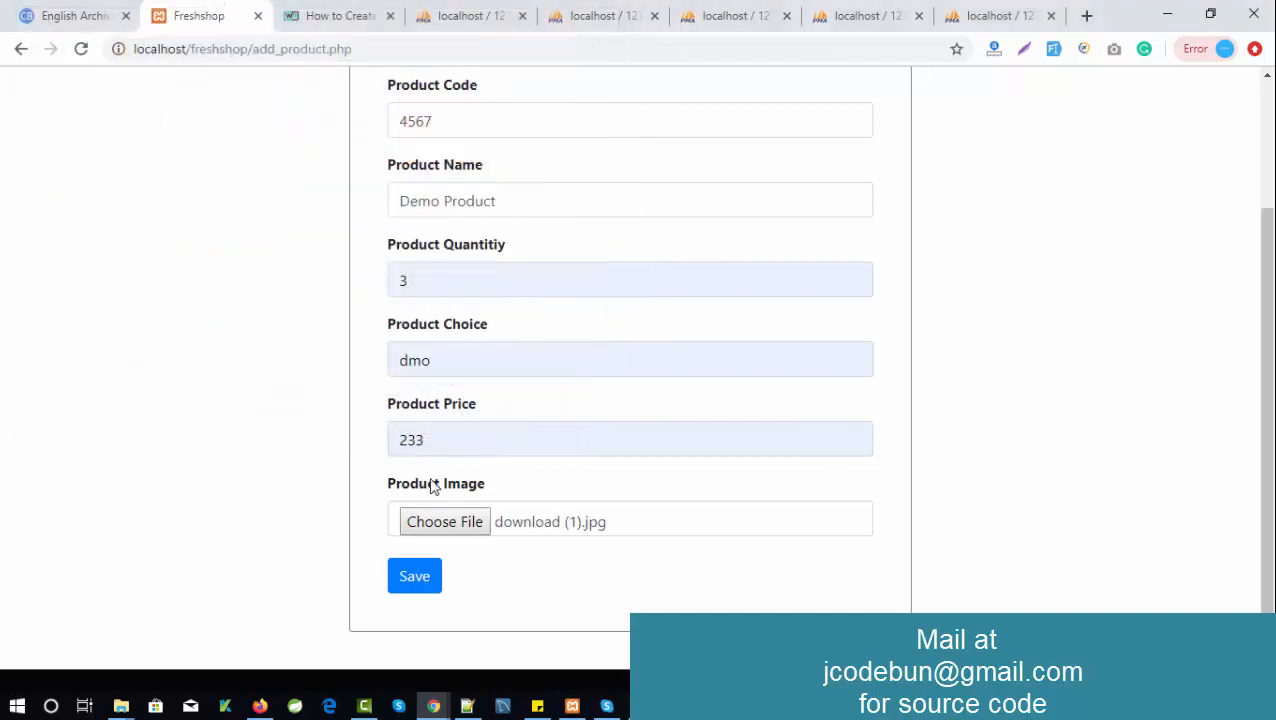
Save Demo Product, find it in the product list at $233 and open it for editing.
{"action": "left_click", "coordinate": [412, 576]}
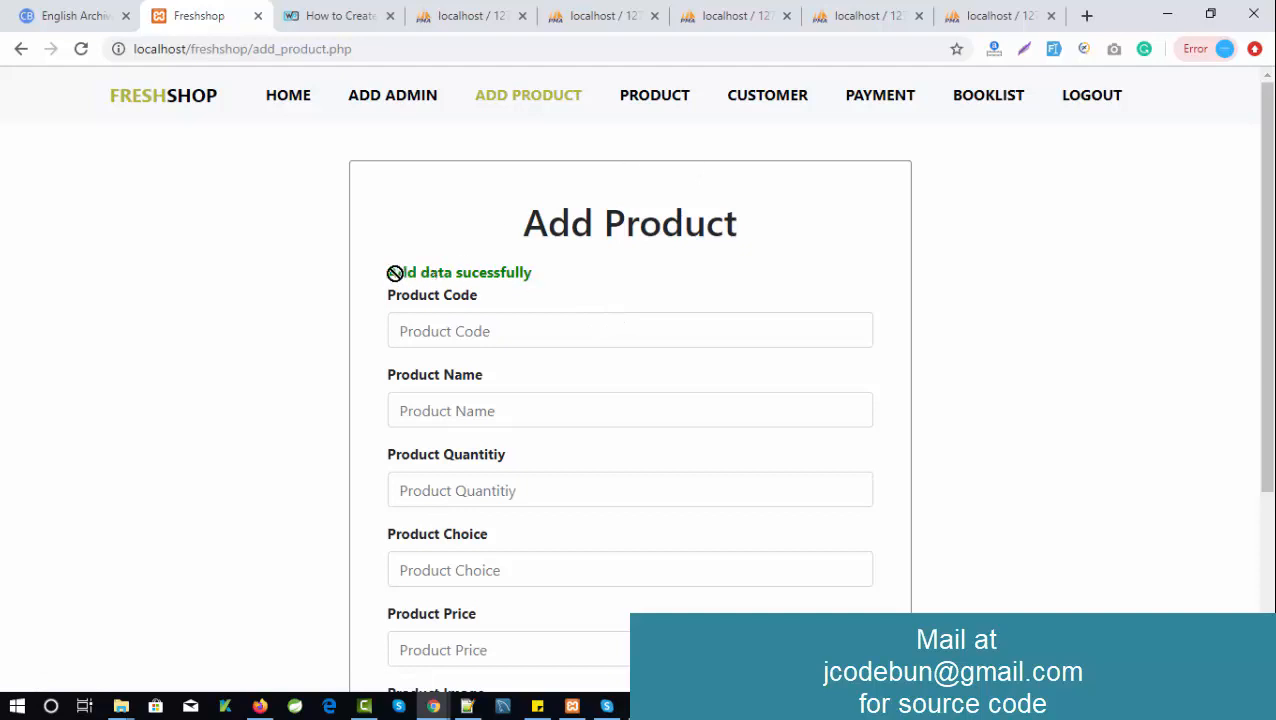
{"action": "left_click", "coordinate": [654, 96]}
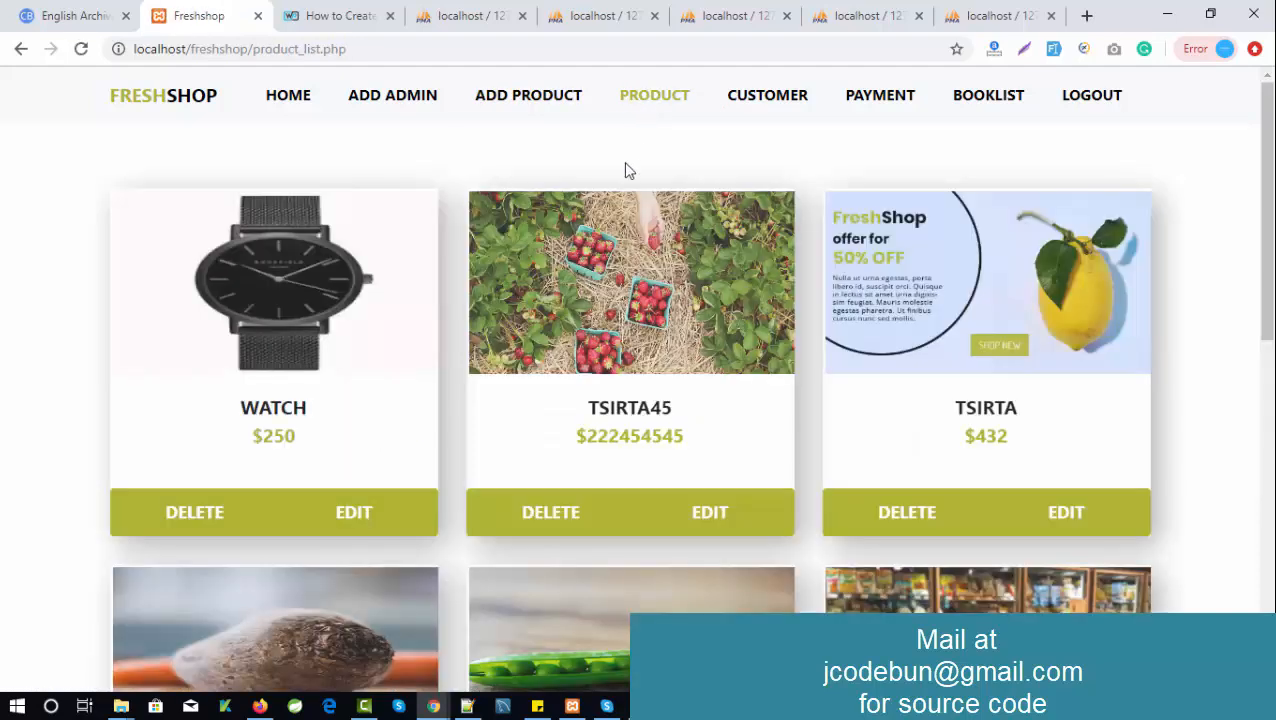
{"action": "scroll", "scroll_direction": "down", "scroll_amount": 3}
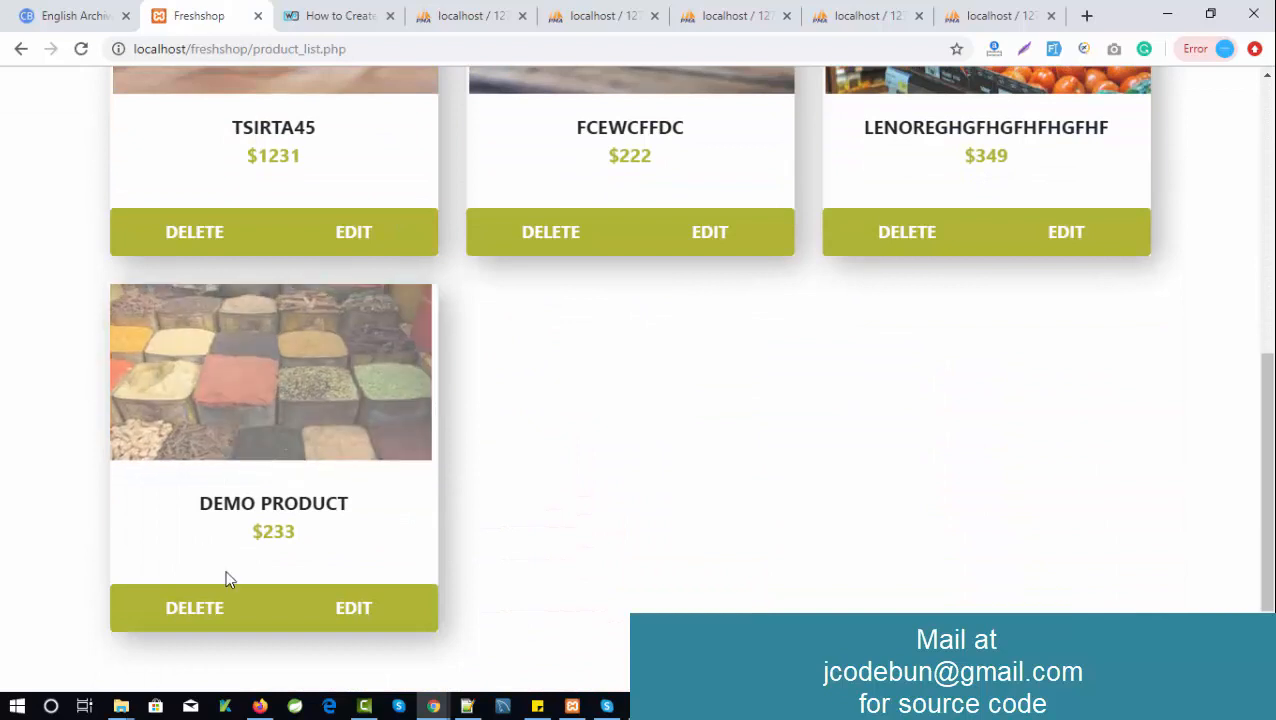
{"action": "mouse_move", "coordinate": [350, 412]}
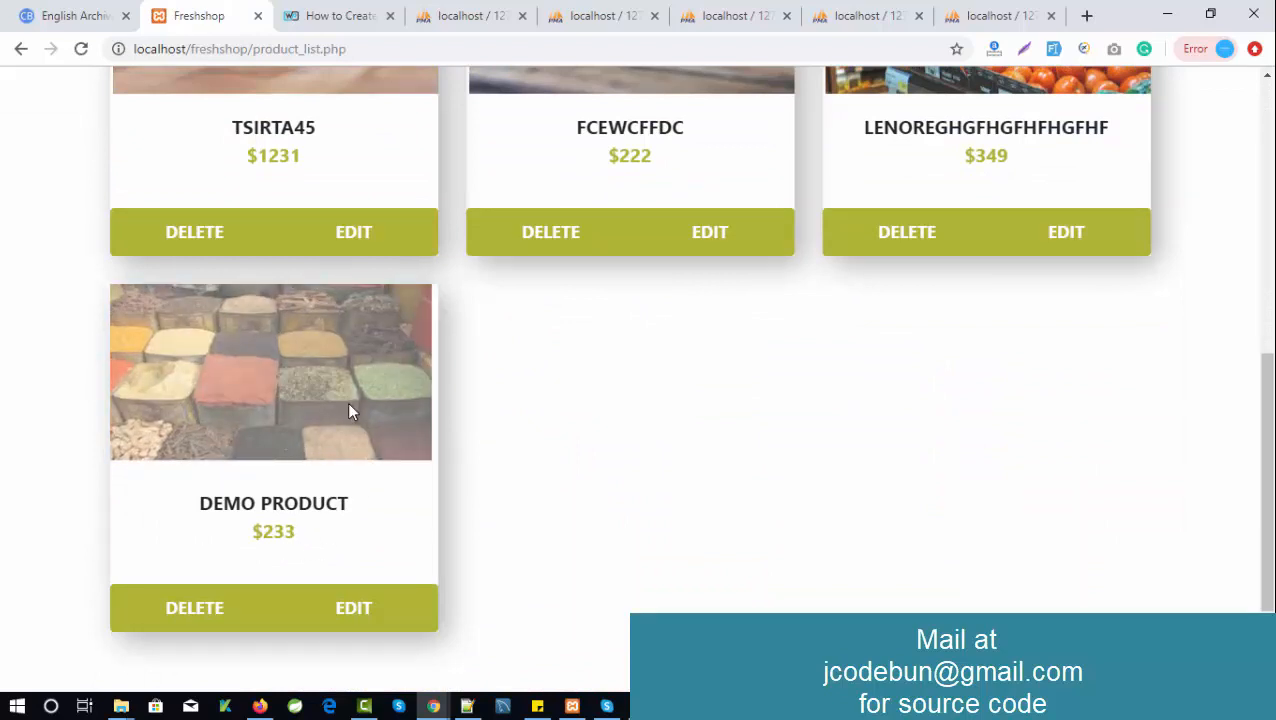
{"action": "mouse_move", "coordinate": [304, 394]}
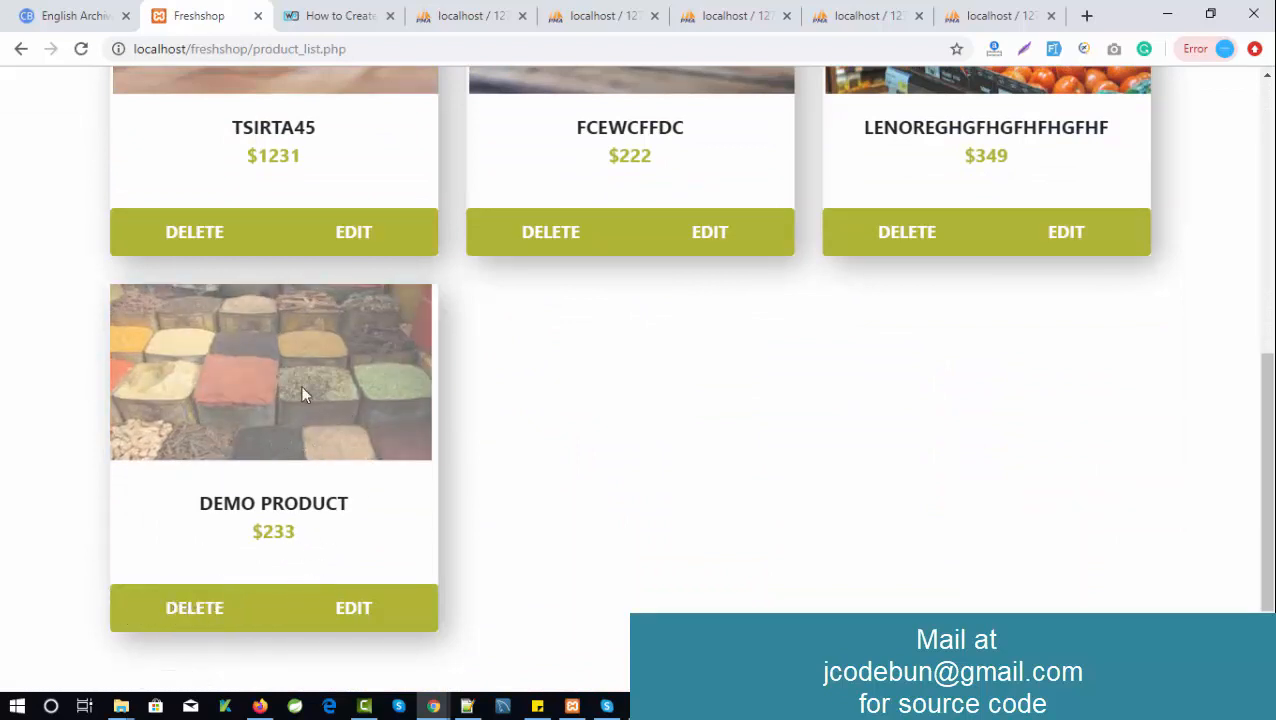
{"action": "mouse_move", "coordinate": [352, 608]}
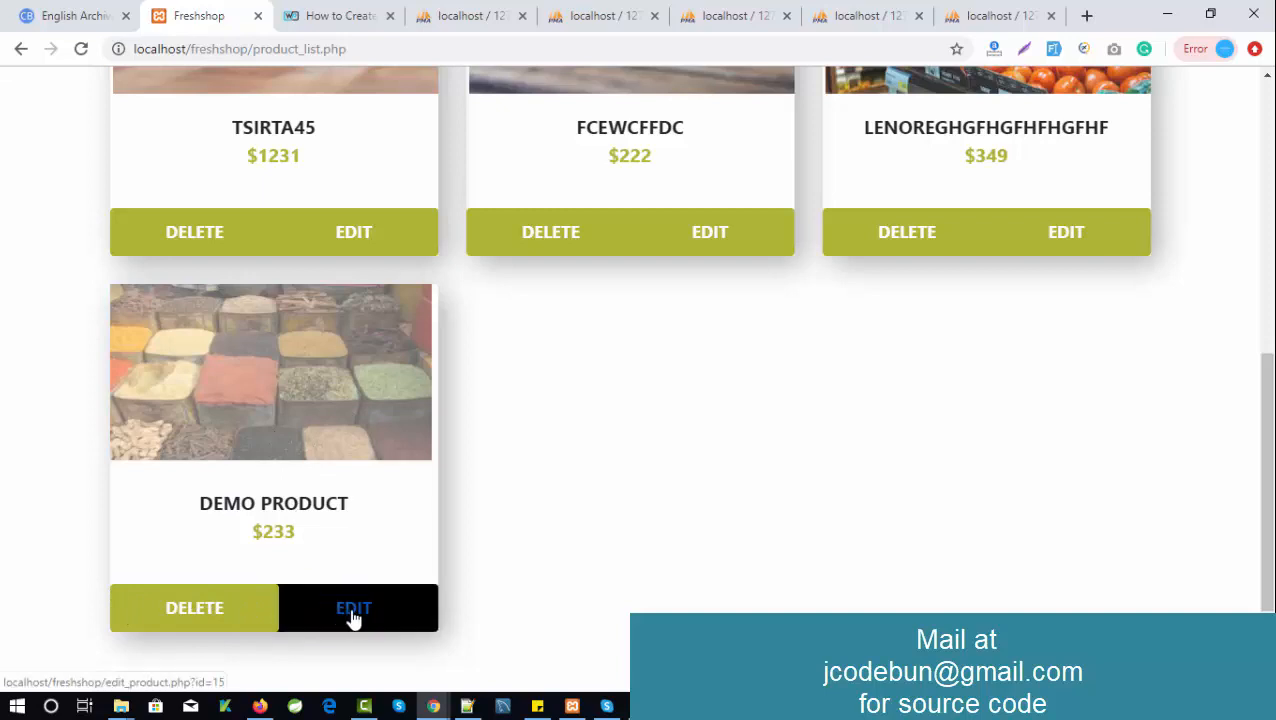
{"action": "left_click", "coordinate": [352, 608]}
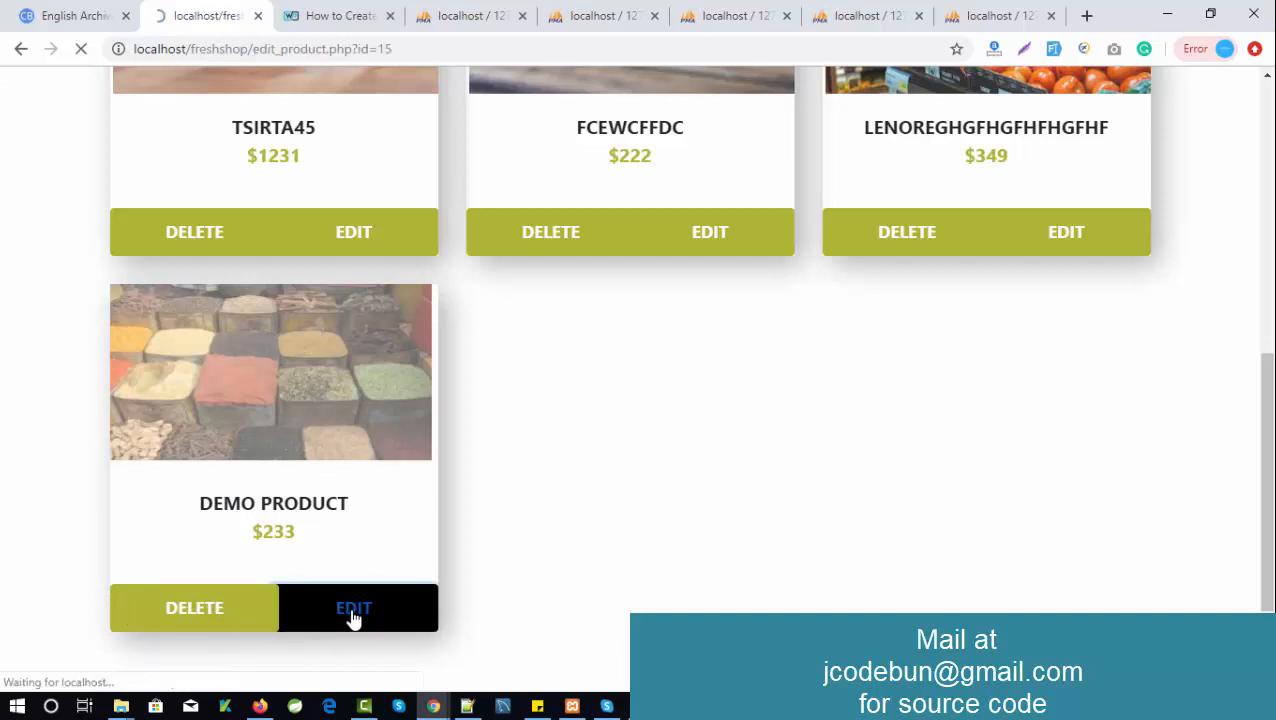
Rename the product to dsgfyhgfhghffh and update it.
{"action": "left_click", "coordinate": [352, 608]}
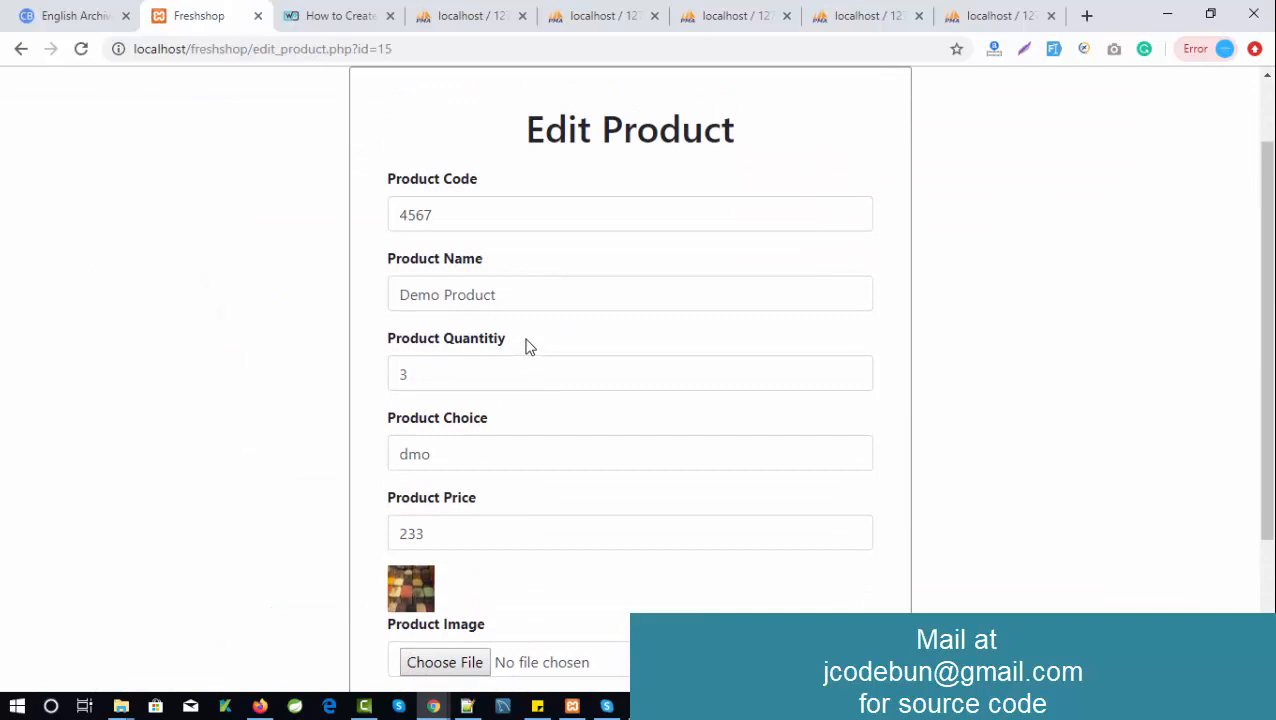
{"action": "type", "text": "dsgfyhgfhghffh"}
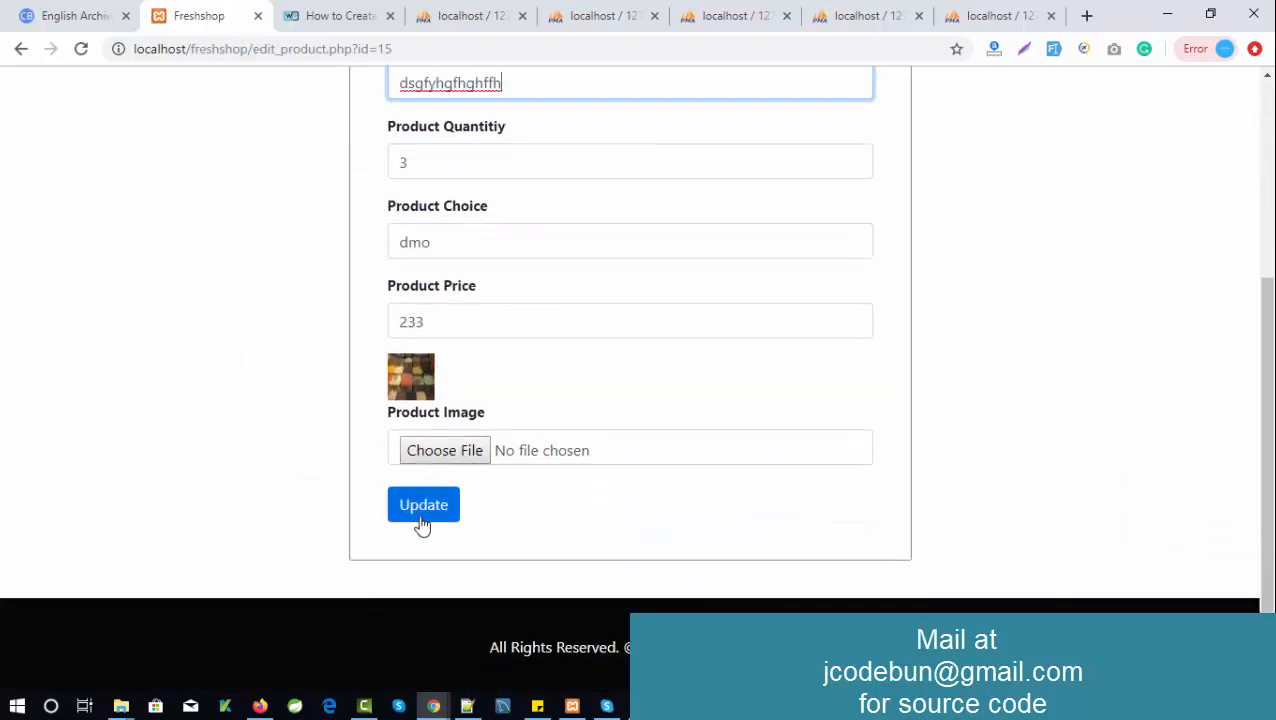
{"action": "left_click", "coordinate": [424, 504]}
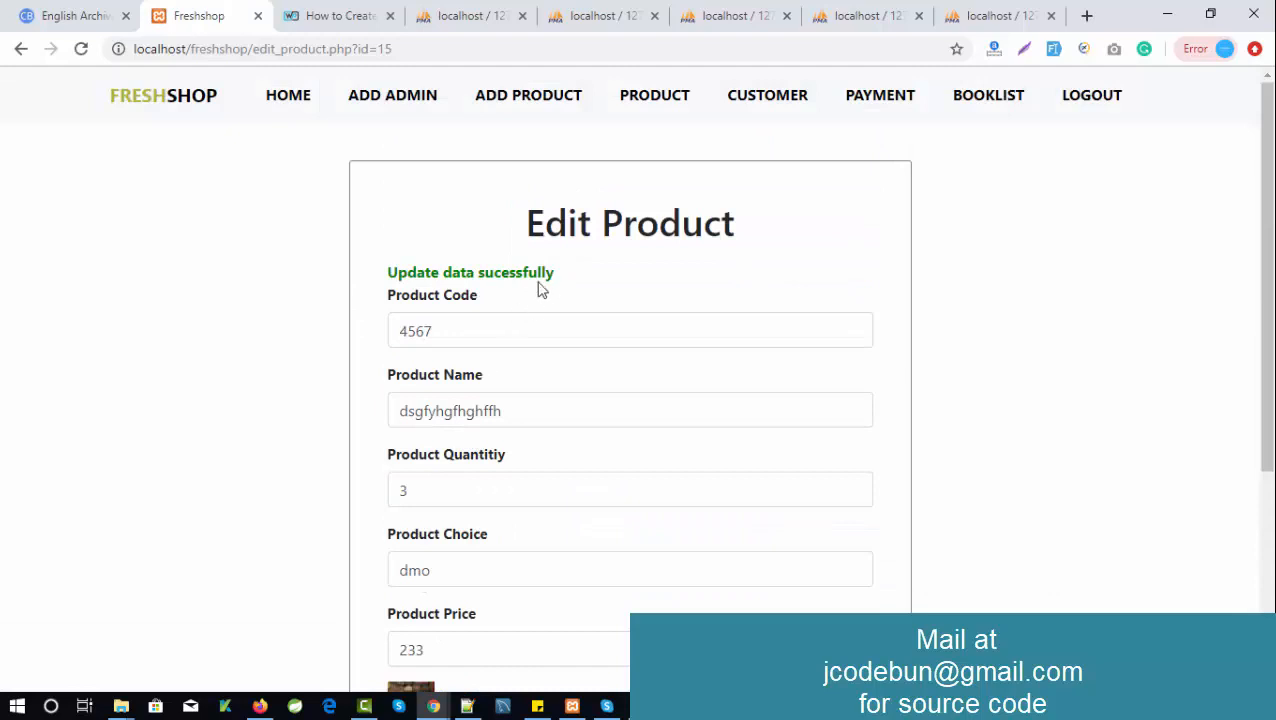
Check the product list shows the renamed product at $233.
{"action": "left_click", "coordinate": [654, 96]}
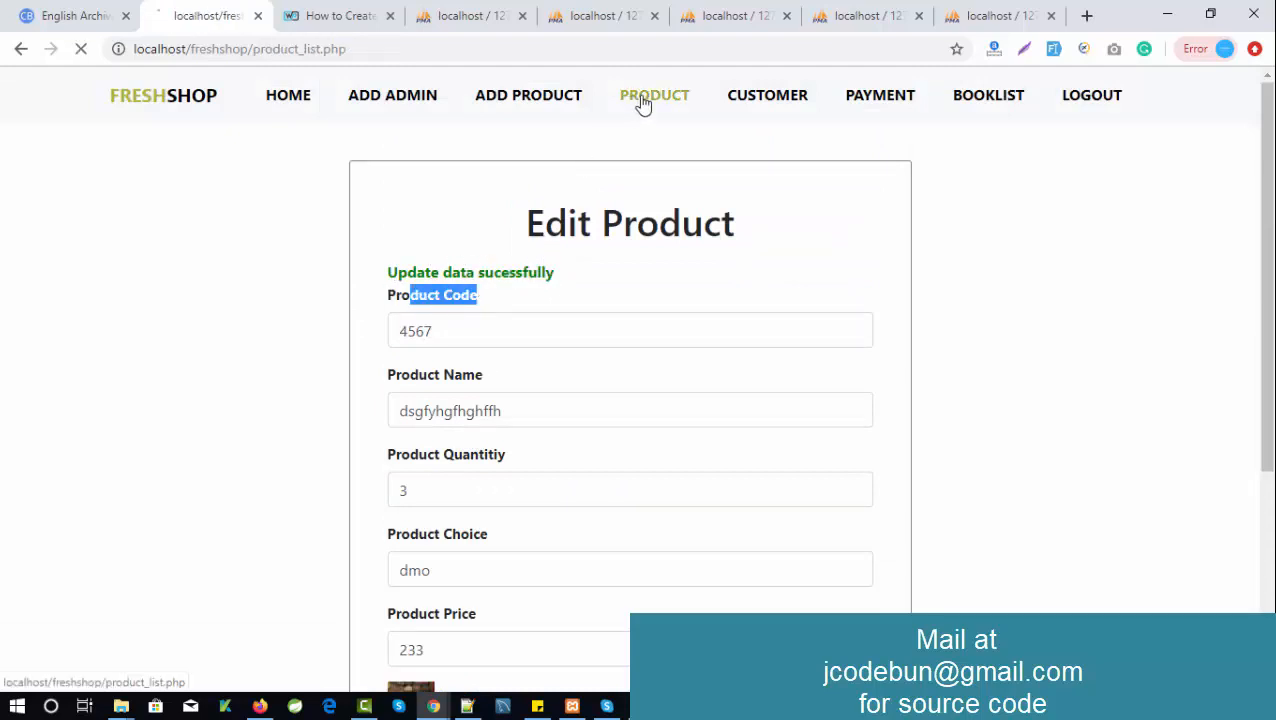
{"action": "left_click", "coordinate": [654, 94]}
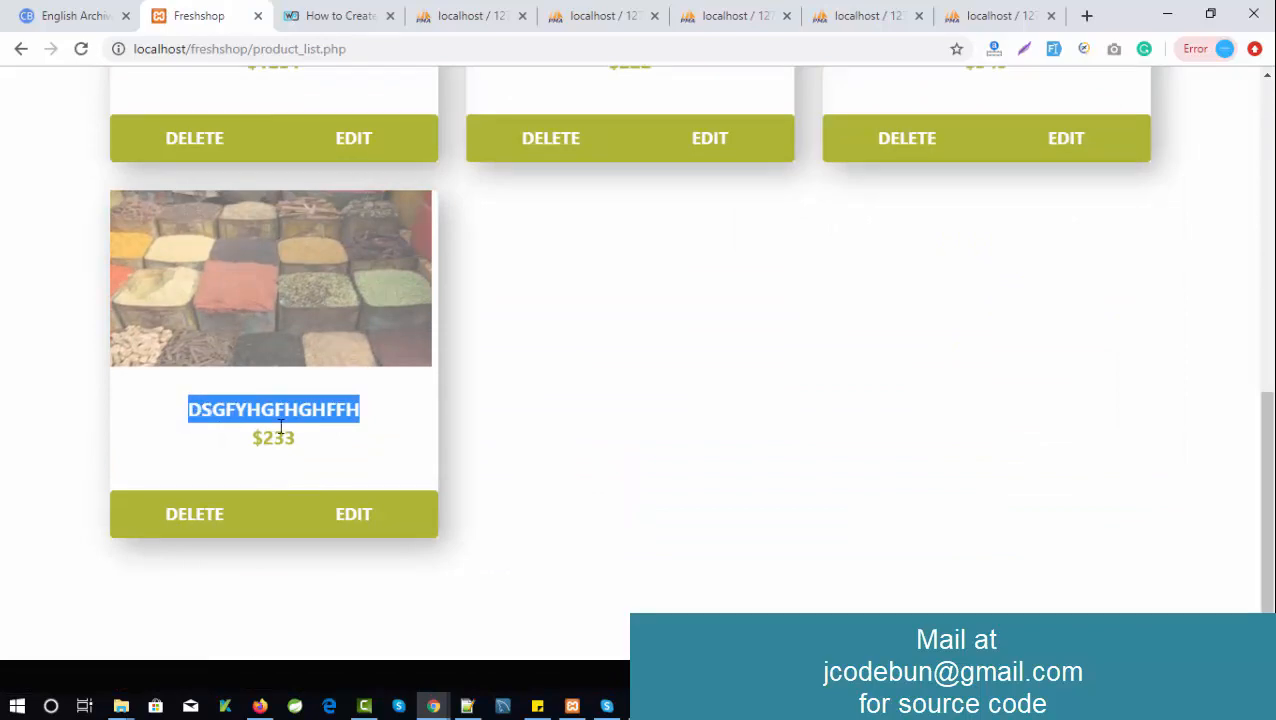
{"action": "scroll", "scroll_direction": "up", "scroll_amount": 3}
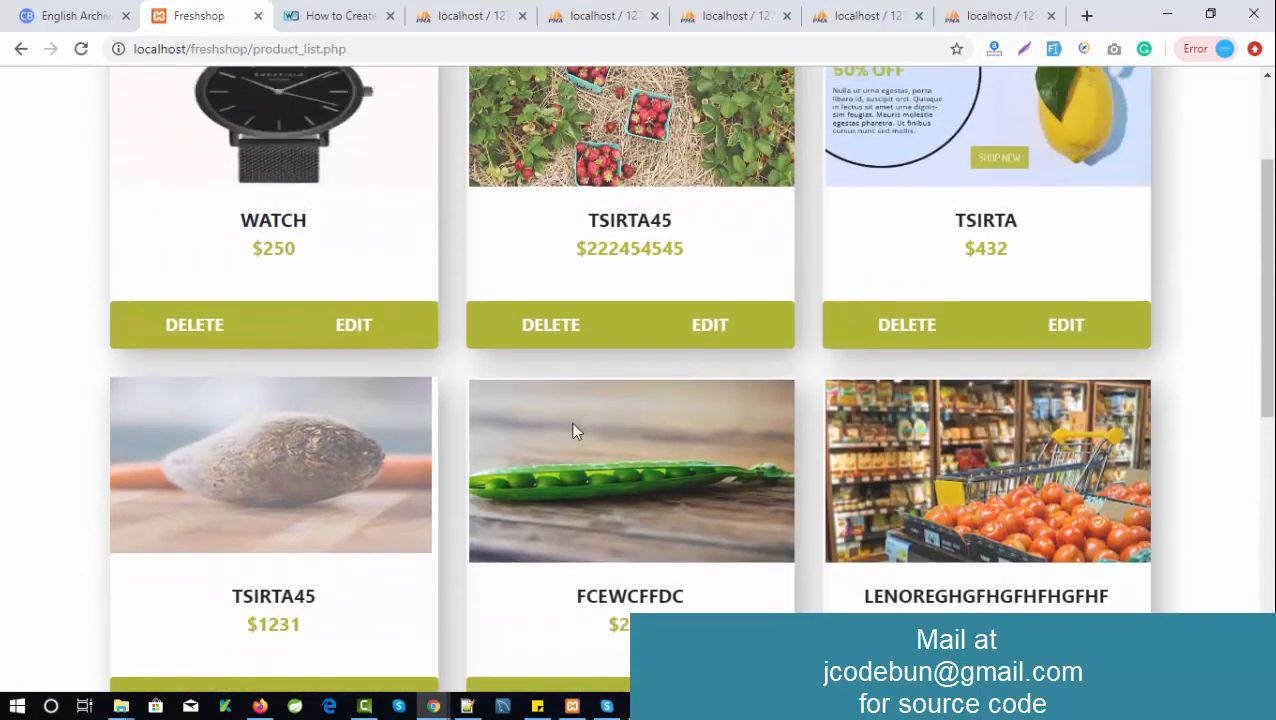
{"action": "scroll", "scroll_direction": "down", "scroll_amount": 3}
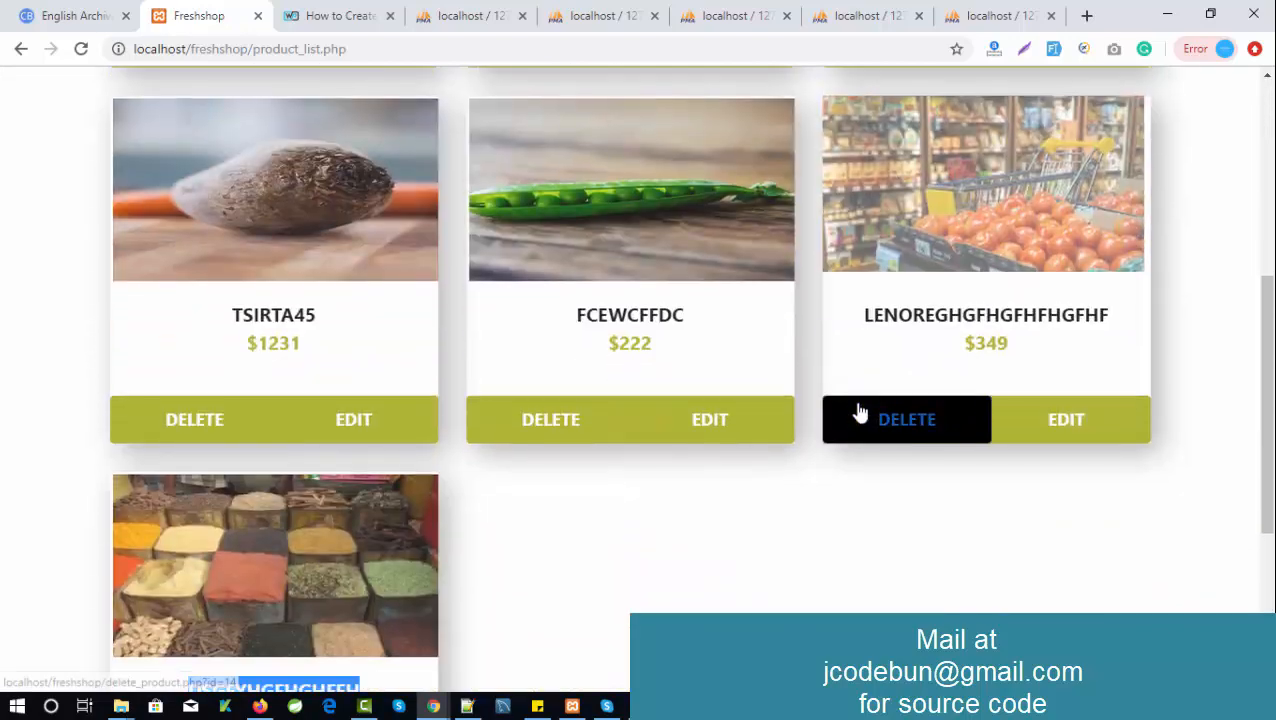
Delete the $349 tomato-photo product, confirm 'record deleted' and verify it is gone from the list.
{"action": "left_click", "coordinate": [908, 420]}
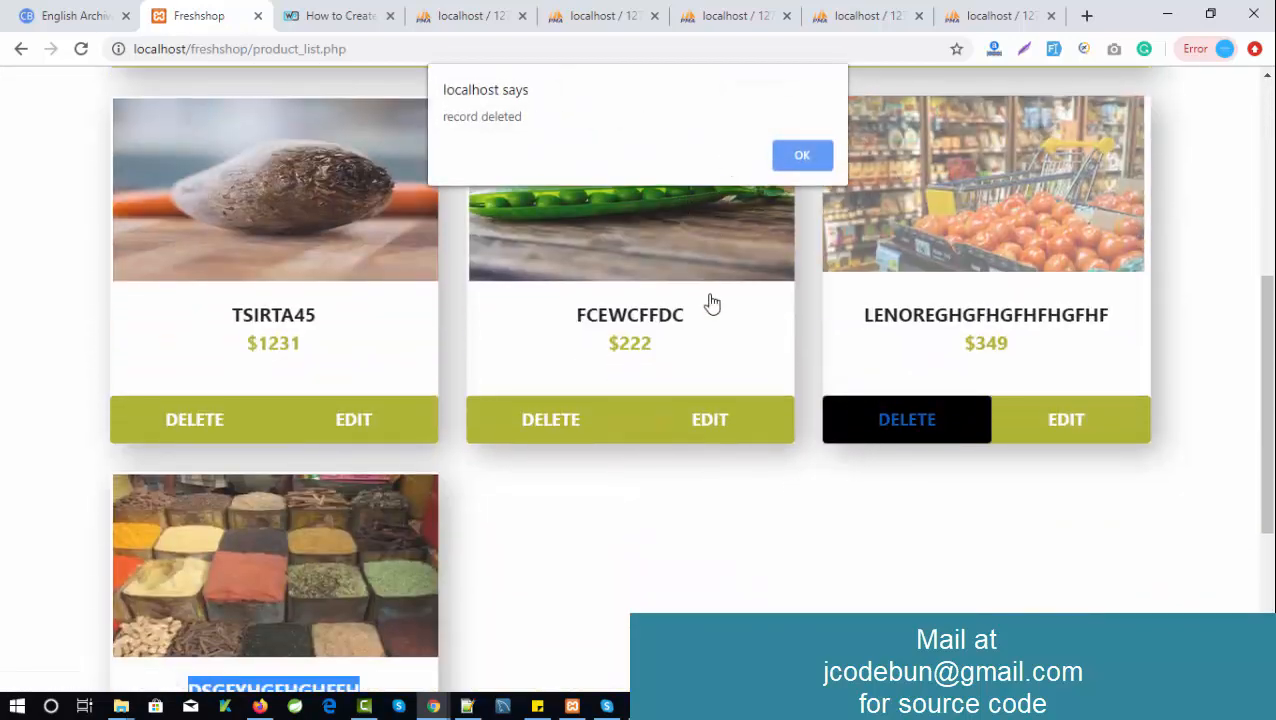
{"action": "left_click", "coordinate": [802, 156]}
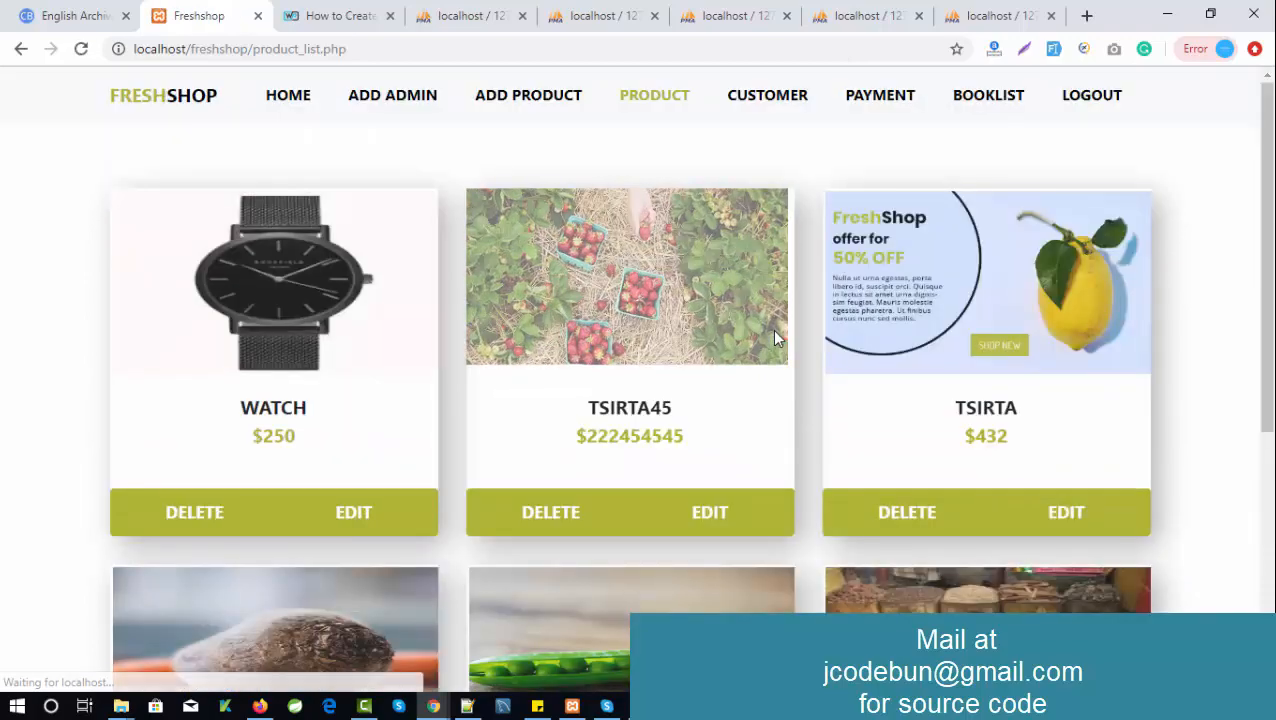
{"action": "scroll", "scroll_direction": "down", "scroll_amount": 3}
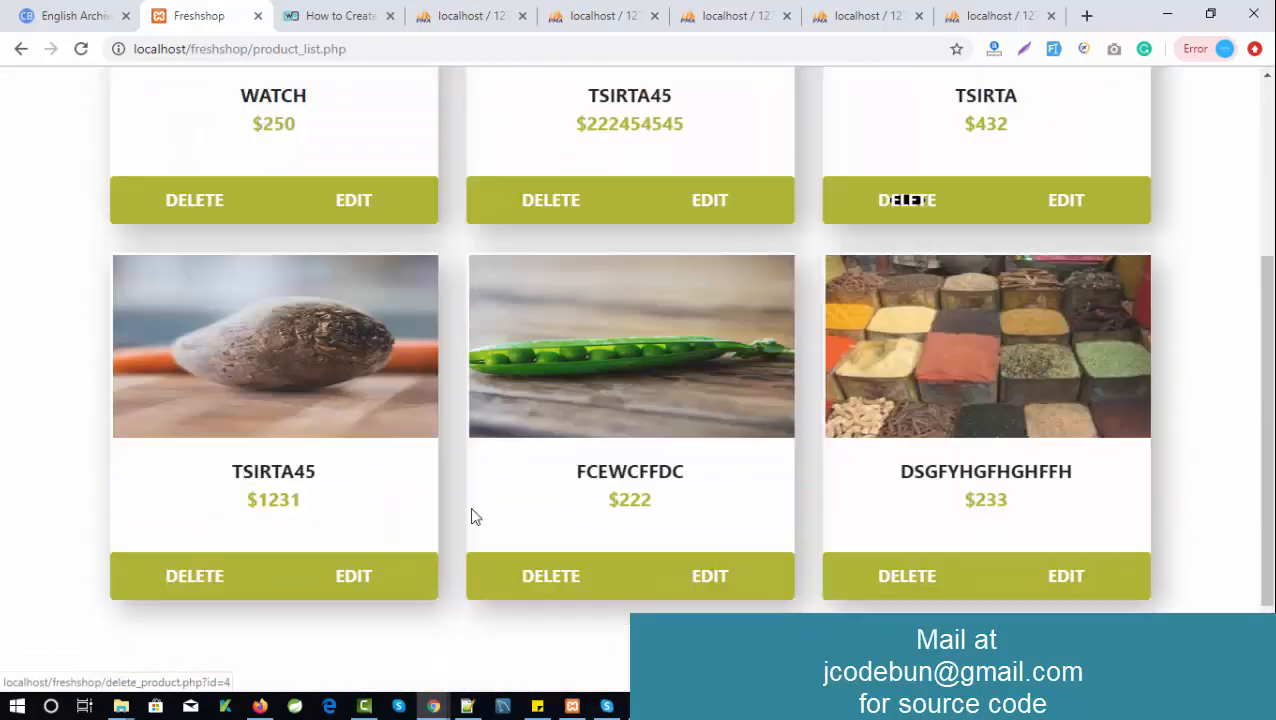
{"action": "scroll", "scroll_direction": "up", "scroll_amount": 3}
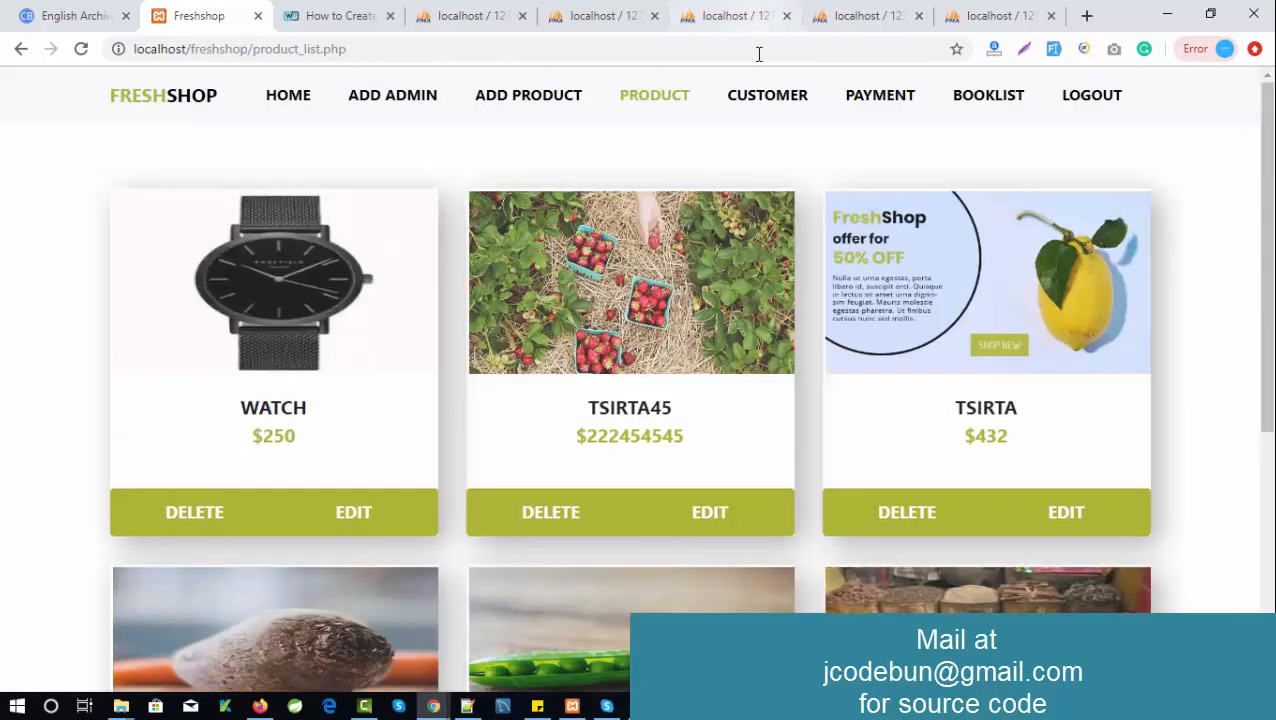
Open the Customer List showing its 9 entries.
{"action": "left_click", "coordinate": [766, 96]}
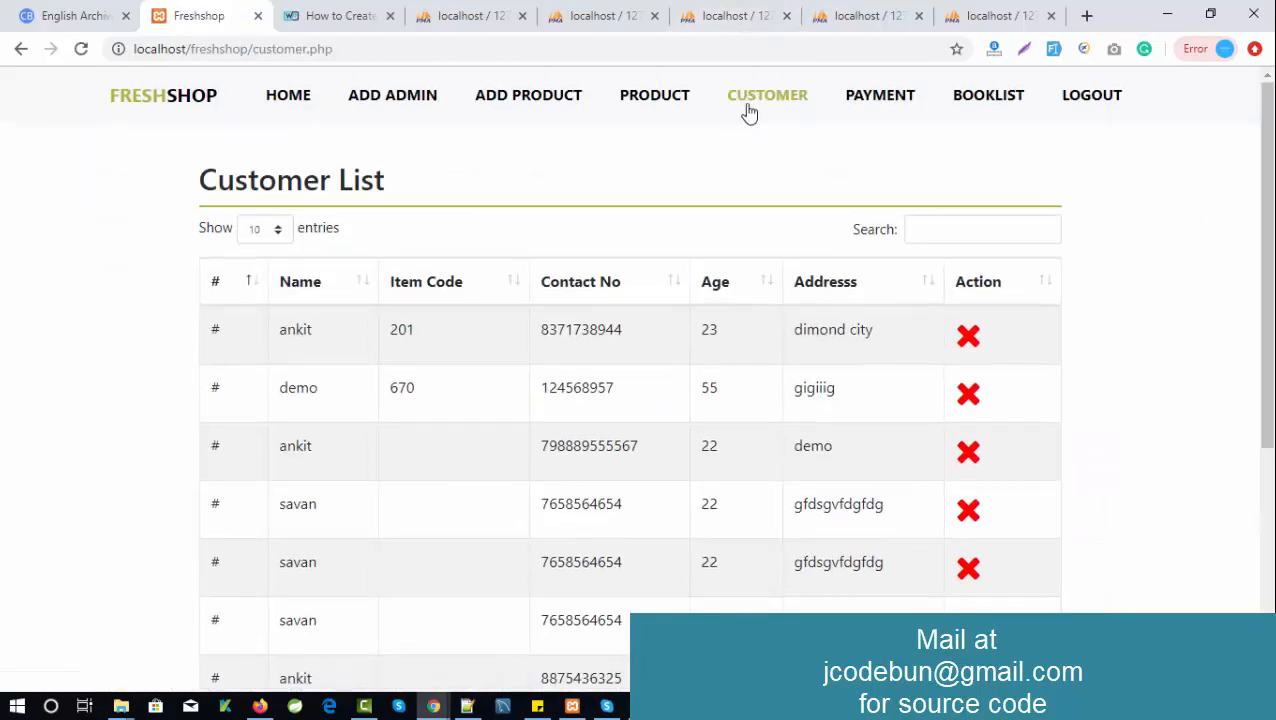
{"action": "scroll", "scroll_direction": "down", "scroll_amount": 3}
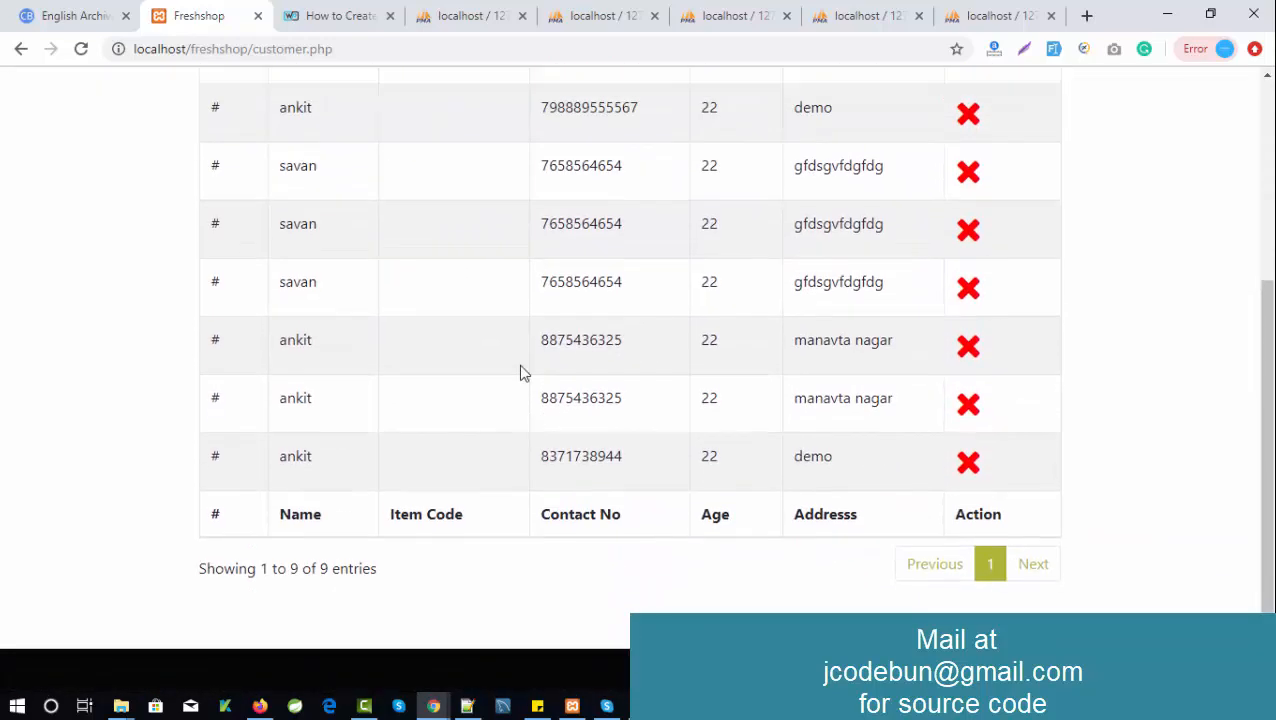
{"action": "scroll", "scroll_direction": "up", "scroll_amount": 3}
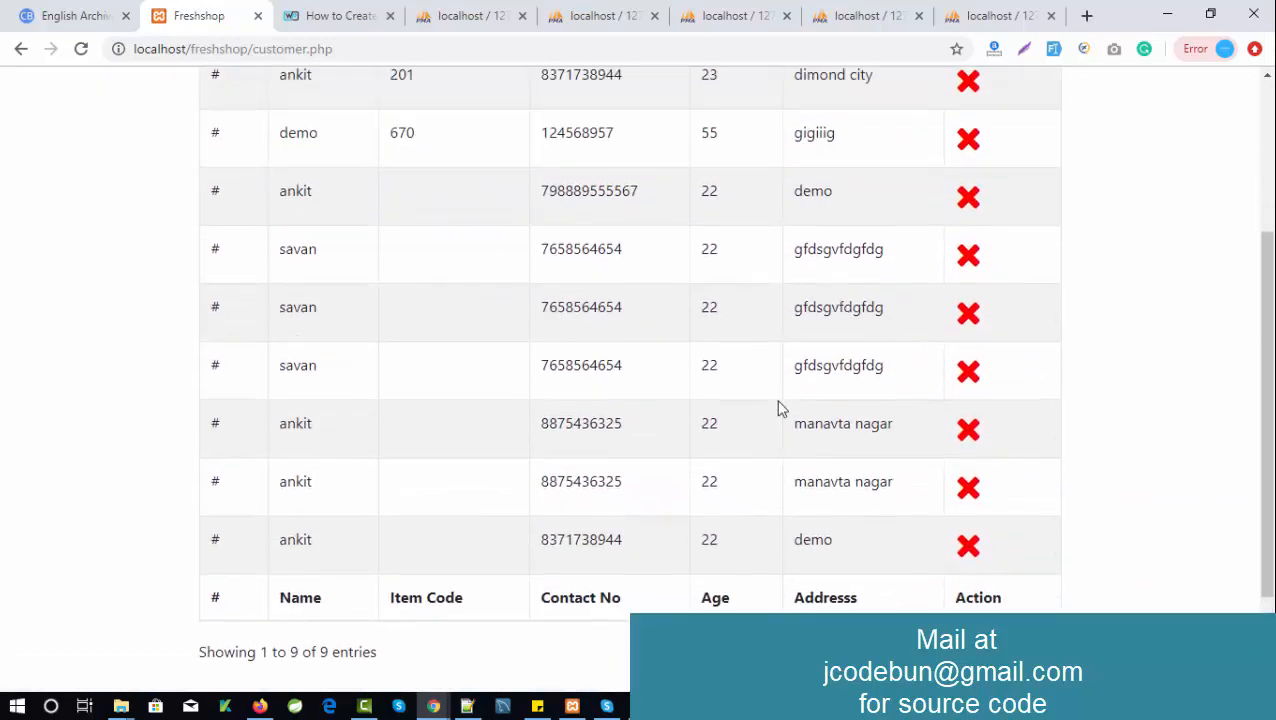
{"action": "scroll", "scroll_direction": "up", "scroll_amount": 3}
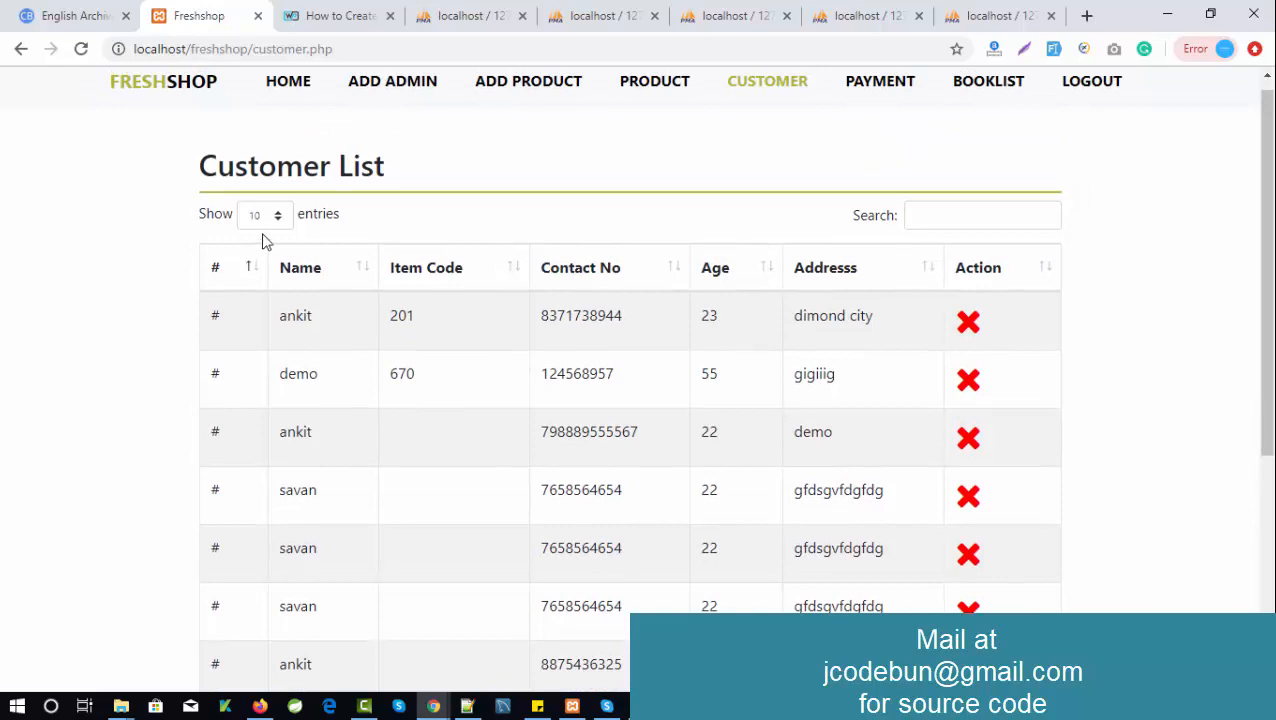
Try 25 then 10 entries per page and sort the customers by contact number.
{"action": "left_click", "coordinate": [264, 214]}
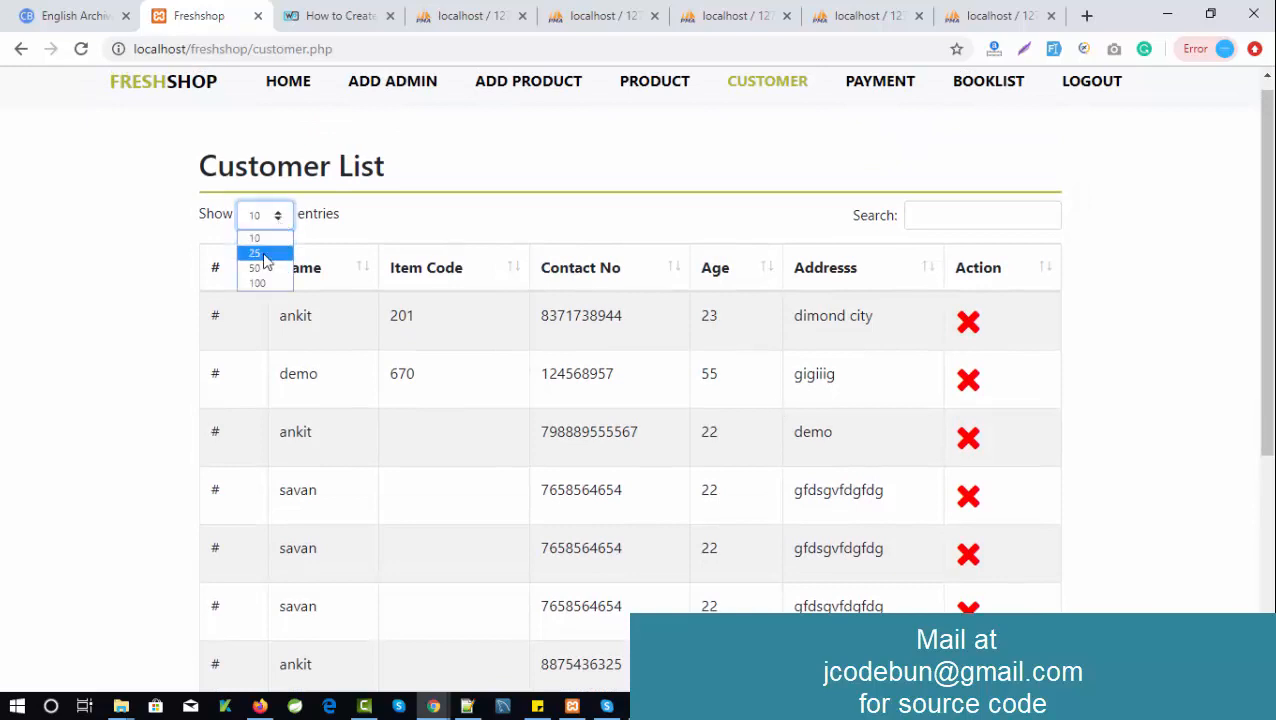
{"action": "left_click", "coordinate": [256, 252]}
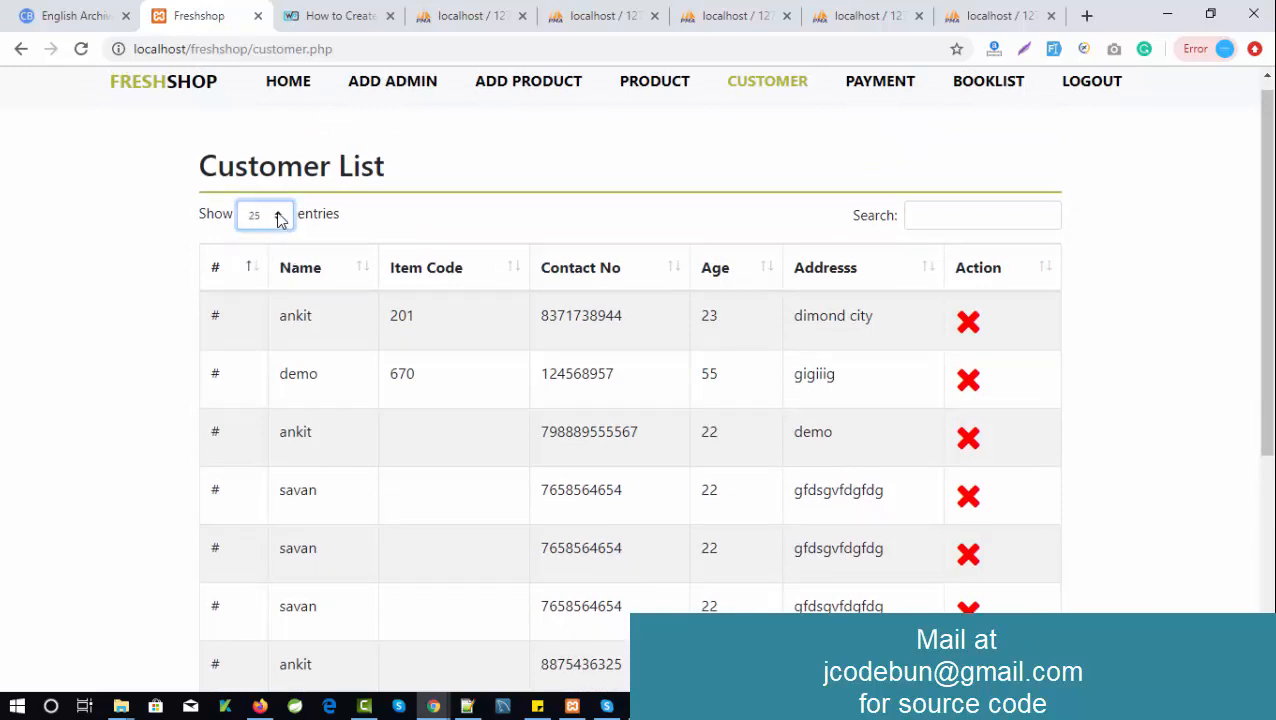
{"action": "left_click", "coordinate": [264, 214]}
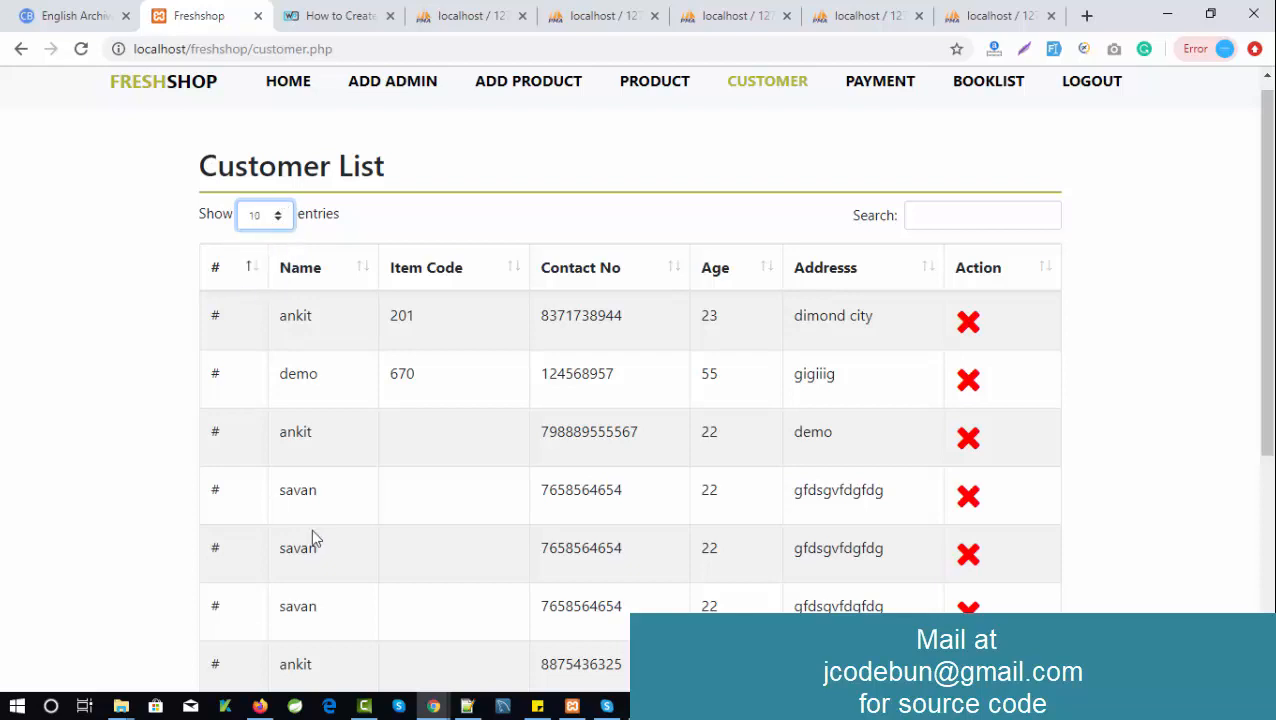
{"action": "mouse_move", "coordinate": [334, 310]}
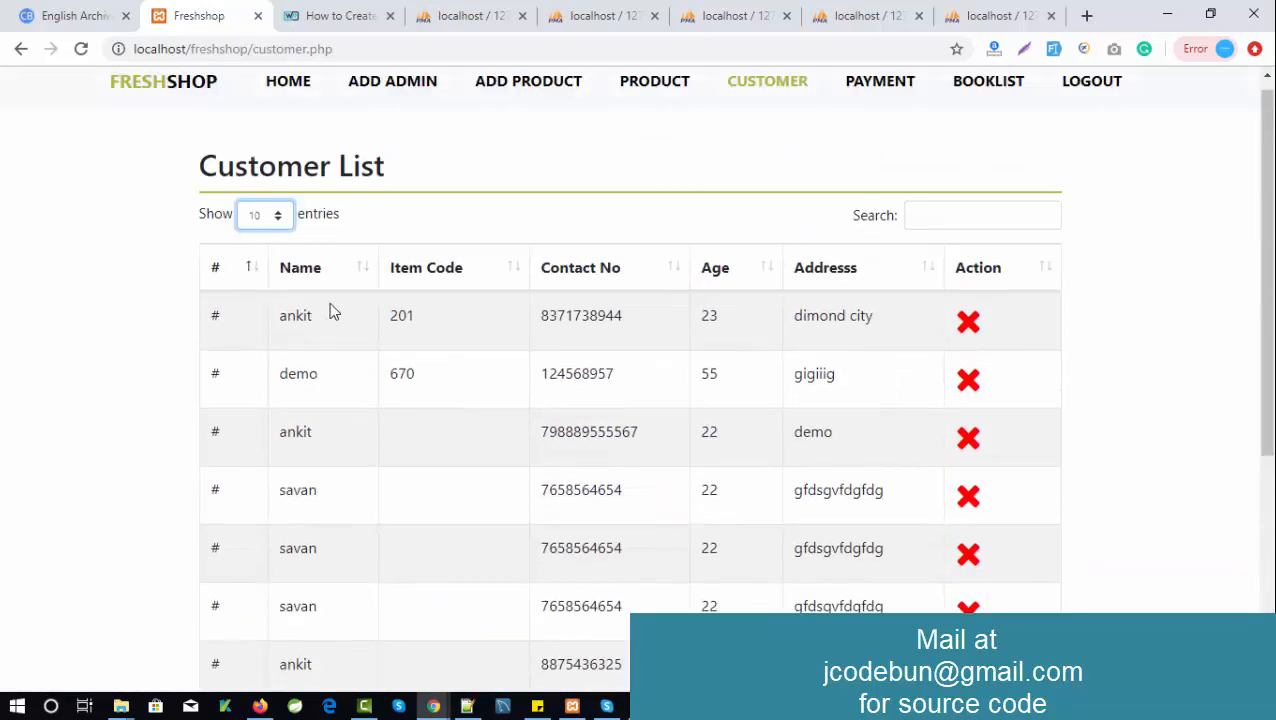
{"action": "mouse_move", "coordinate": [368, 276]}
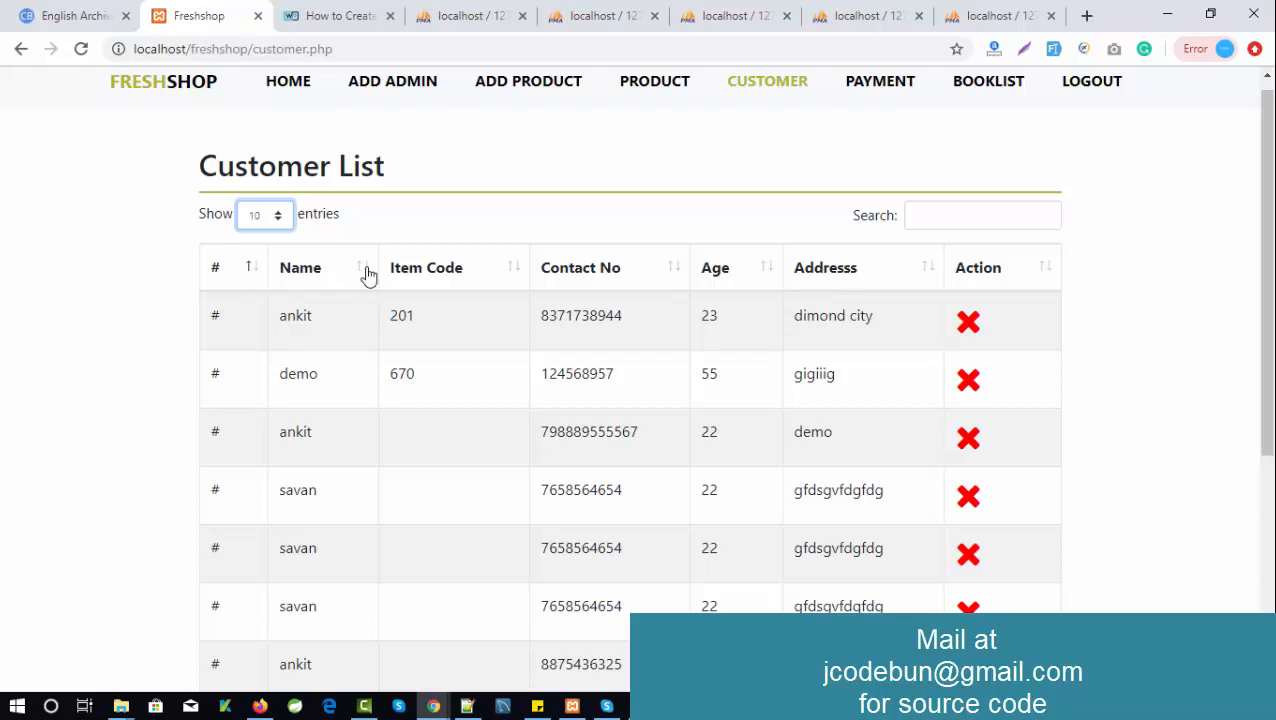
{"action": "left_click", "coordinate": [356, 268]}
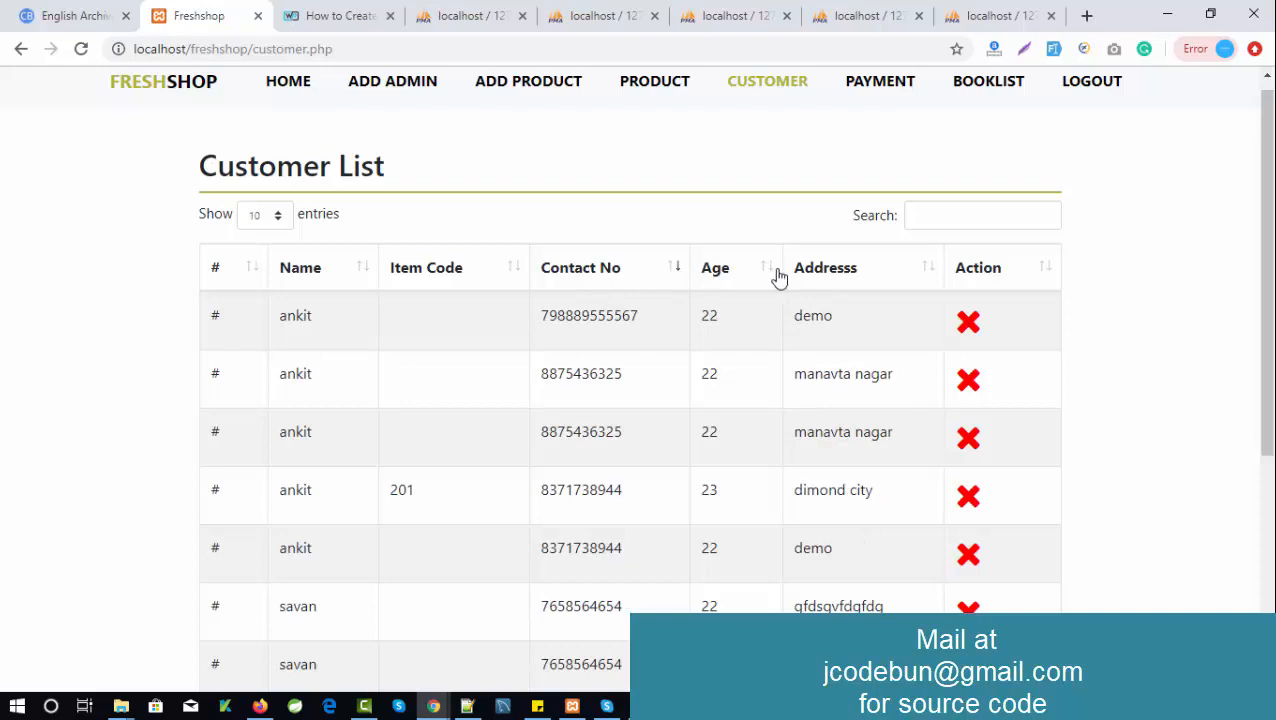
{"action": "type", "text": "d"}
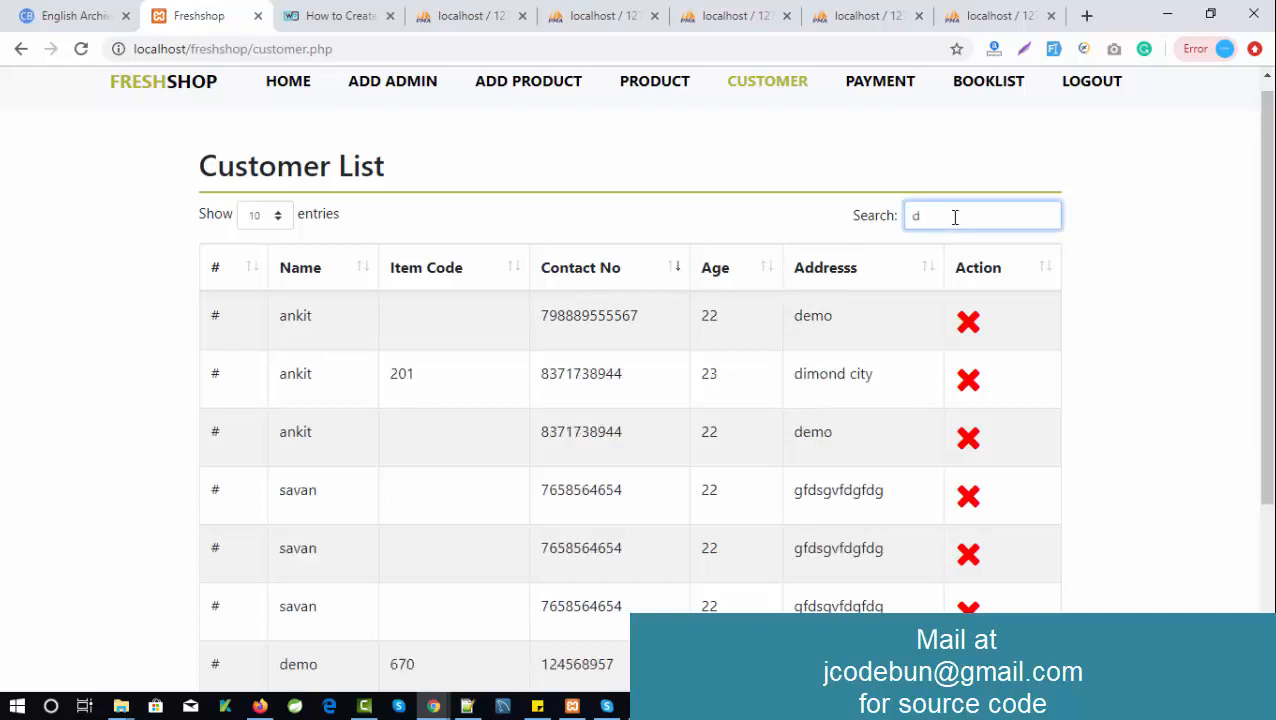
{"action": "type", "text": "emo"}
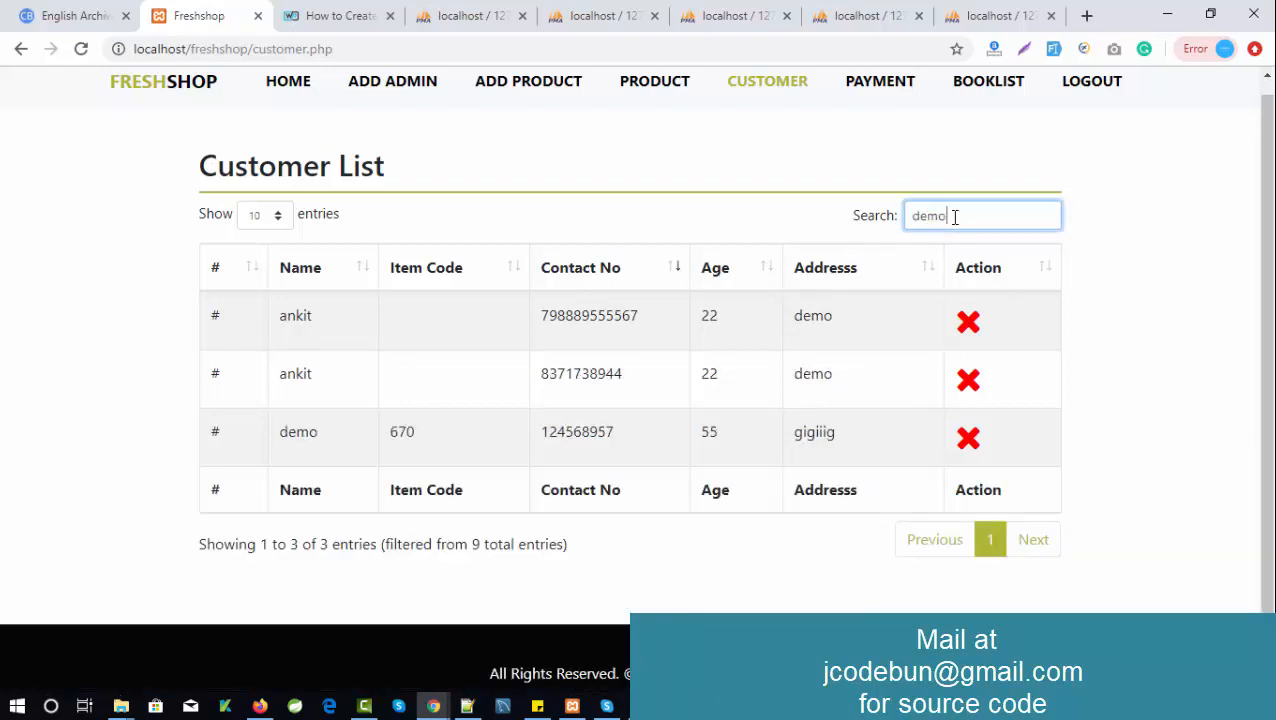
{"action": "type", "text": "22"}
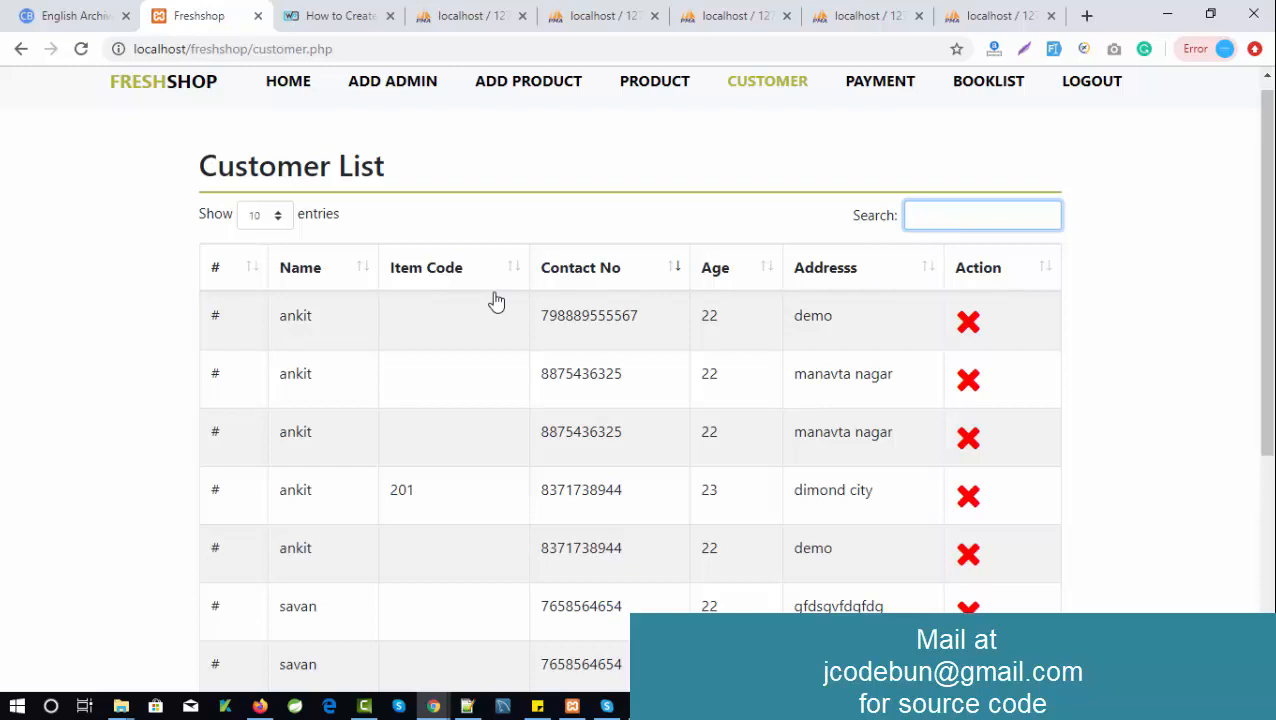
{"action": "type", "text": "88"}
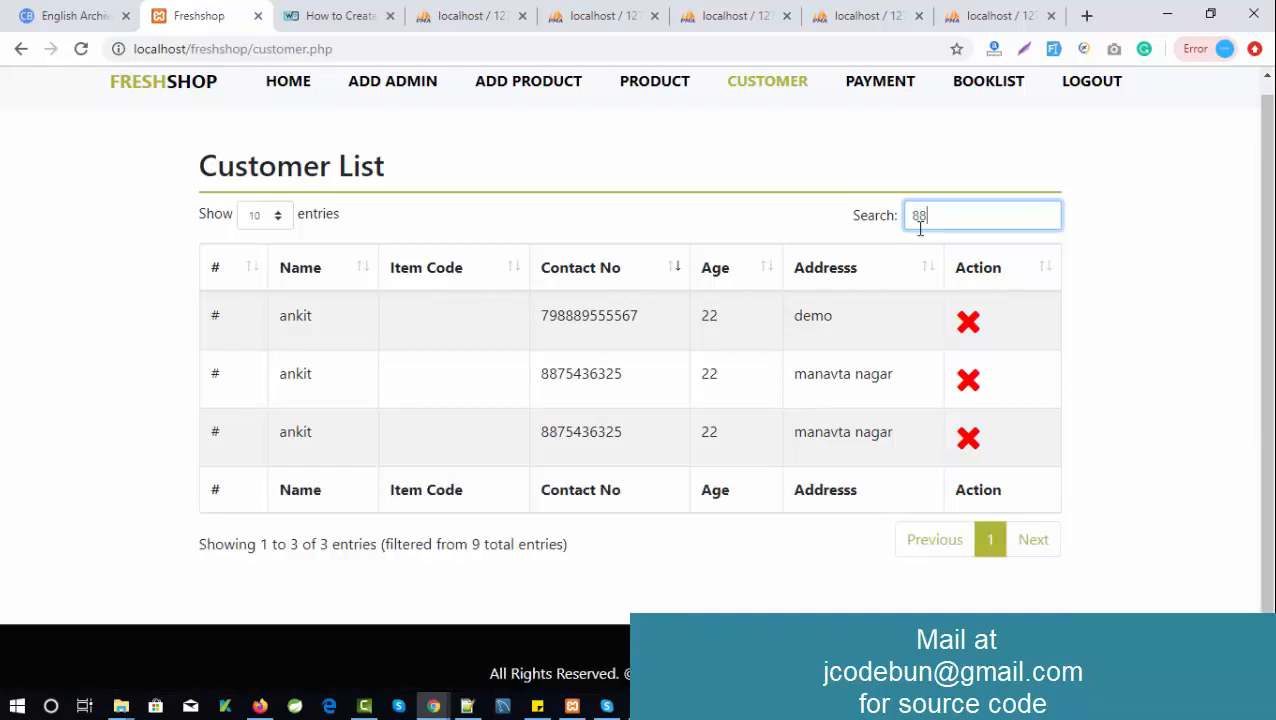
{"action": "type", "text": "8875"}
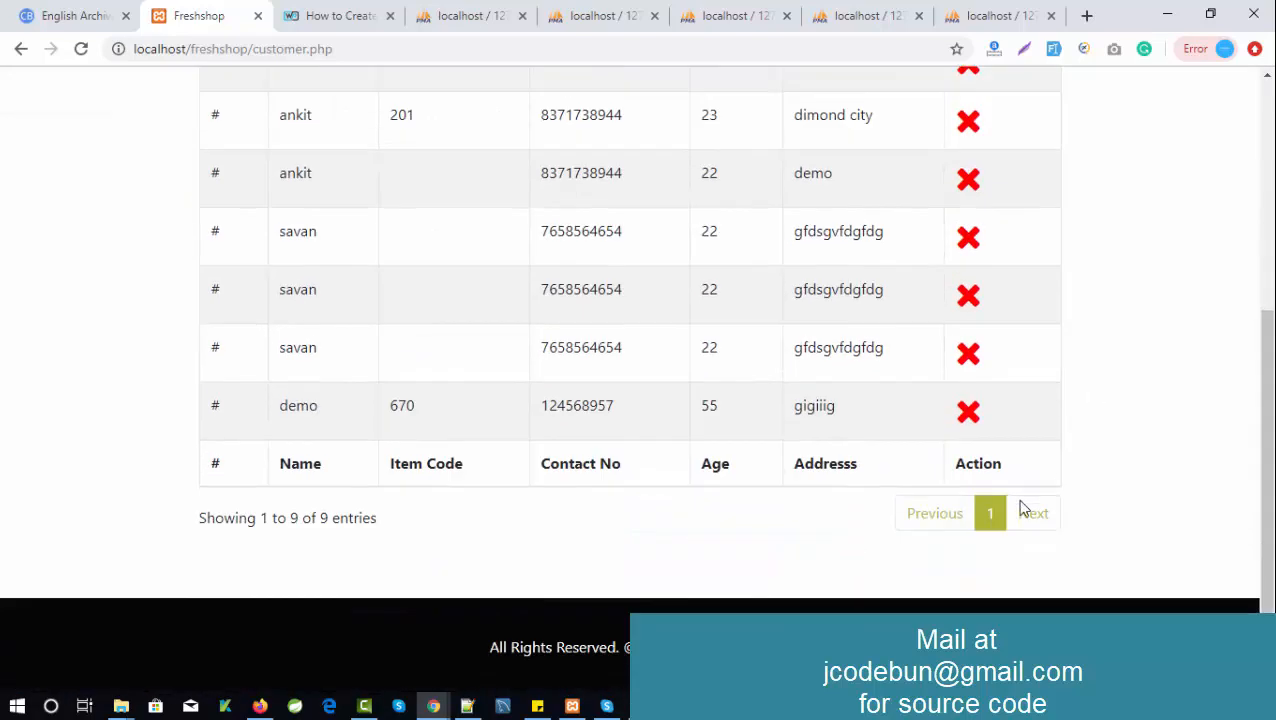
{"action": "mouse_move", "coordinate": [488, 404]}
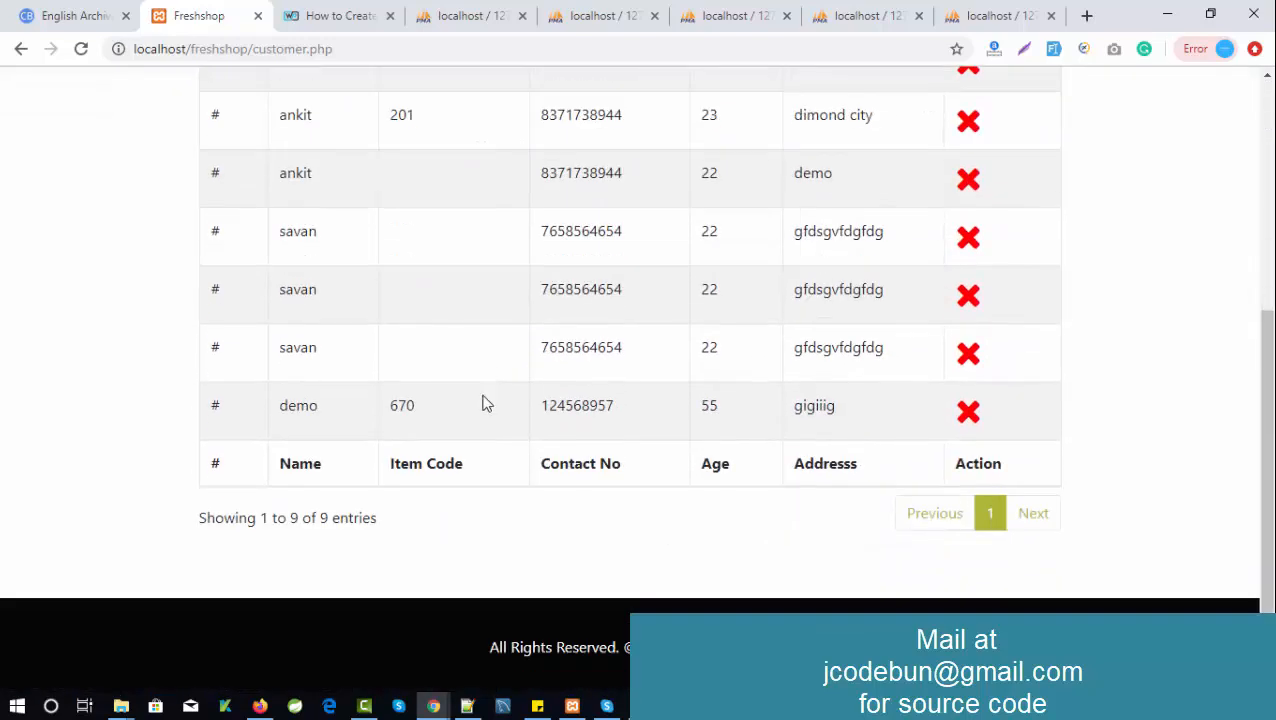
{"action": "mouse_move", "coordinate": [1032, 512]}
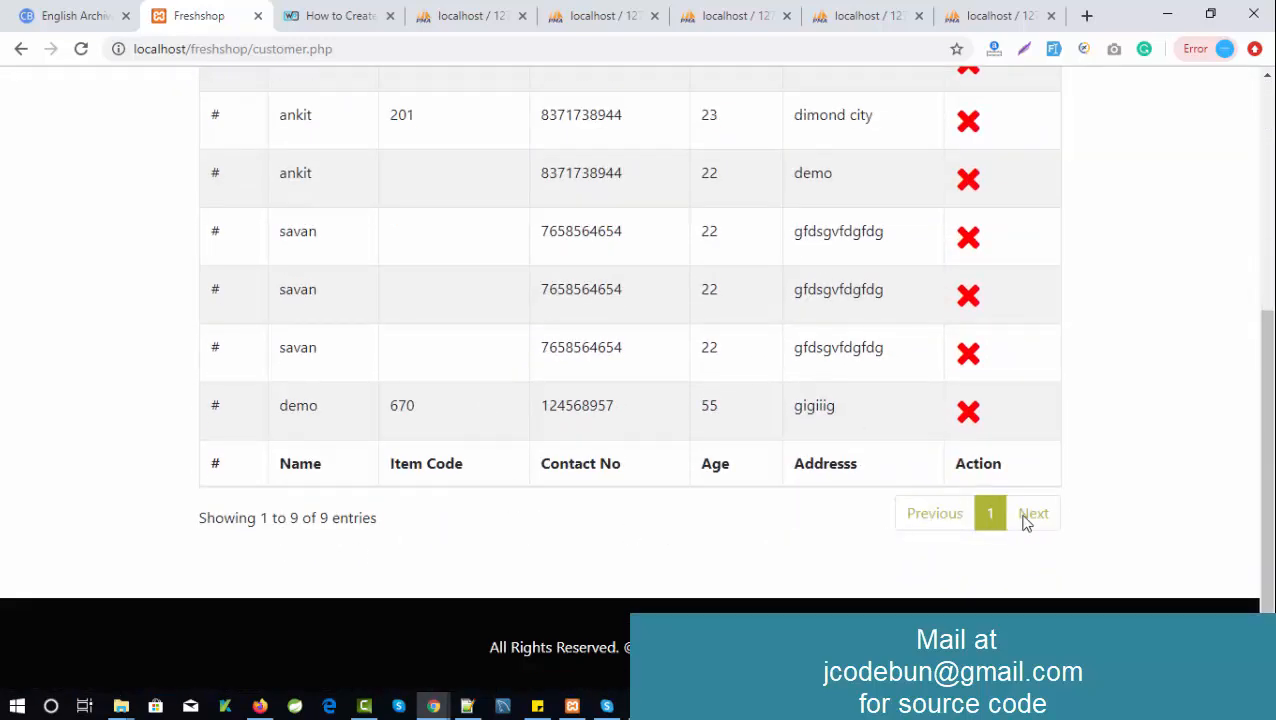
{"action": "mouse_move", "coordinate": [970, 488]}
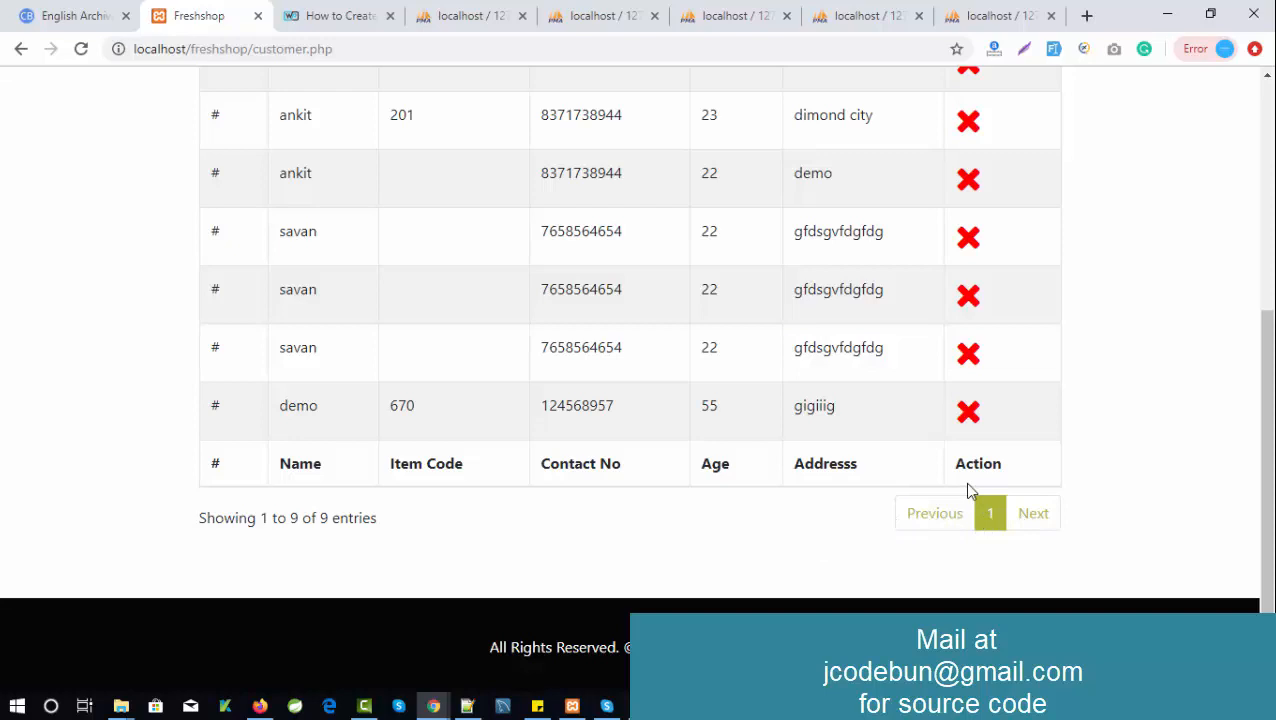
{"action": "scroll", "scroll_direction": "up", "scroll_amount": 3}
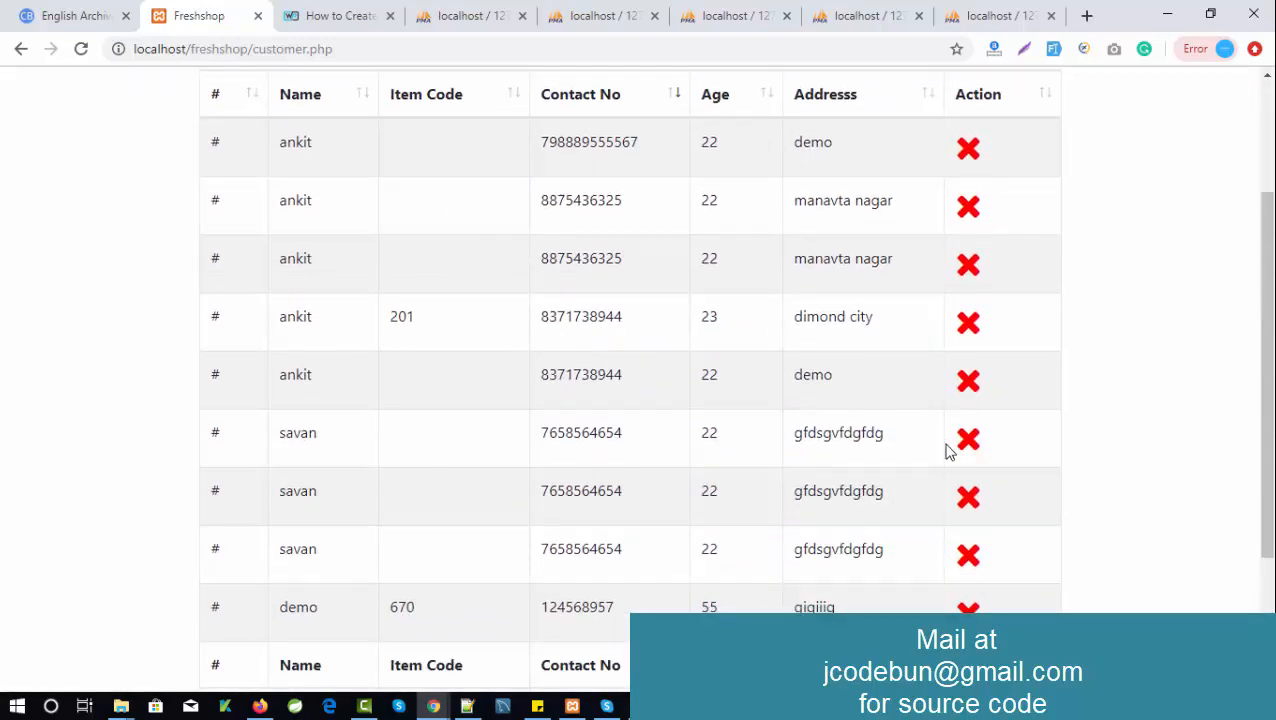
{"action": "scroll", "scroll_direction": "down", "scroll_amount": 3}
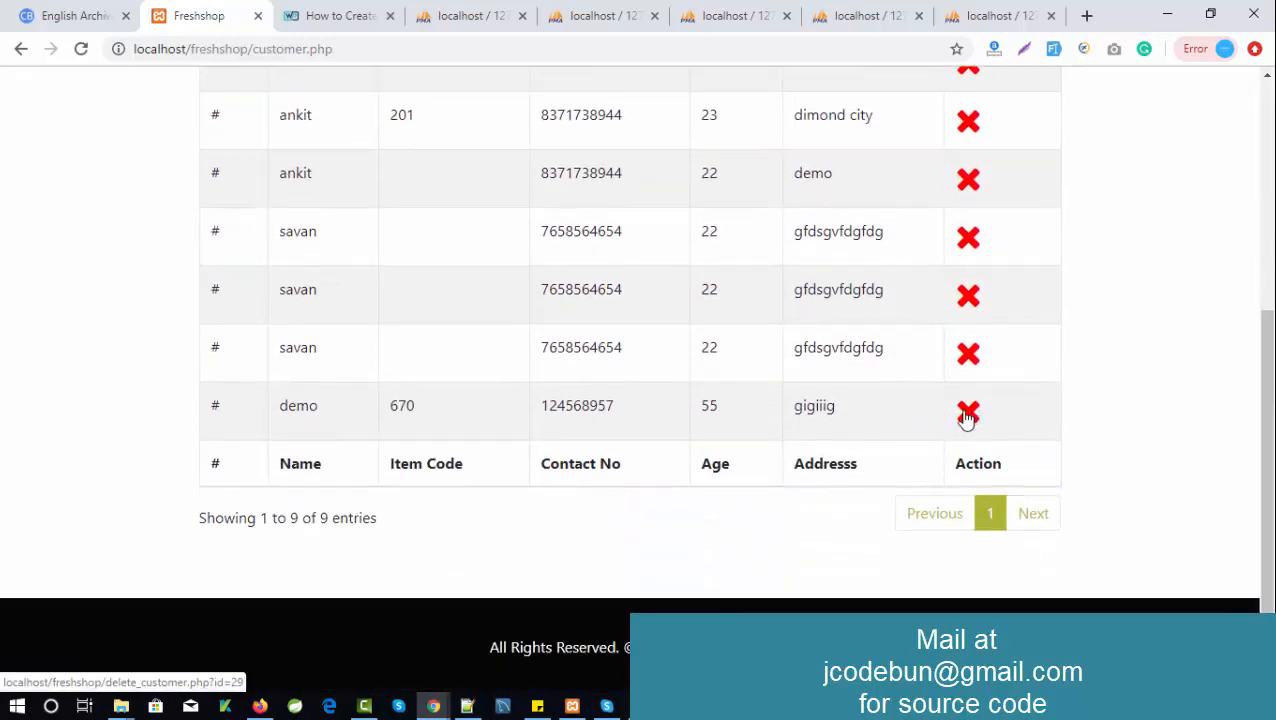
Delete the demo customer with item code 670 and confirm the deletion.
{"action": "left_click", "coordinate": [966, 412]}
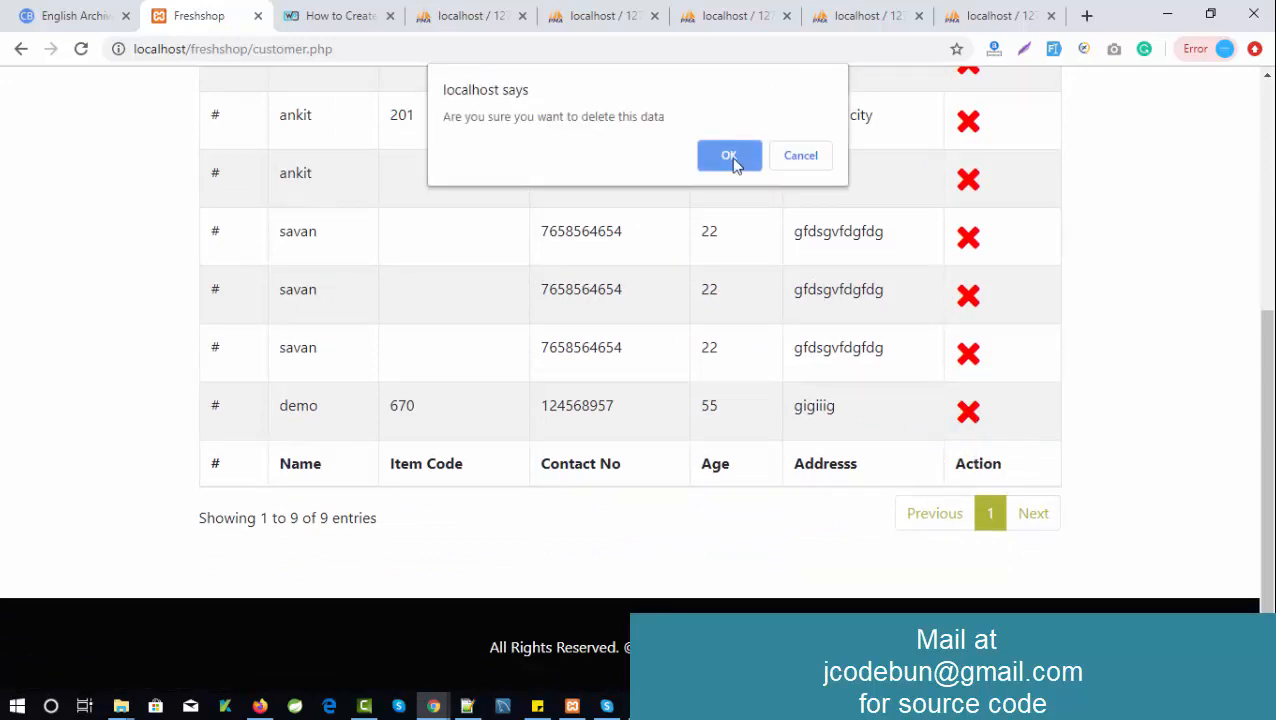
{"action": "left_click", "coordinate": [728, 156]}
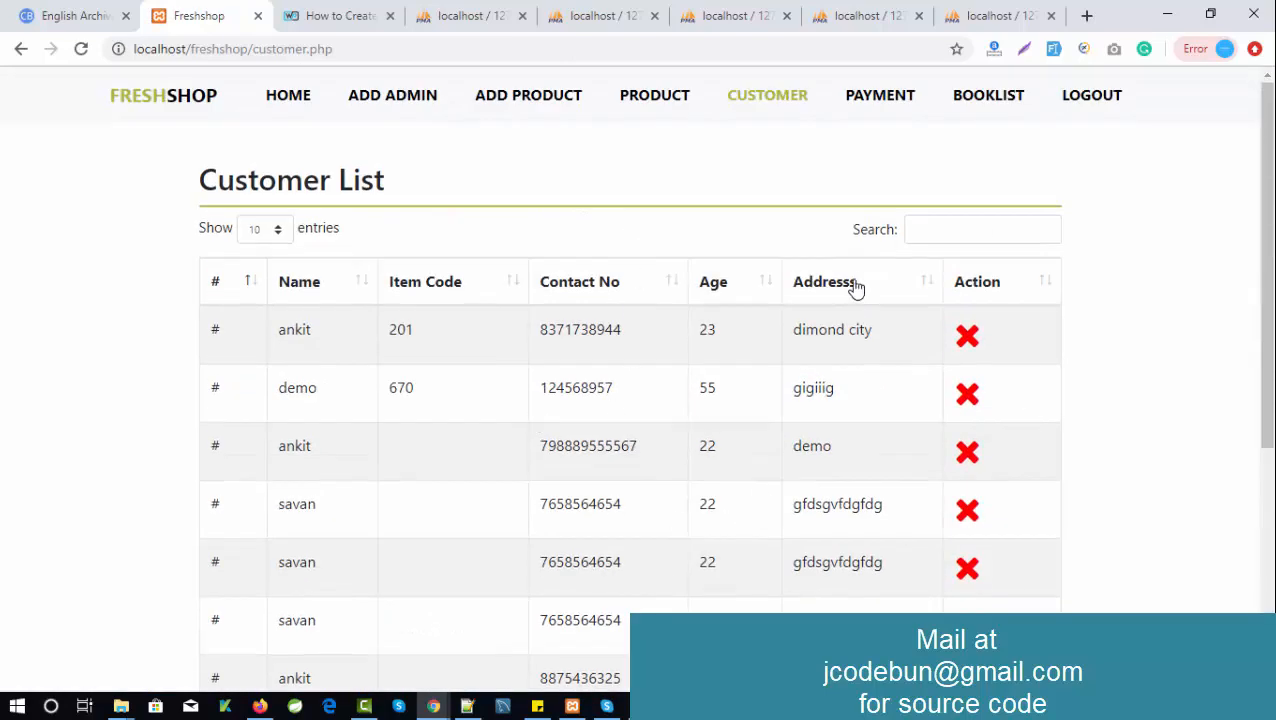
{"action": "mouse_move", "coordinate": [436, 428]}
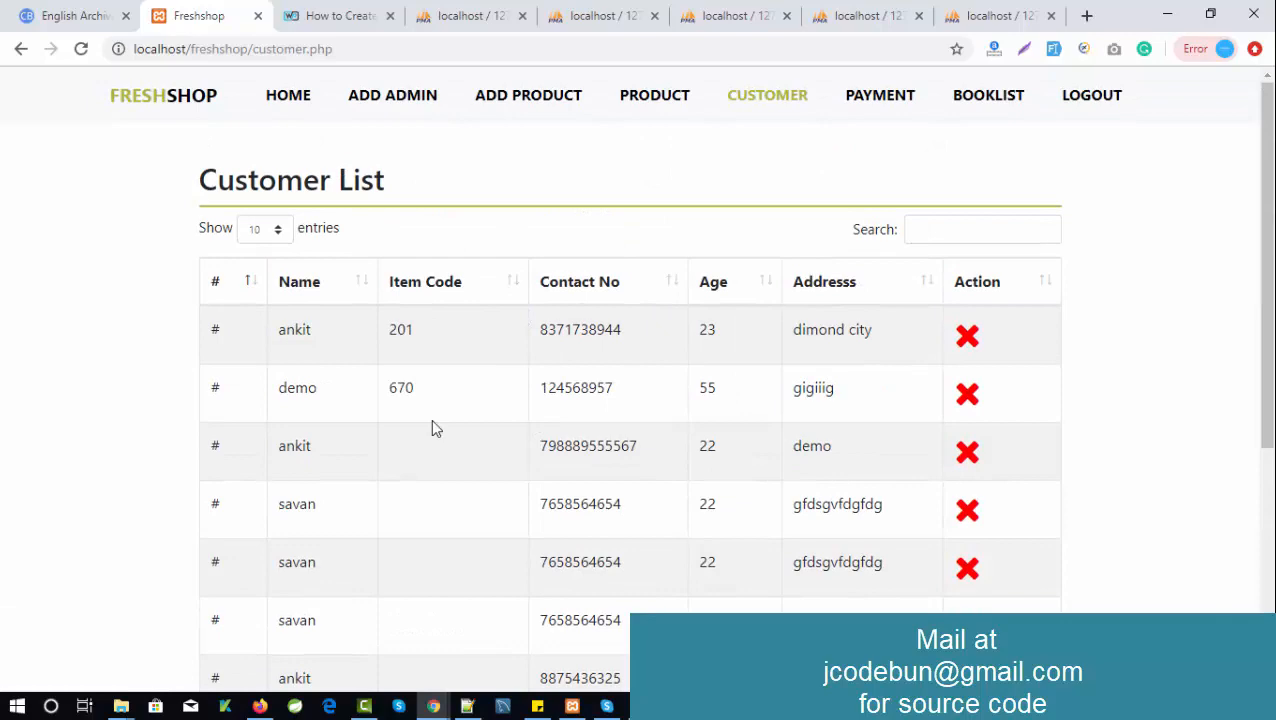
{"action": "mouse_move", "coordinate": [756, 264]}
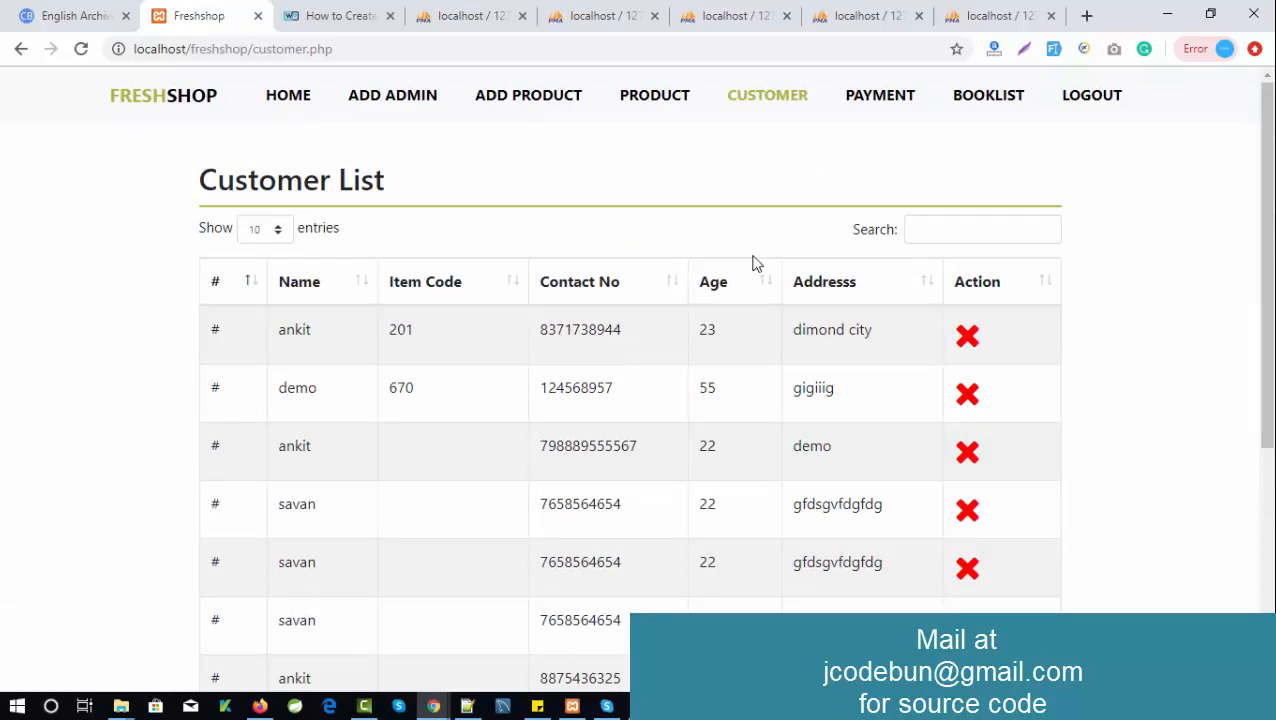
View the Payment List showing ankit's 3 payments, then the admin Booklist.
{"action": "left_click", "coordinate": [880, 96]}
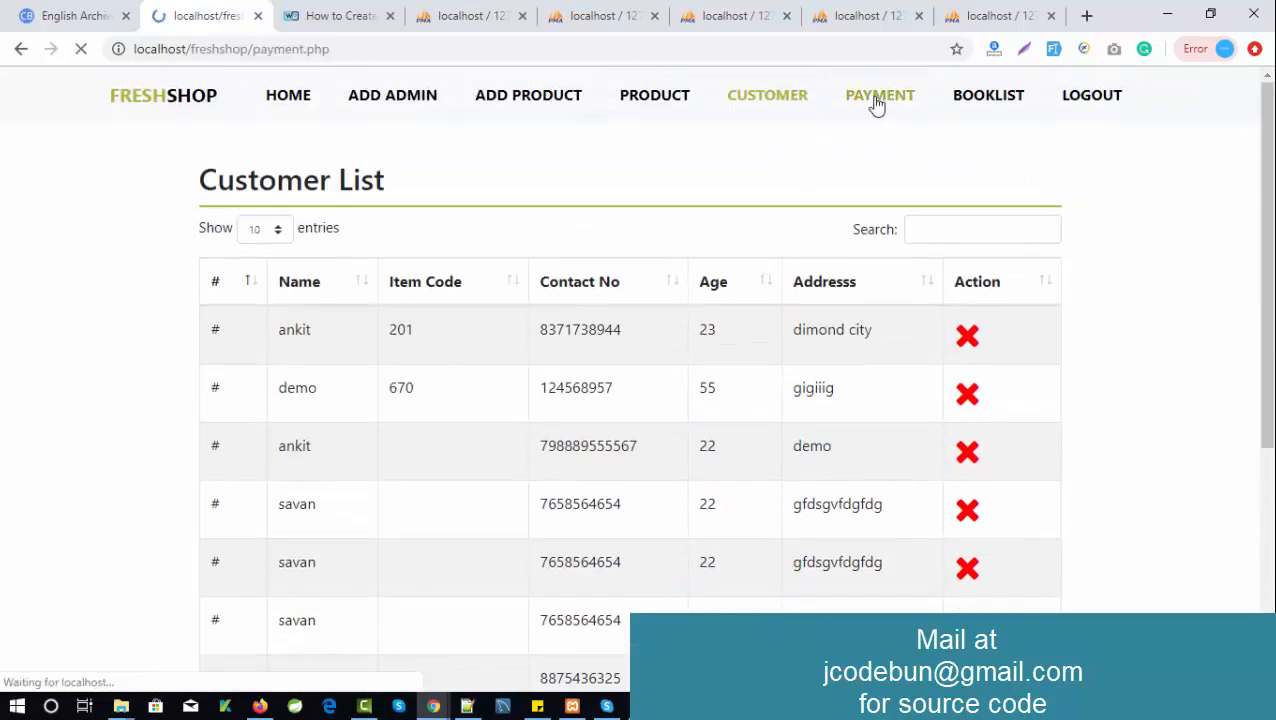
{"action": "left_click", "coordinate": [880, 96]}
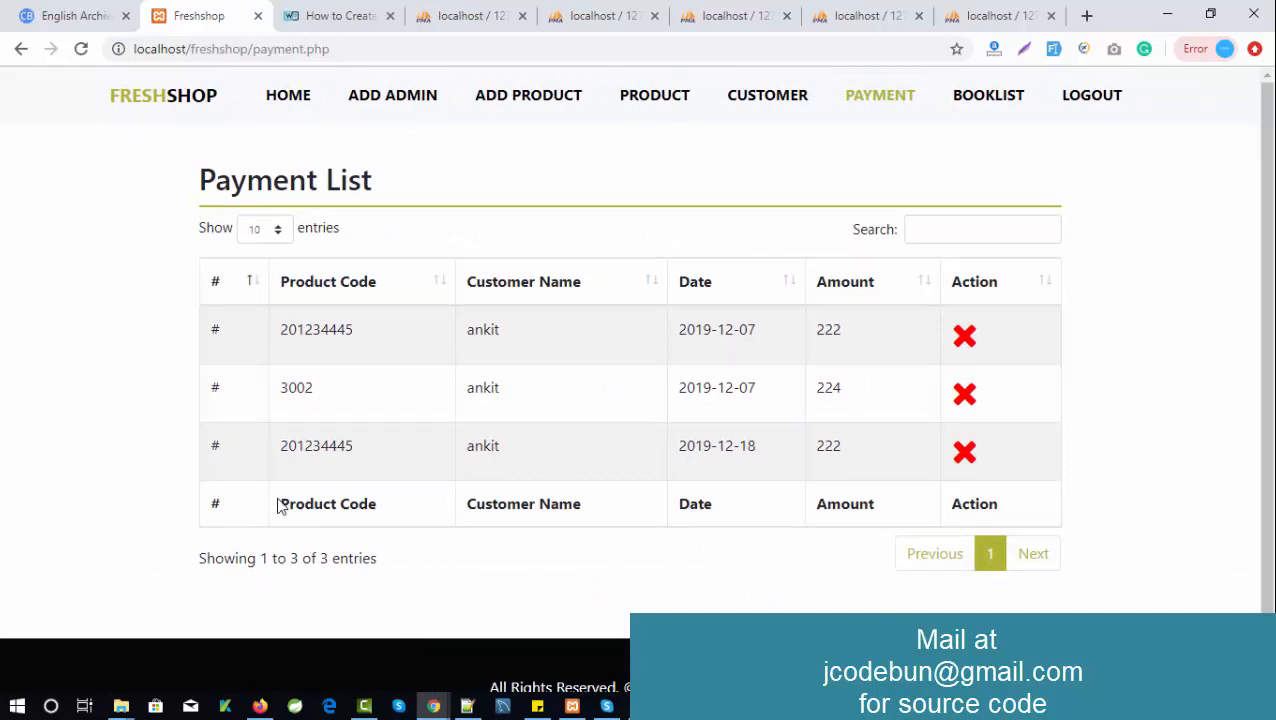
{"action": "mouse_move", "coordinate": [558, 374]}
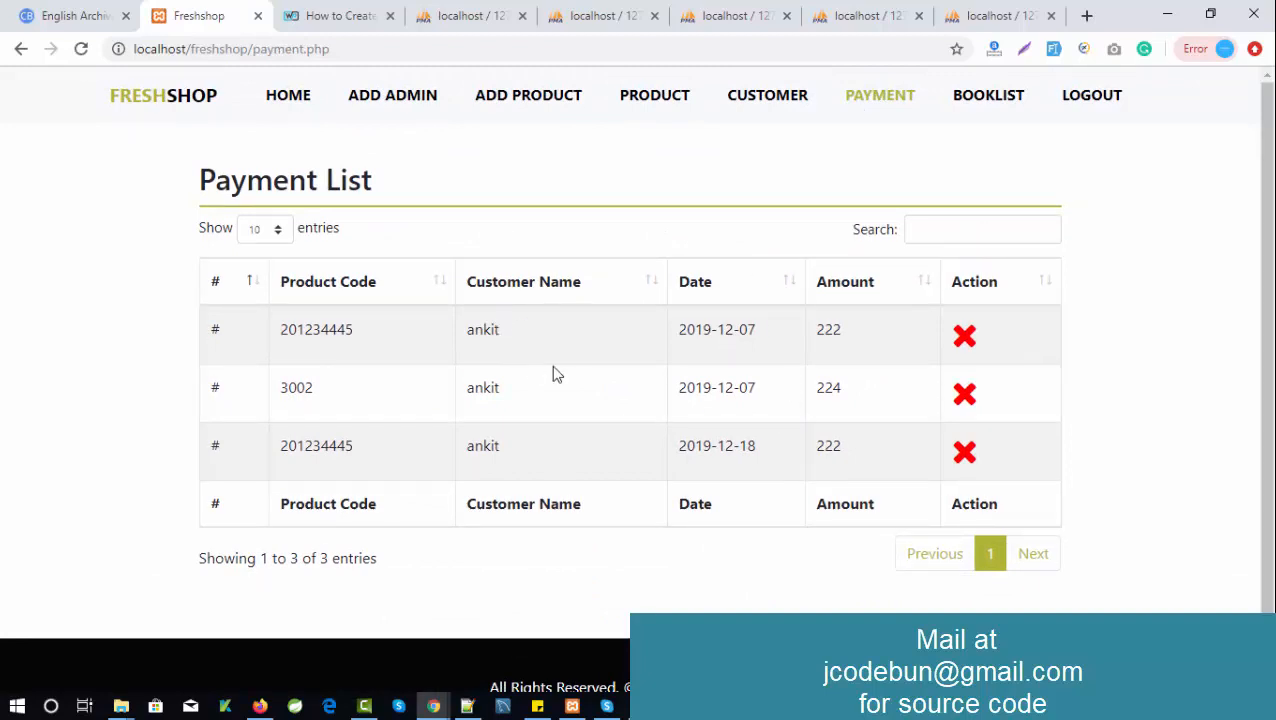
{"action": "mouse_move", "coordinate": [808, 492]}
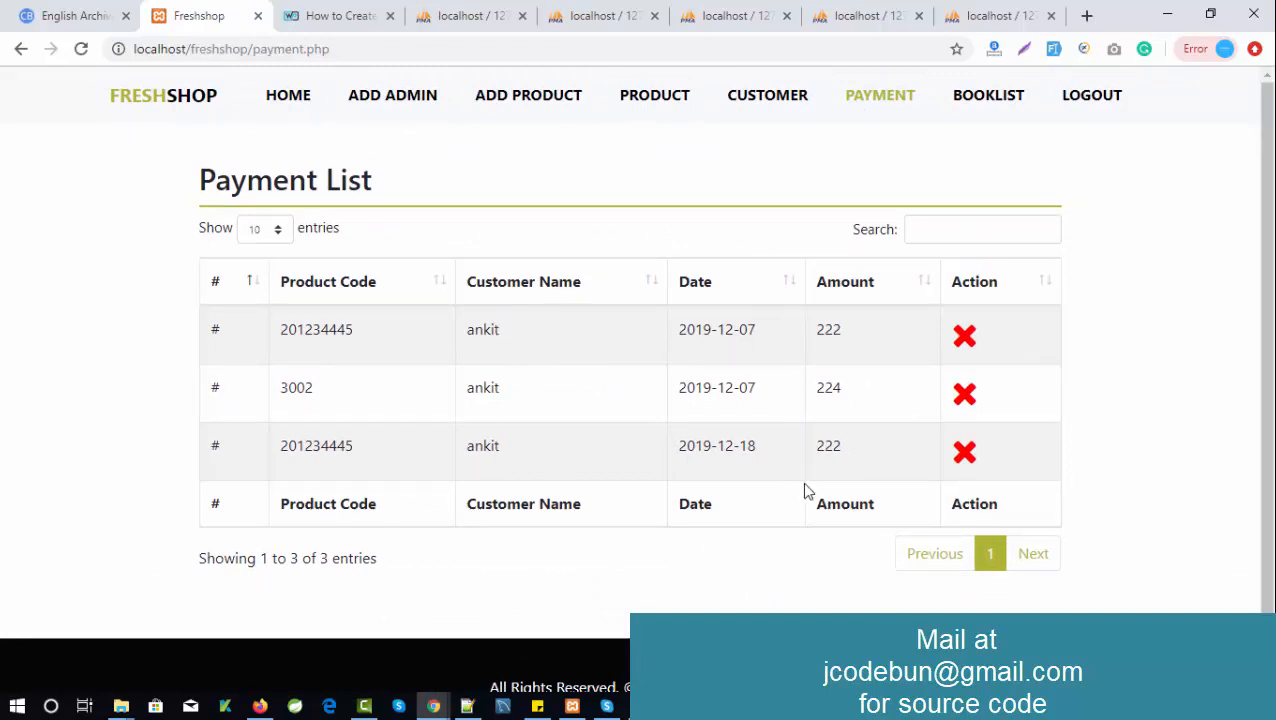
{"action": "mouse_move", "coordinate": [880, 168]}
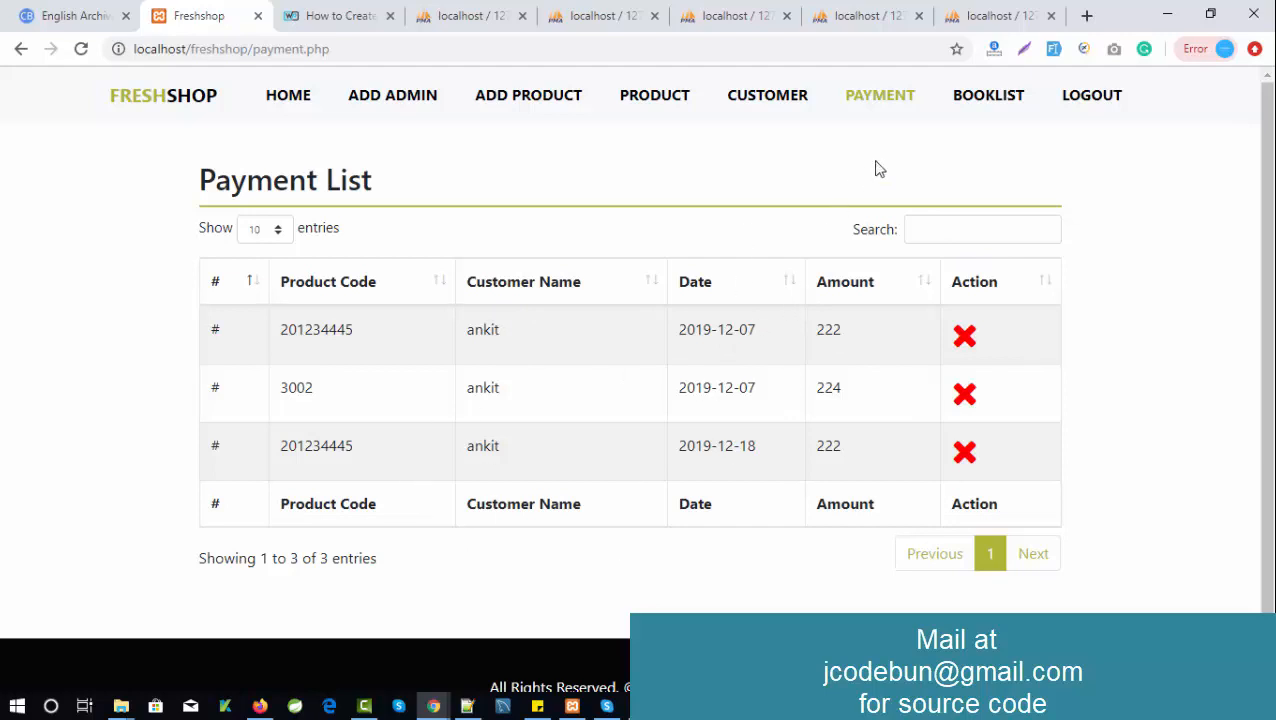
{"action": "mouse_move", "coordinate": [626, 412]}
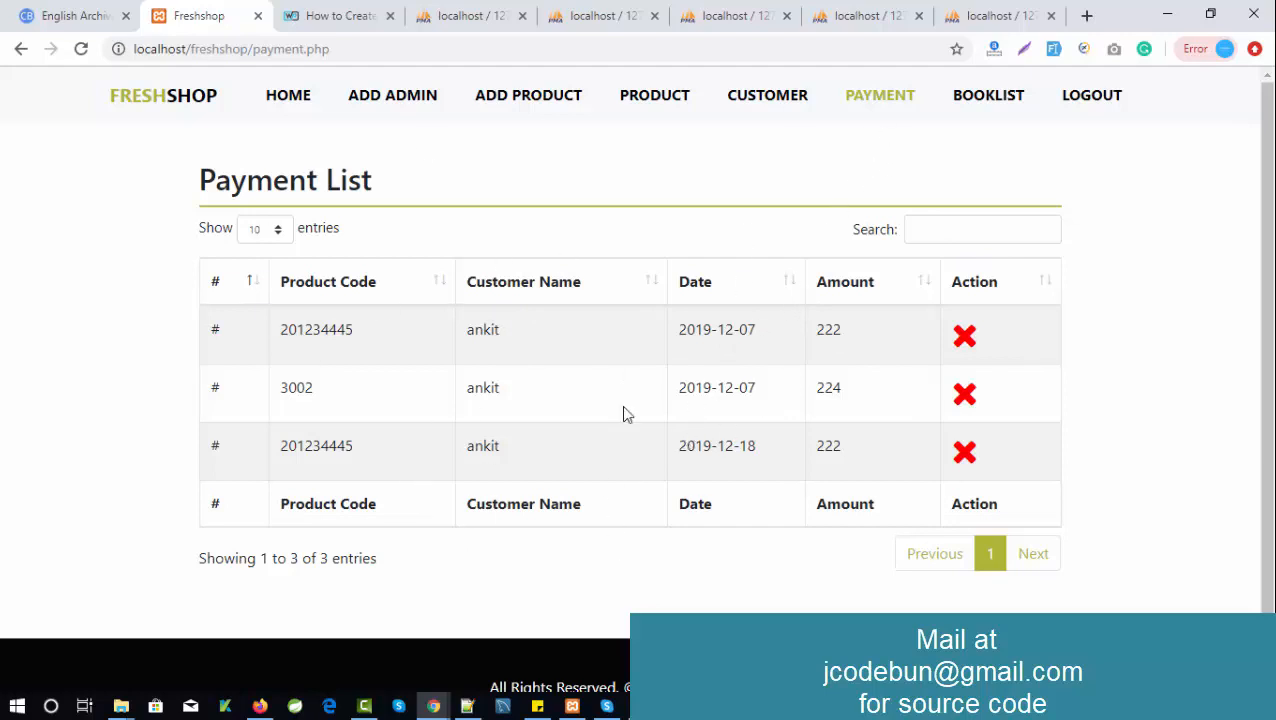
{"action": "left_click", "coordinate": [988, 96]}
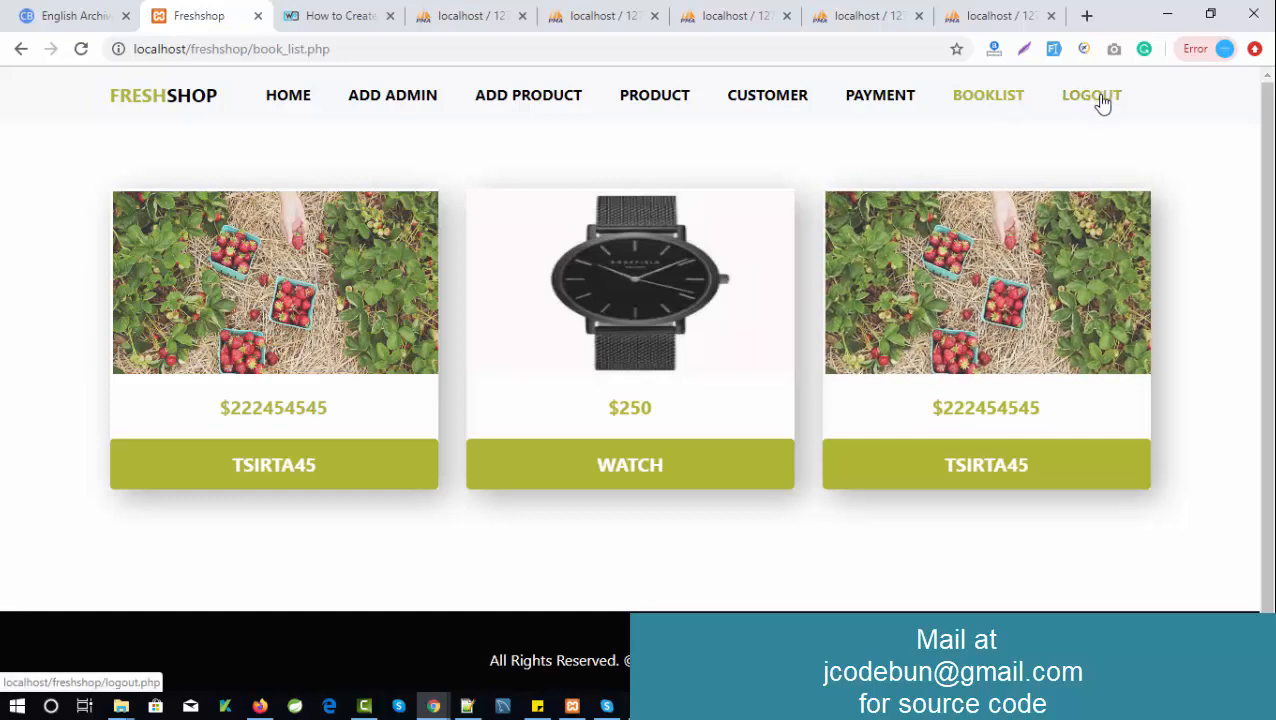
Log out of the admin account and browse the public product catalogue as a visitor.
{"action": "left_click", "coordinate": [1092, 94]}
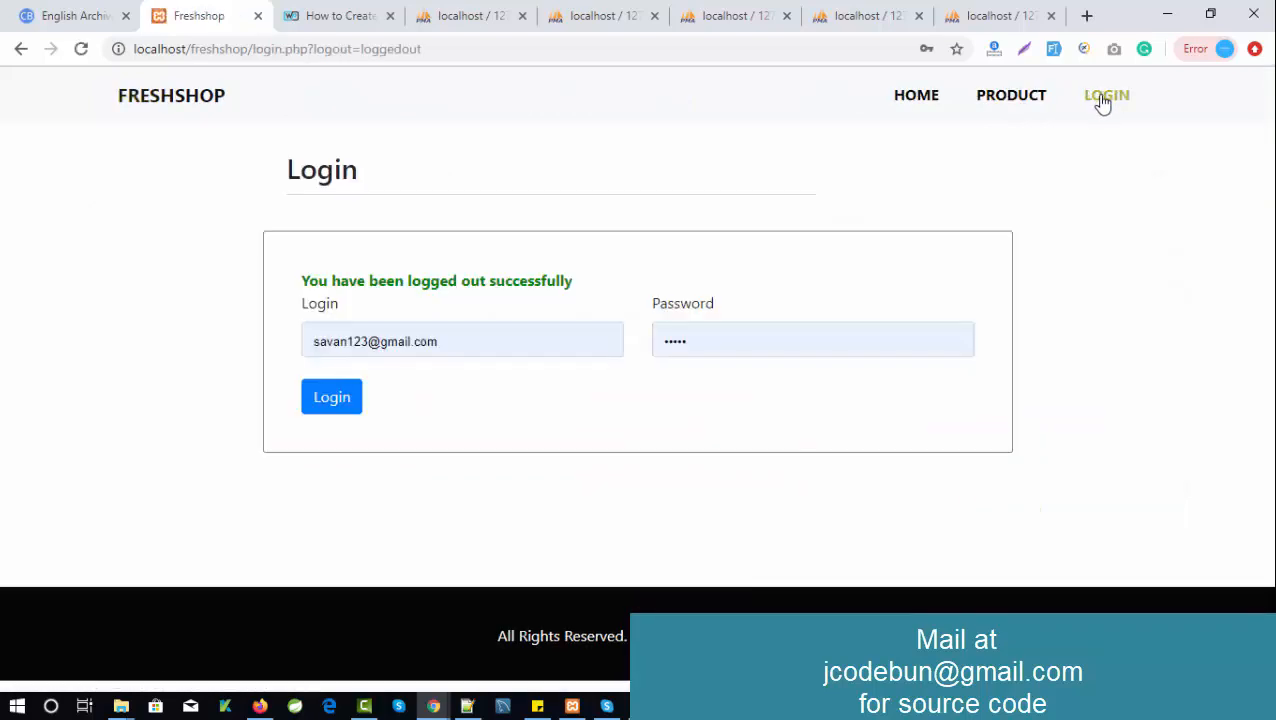
{"action": "mouse_move", "coordinate": [1012, 96]}
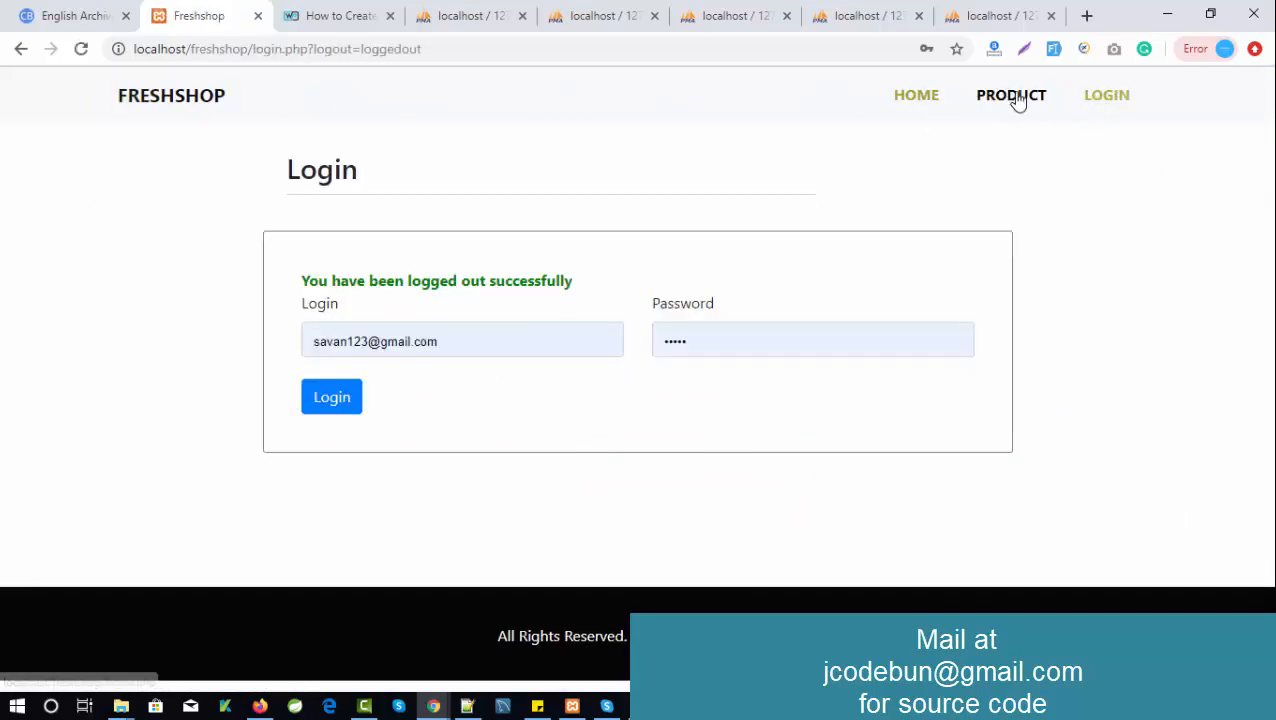
{"action": "left_click", "coordinate": [1012, 96]}
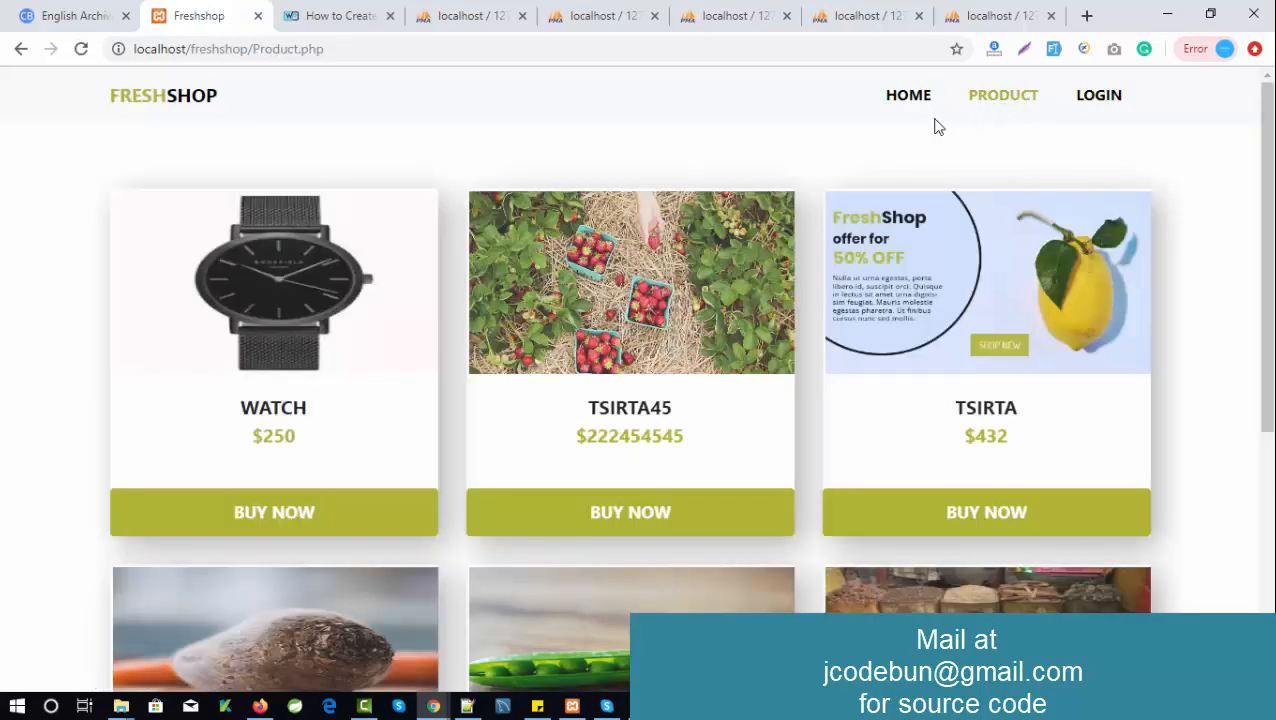
{"action": "mouse_move", "coordinate": [702, 396]}
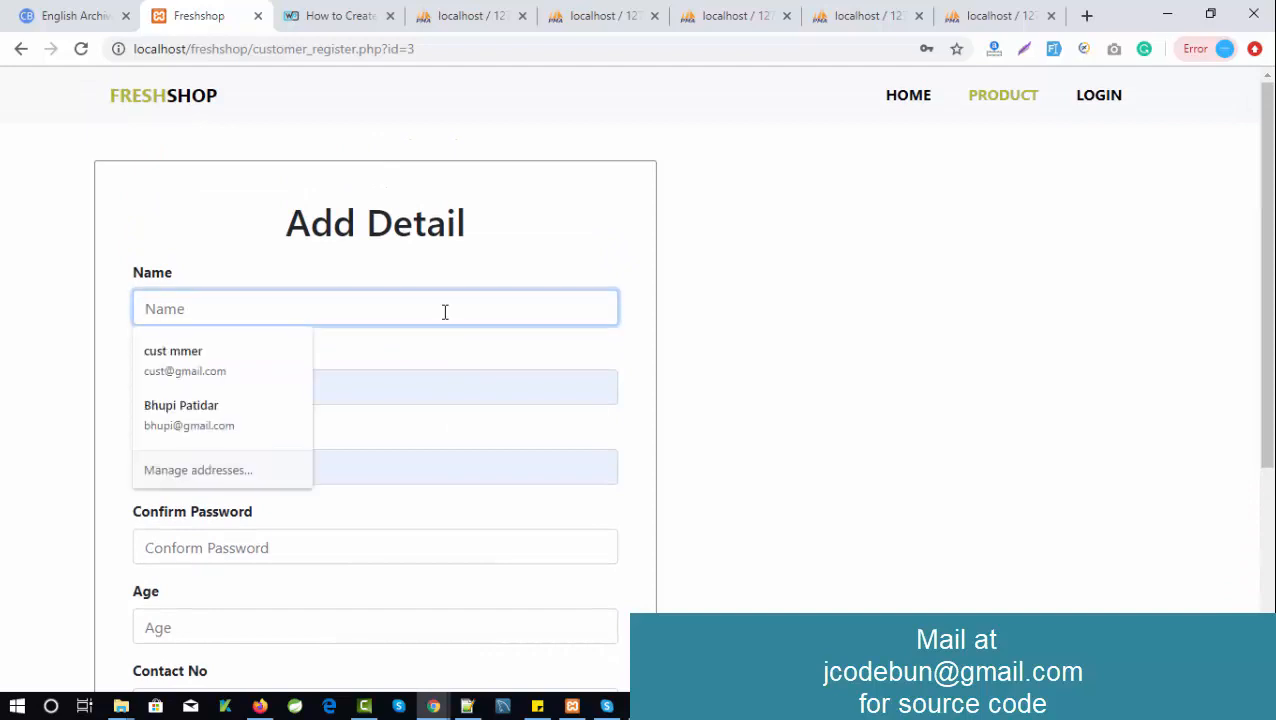
{"action": "type", "text": "new User"}
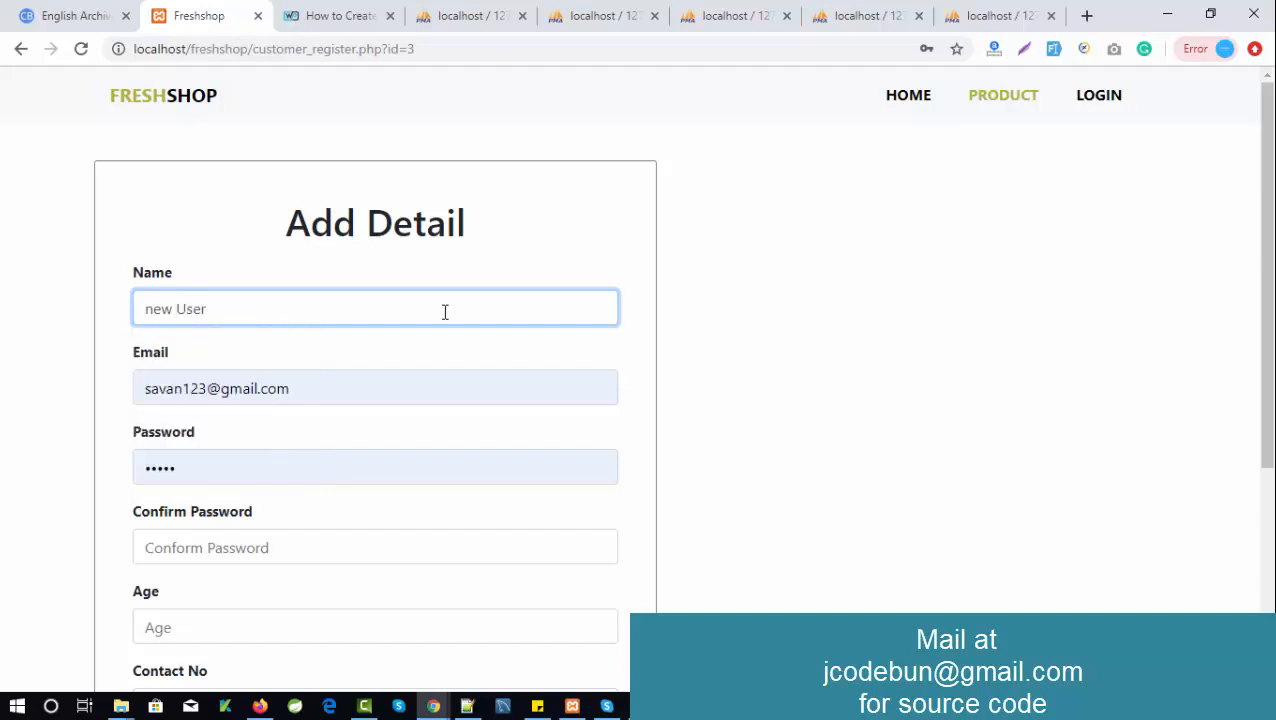
{"action": "double_click", "coordinate": [176, 308]}
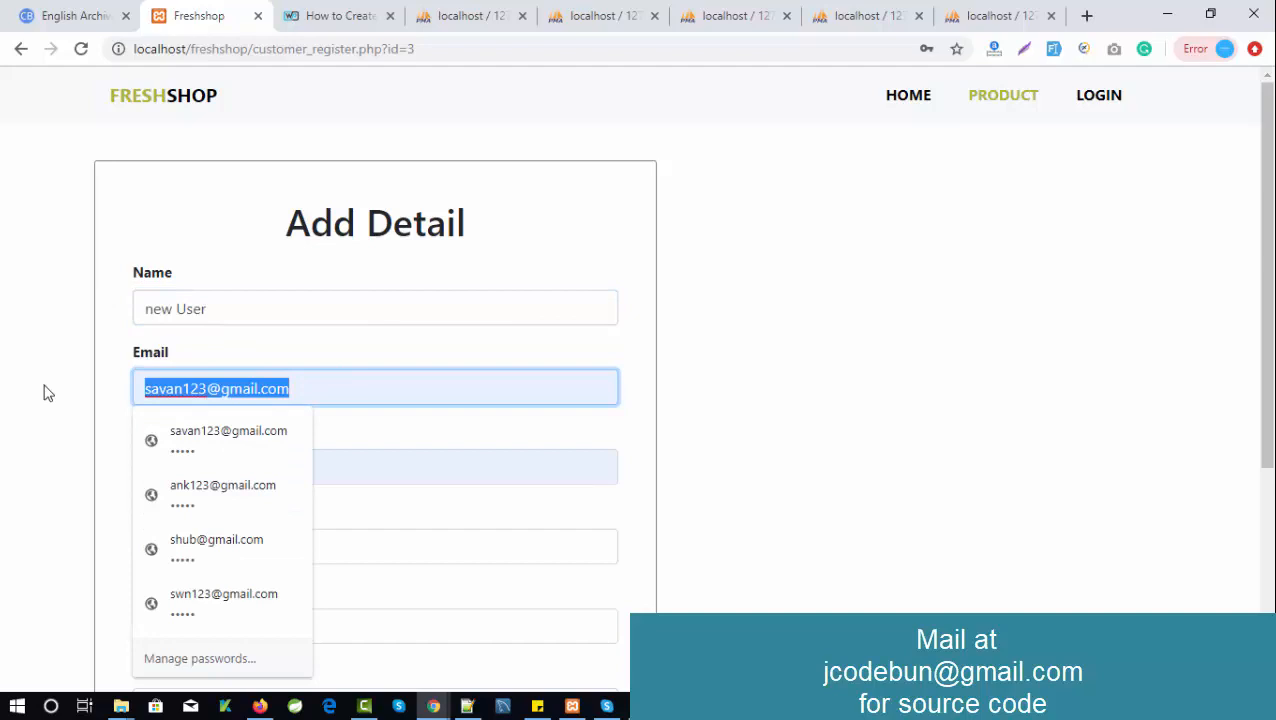
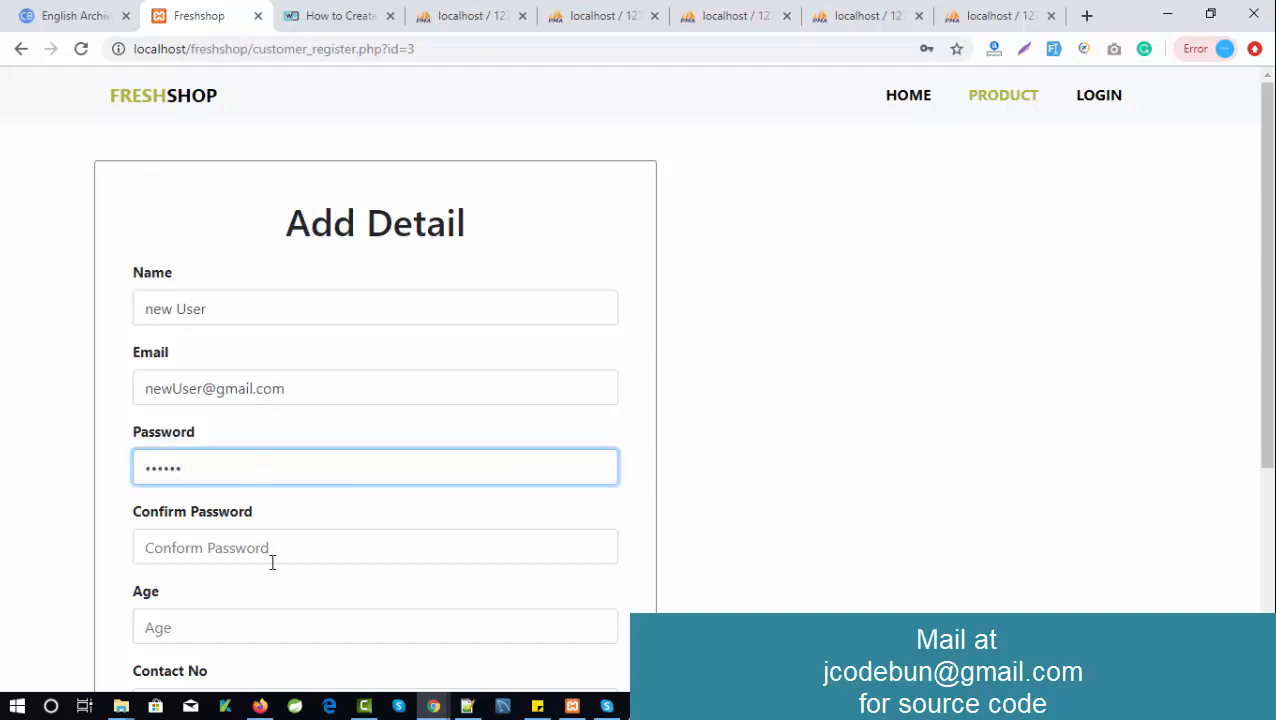
Fill the password, age 27 and contact number 852589, completing the registration.
{"action": "type", "text": "••"}
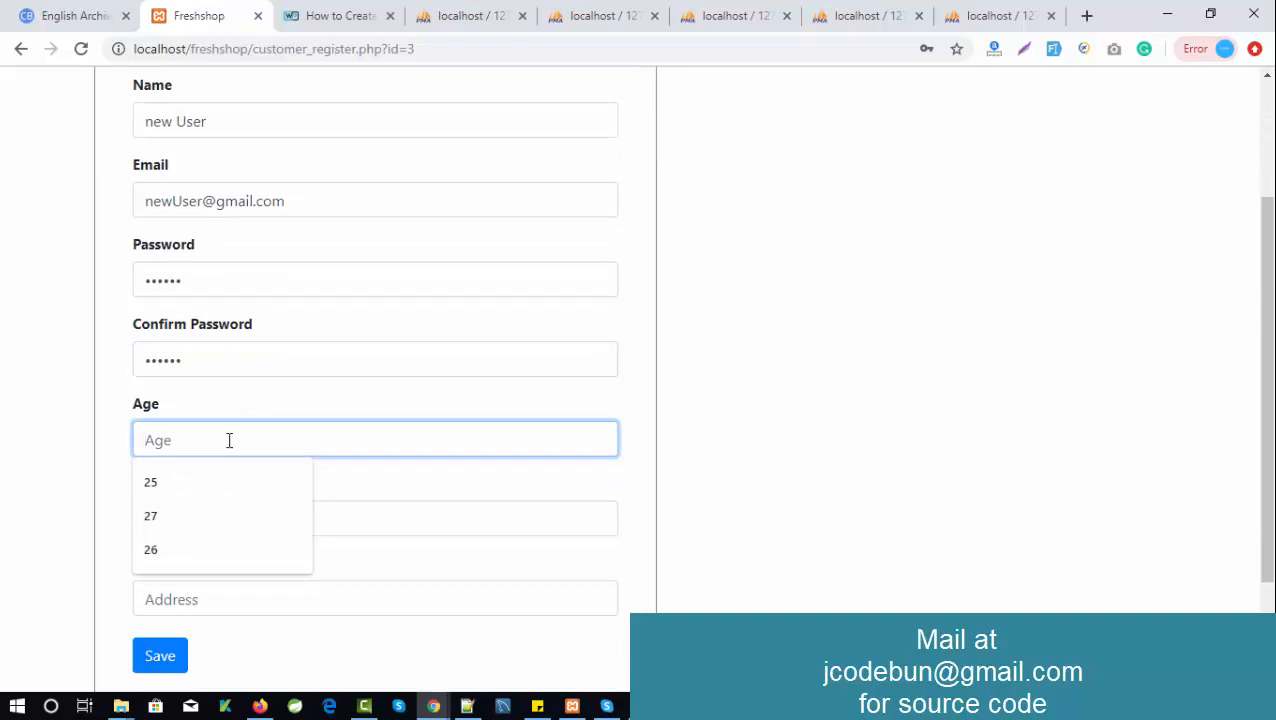
{"action": "left_click", "coordinate": [150, 516]}
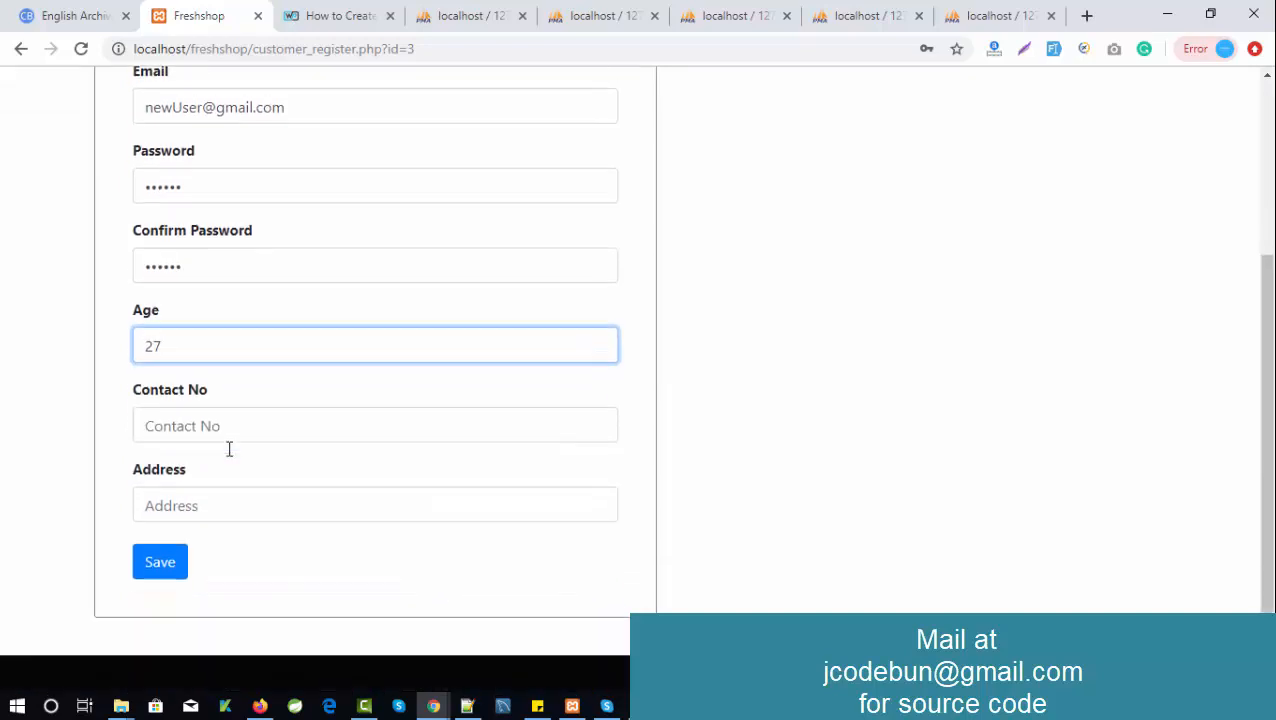
{"action": "left_click", "coordinate": [374, 424]}
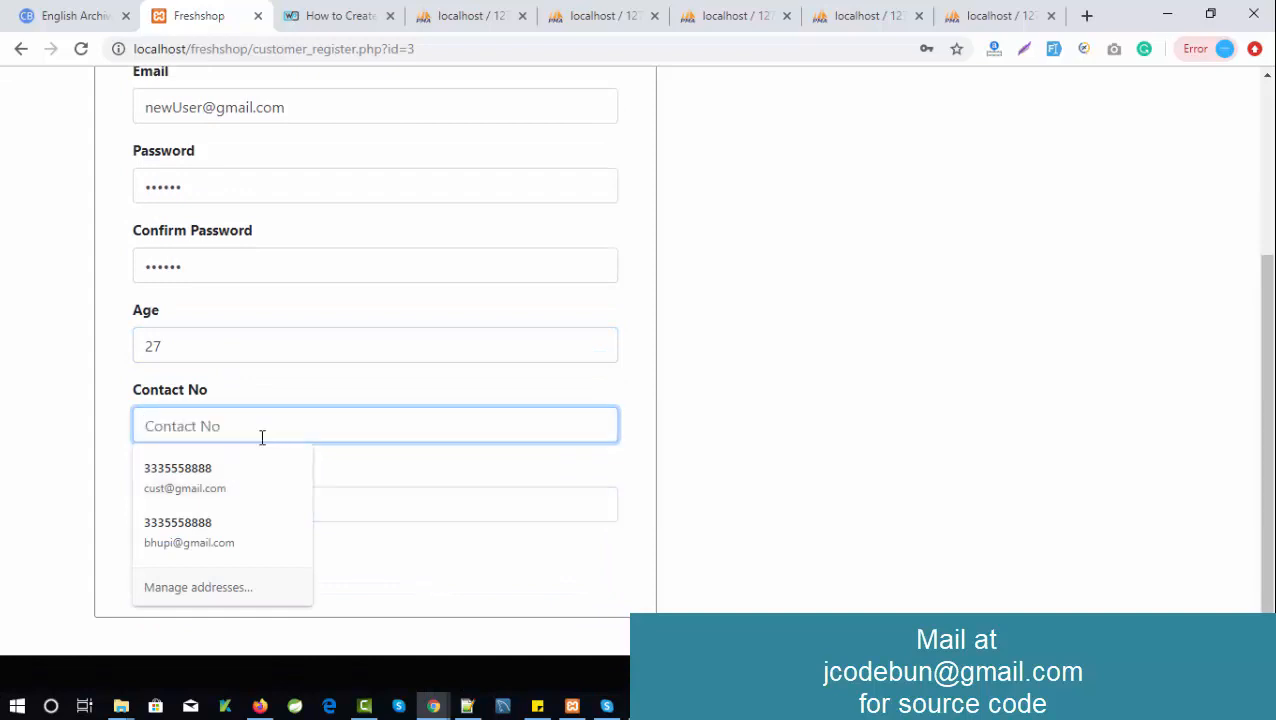
{"action": "type", "text": "852589"}
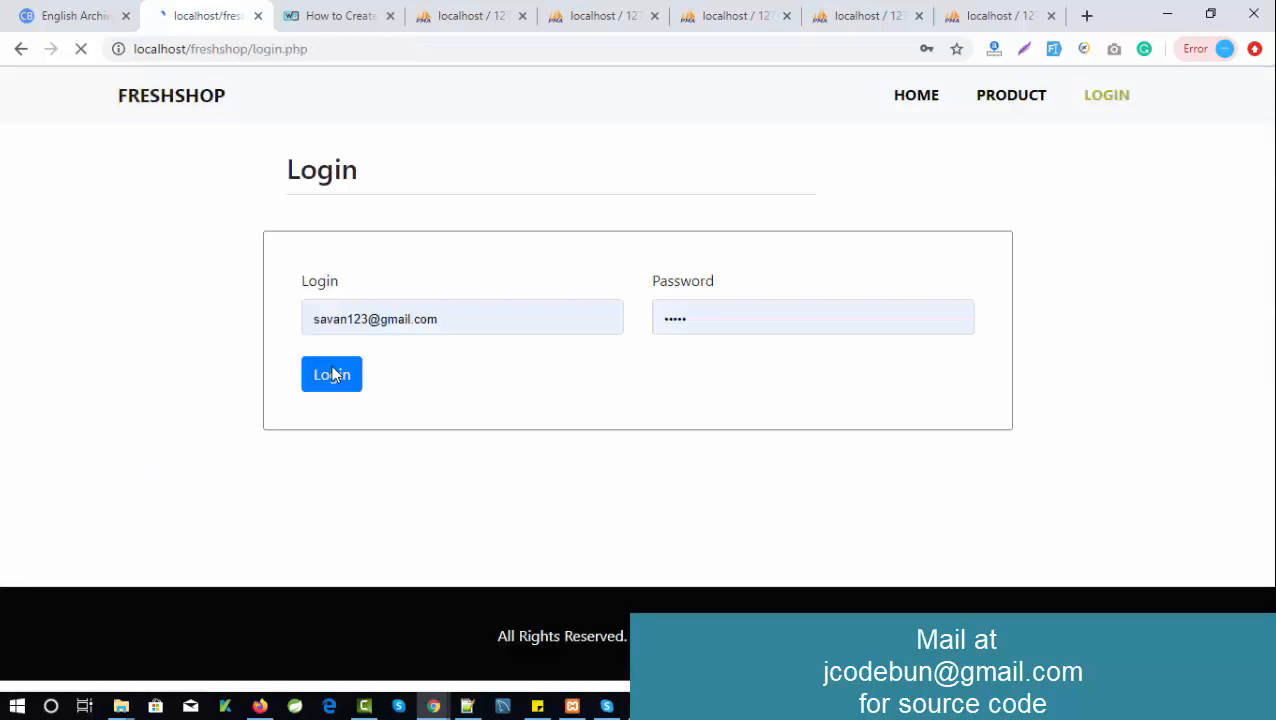
{"action": "left_click", "coordinate": [332, 374]}
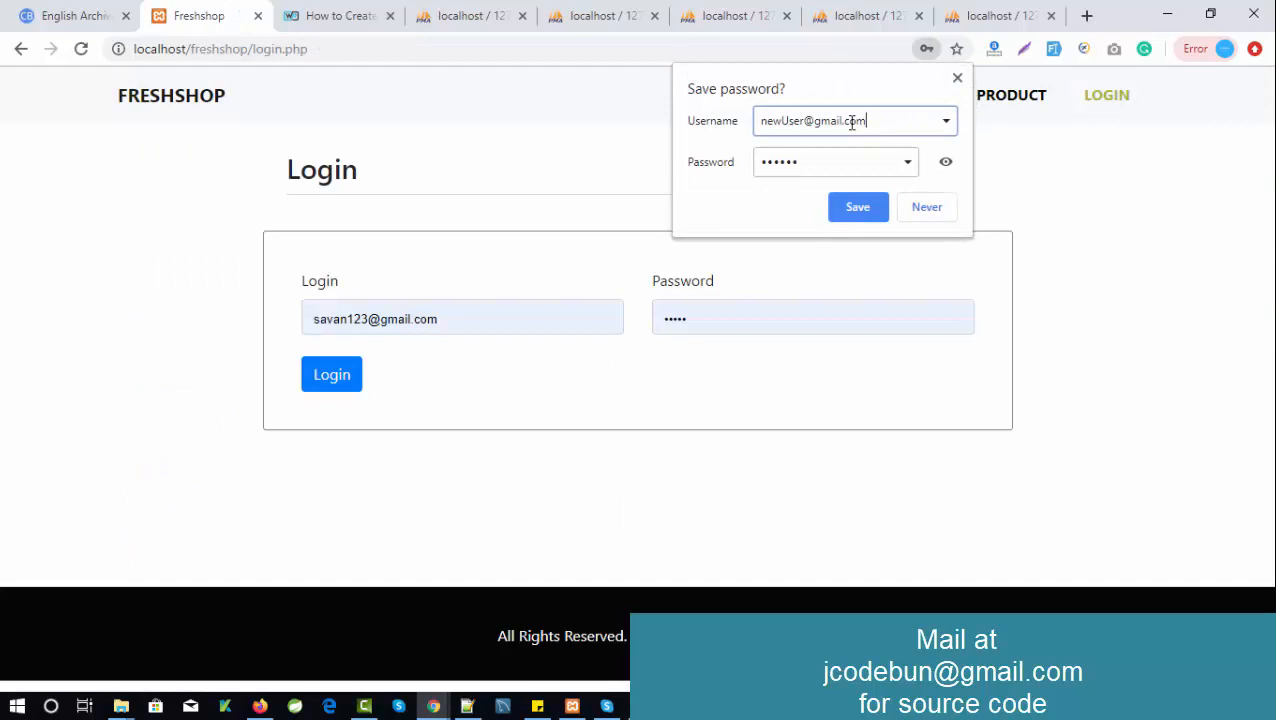
{"action": "left_click", "coordinate": [944, 120]}
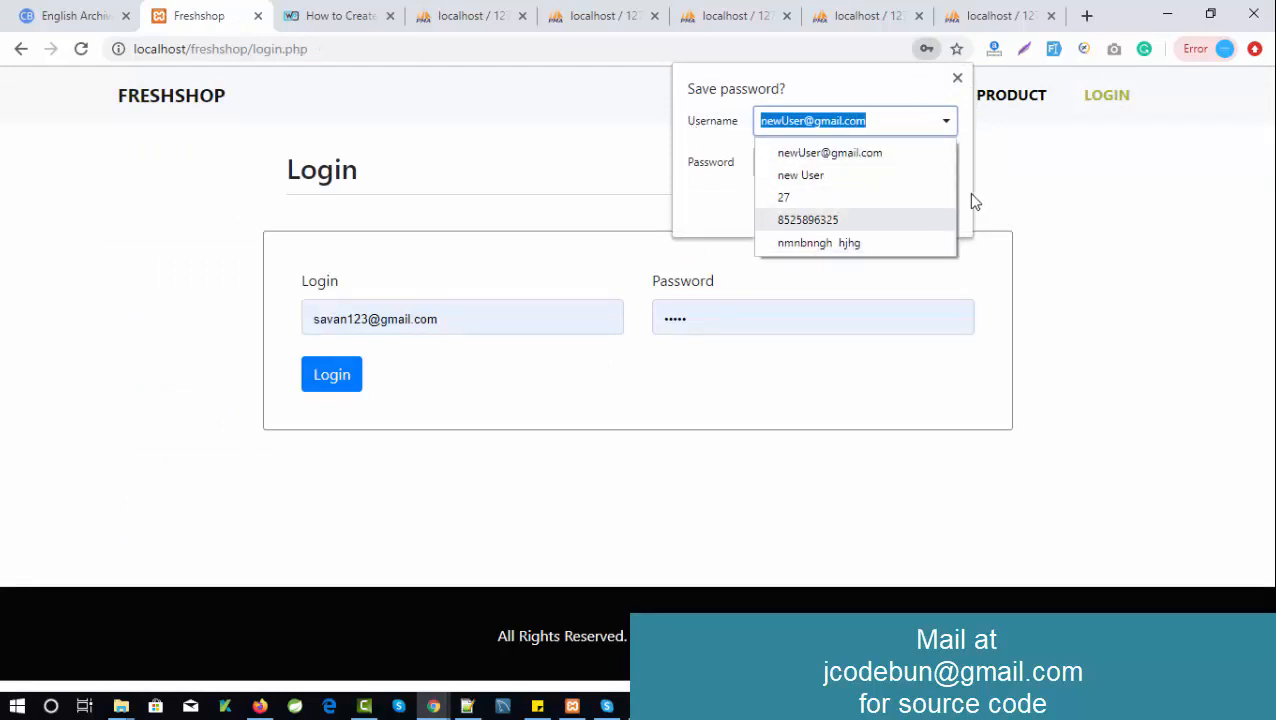
{"action": "left_click", "coordinate": [784, 198]}
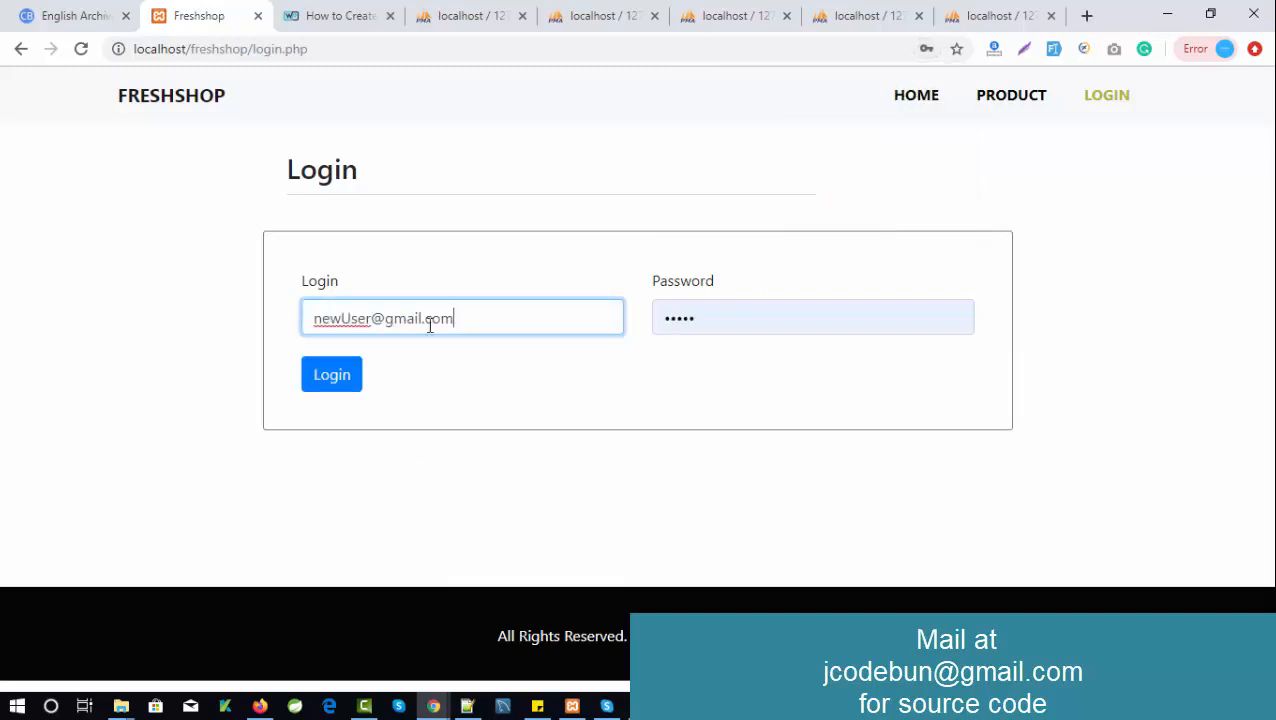
{"action": "left_click", "coordinate": [812, 316]}
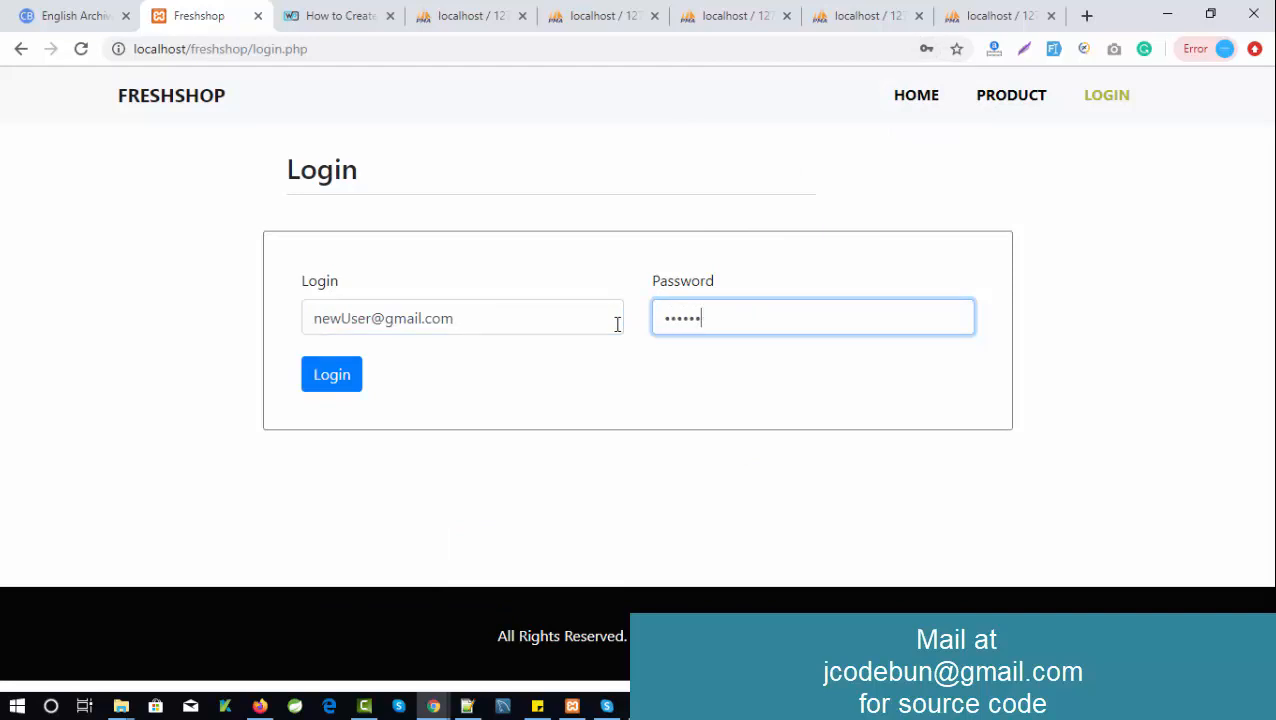
{"action": "left_click", "coordinate": [332, 374]}
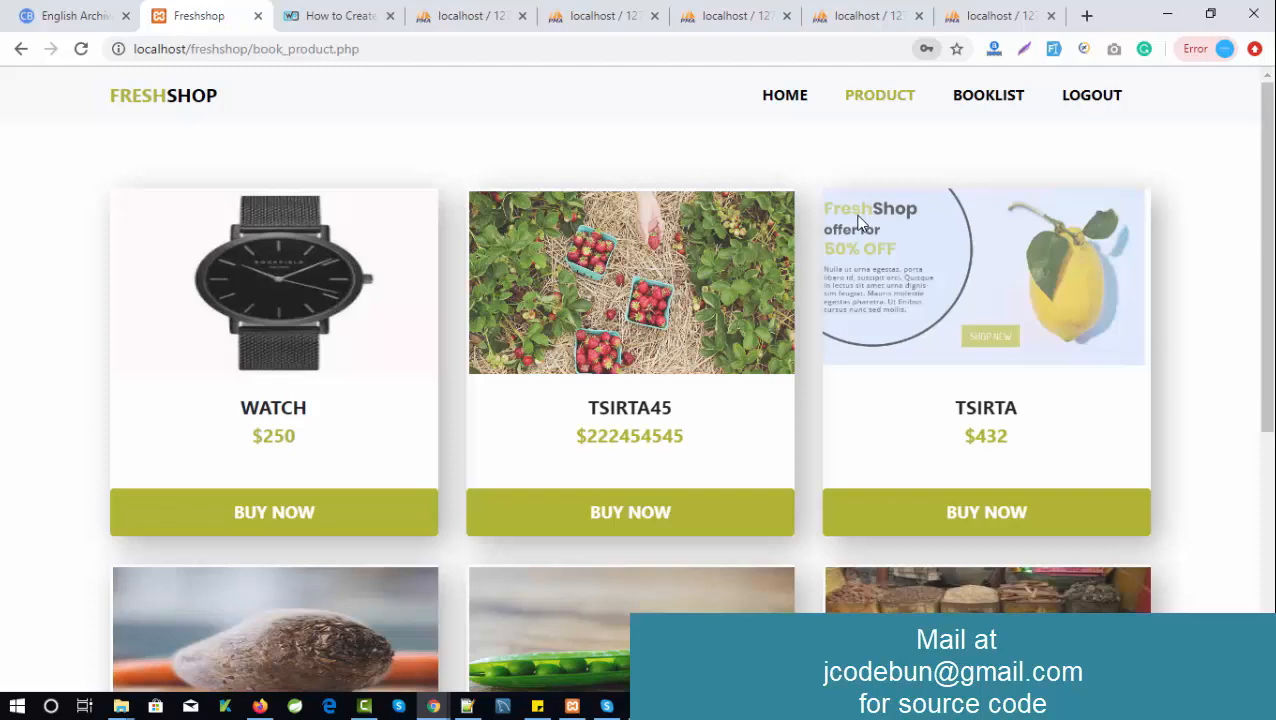
Book the WATCH via Buy Now, reaching the Add Payment Detail form.
{"action": "left_click", "coordinate": [274, 512]}
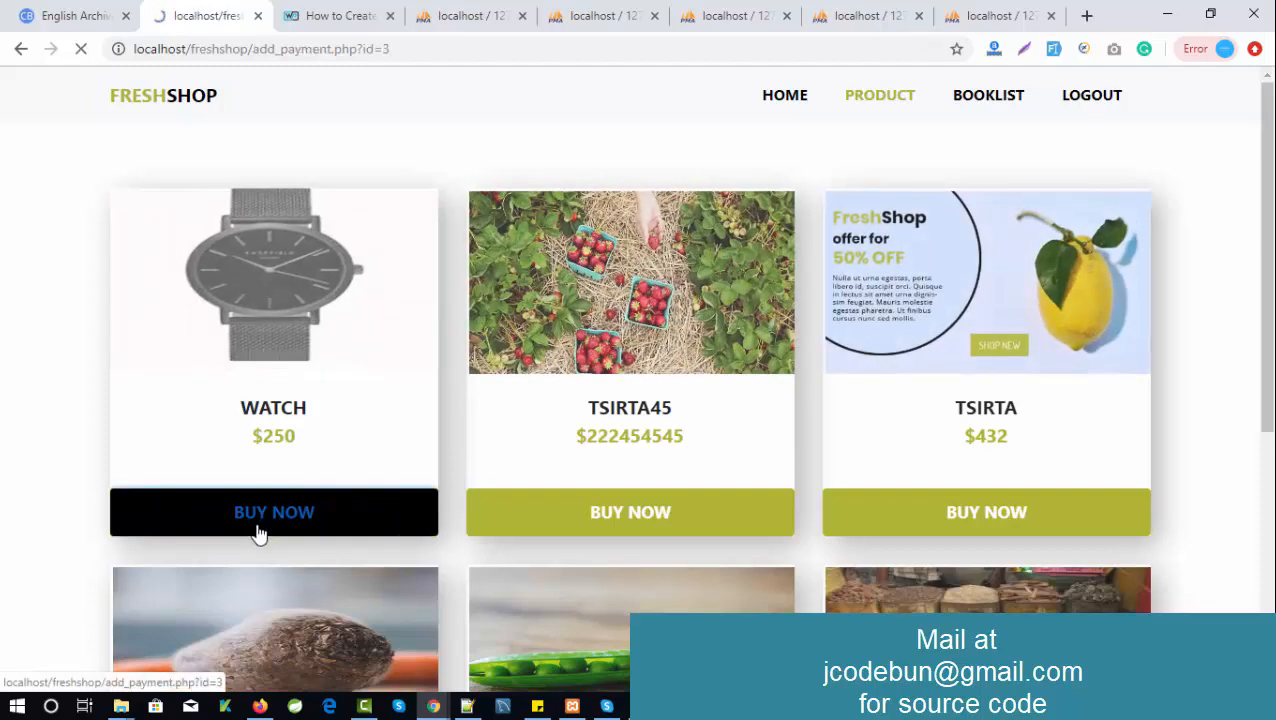
{"action": "left_click", "coordinate": [272, 512]}
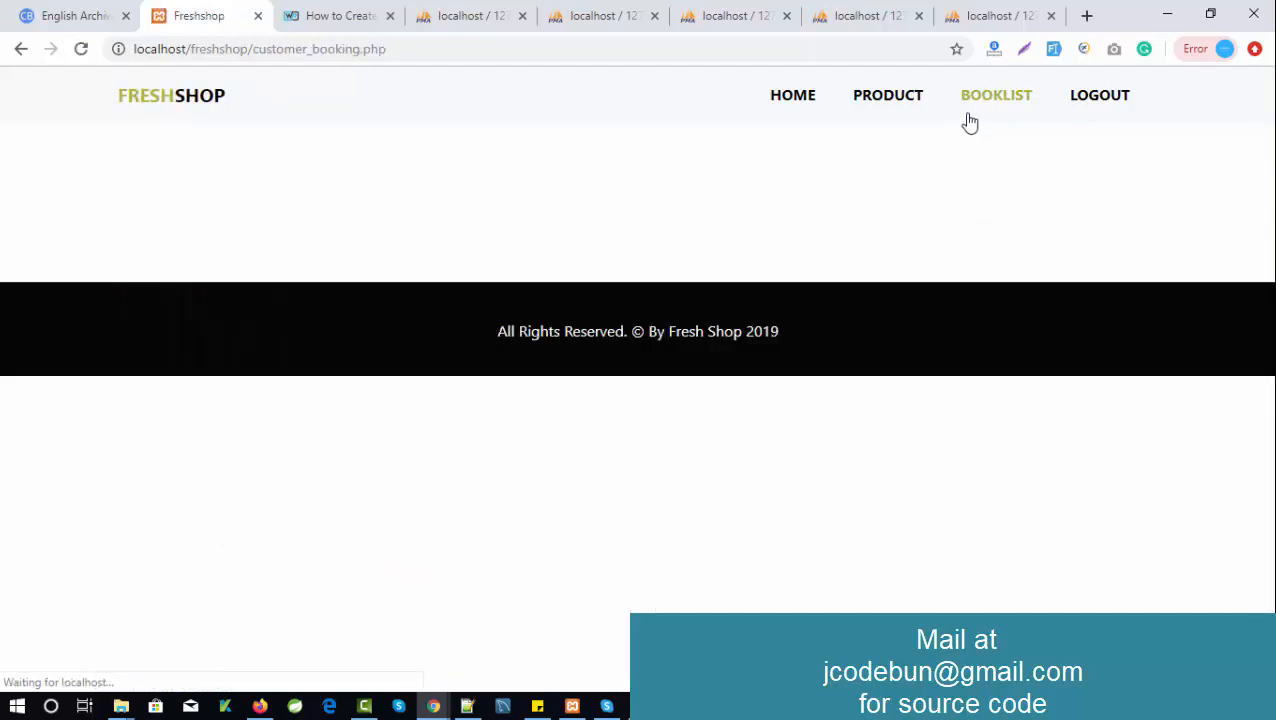
{"action": "left_click", "coordinate": [888, 96]}
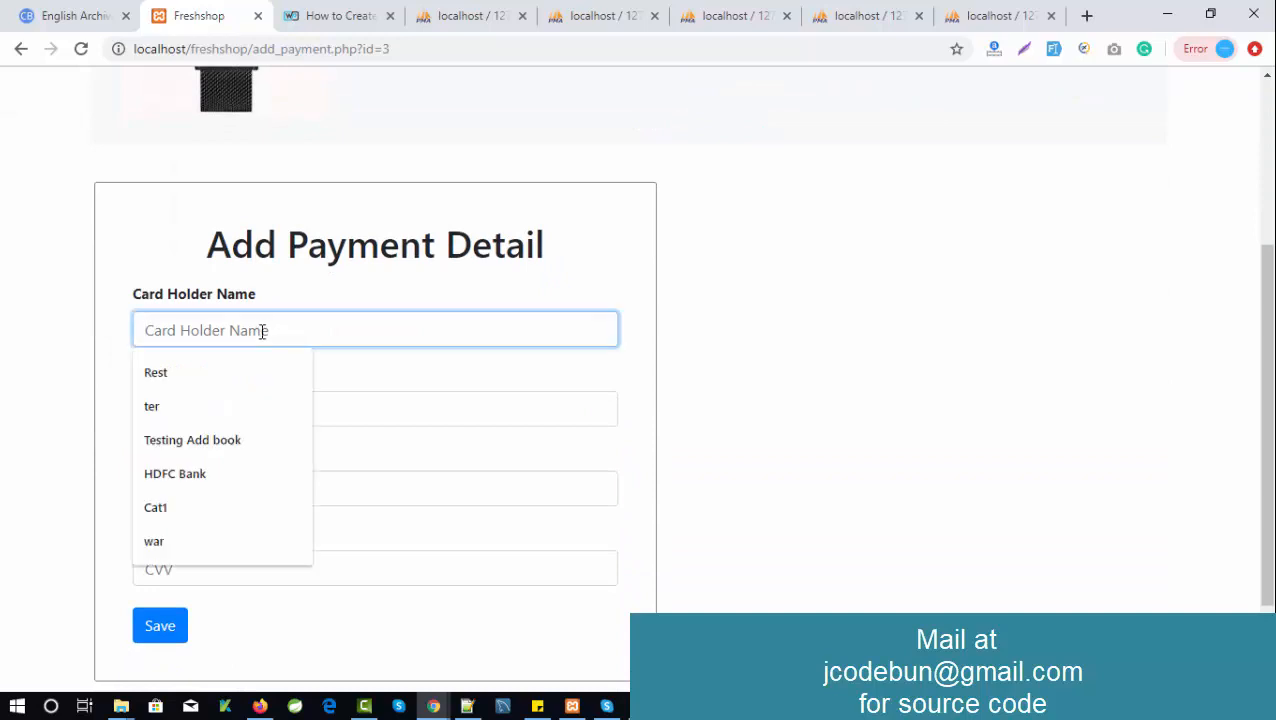
{"action": "type", "text": "354354333636"}
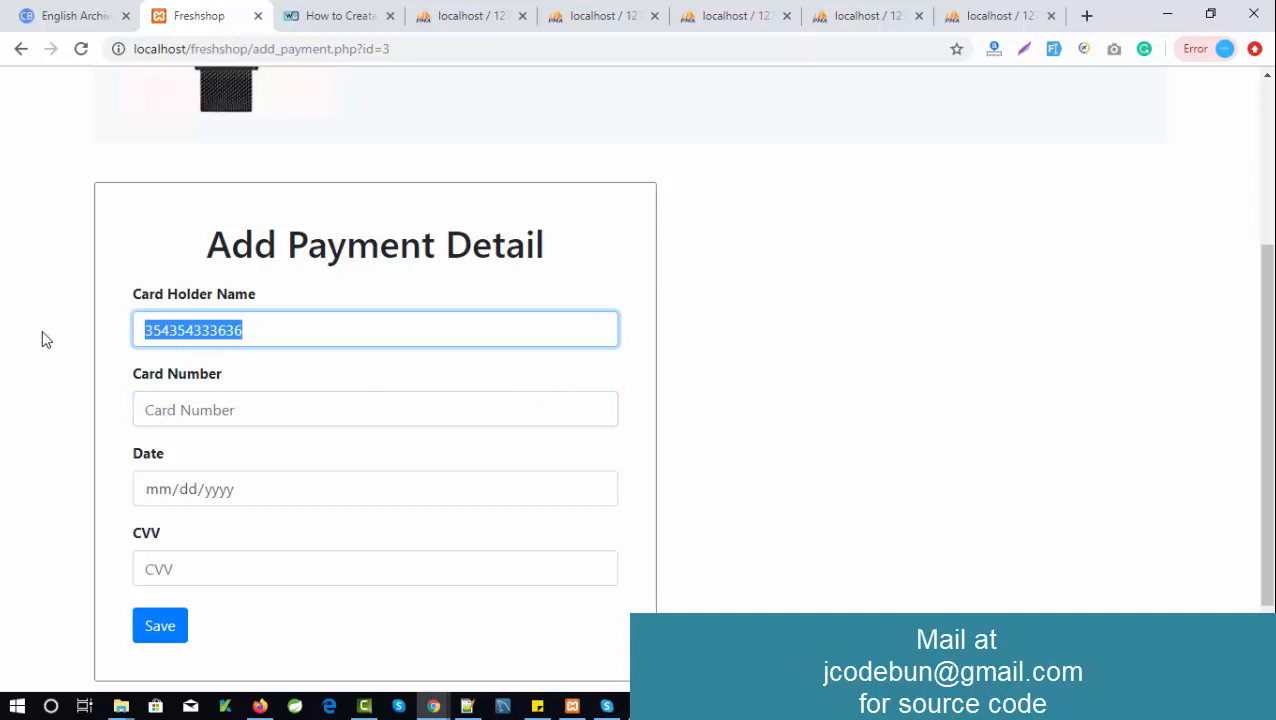
{"action": "key", "text": "Delete"}
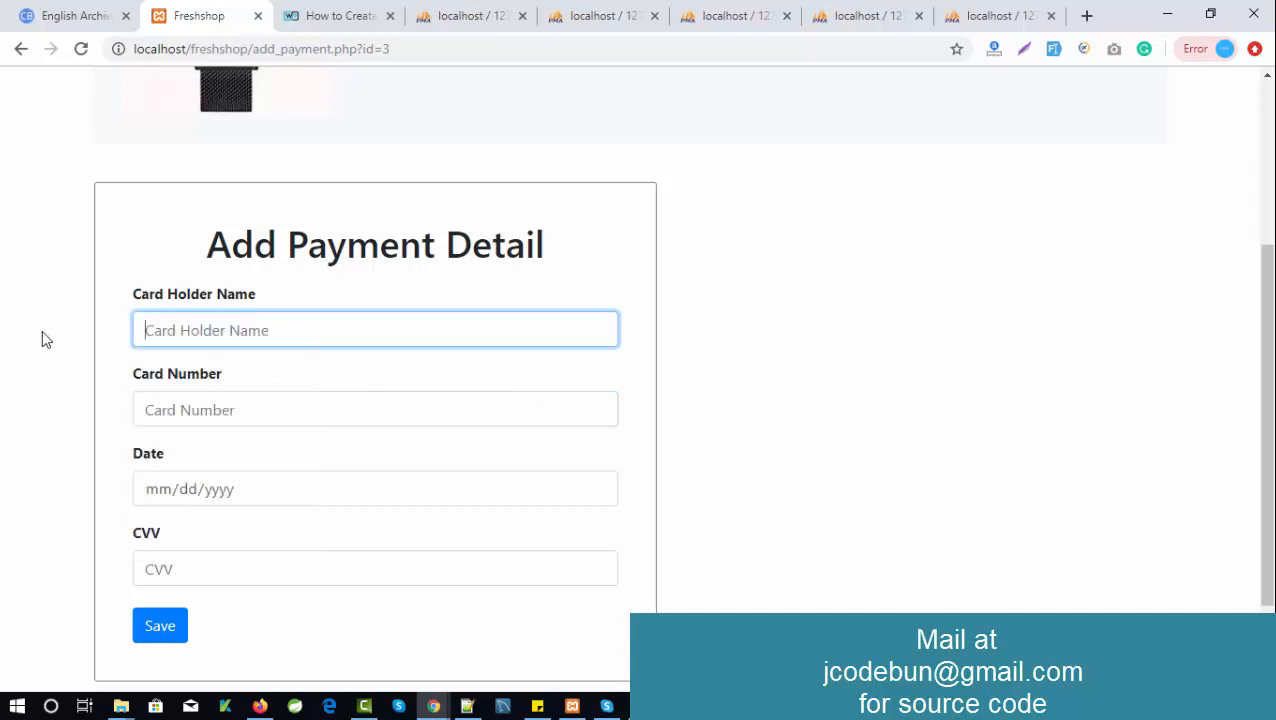
{"action": "type", "text": "New"}
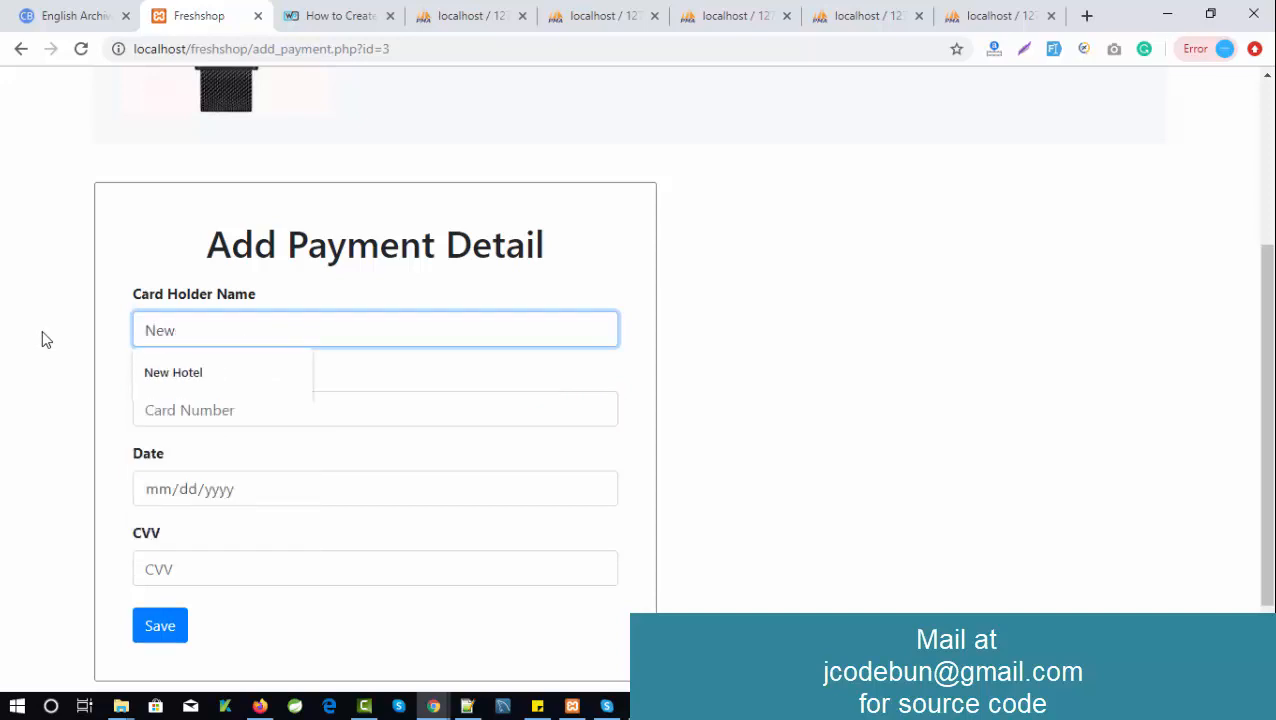
{"action": "left_click", "coordinate": [374, 408]}
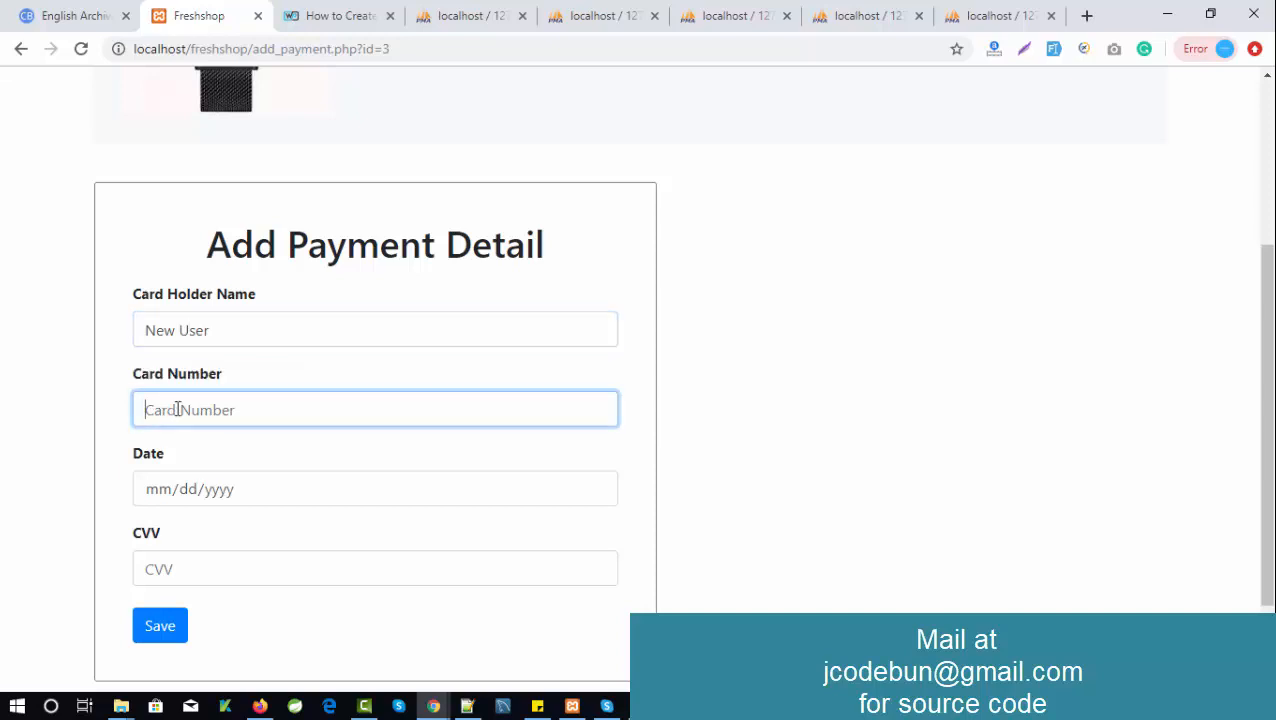
{"action": "type", "text": "546577675747"}
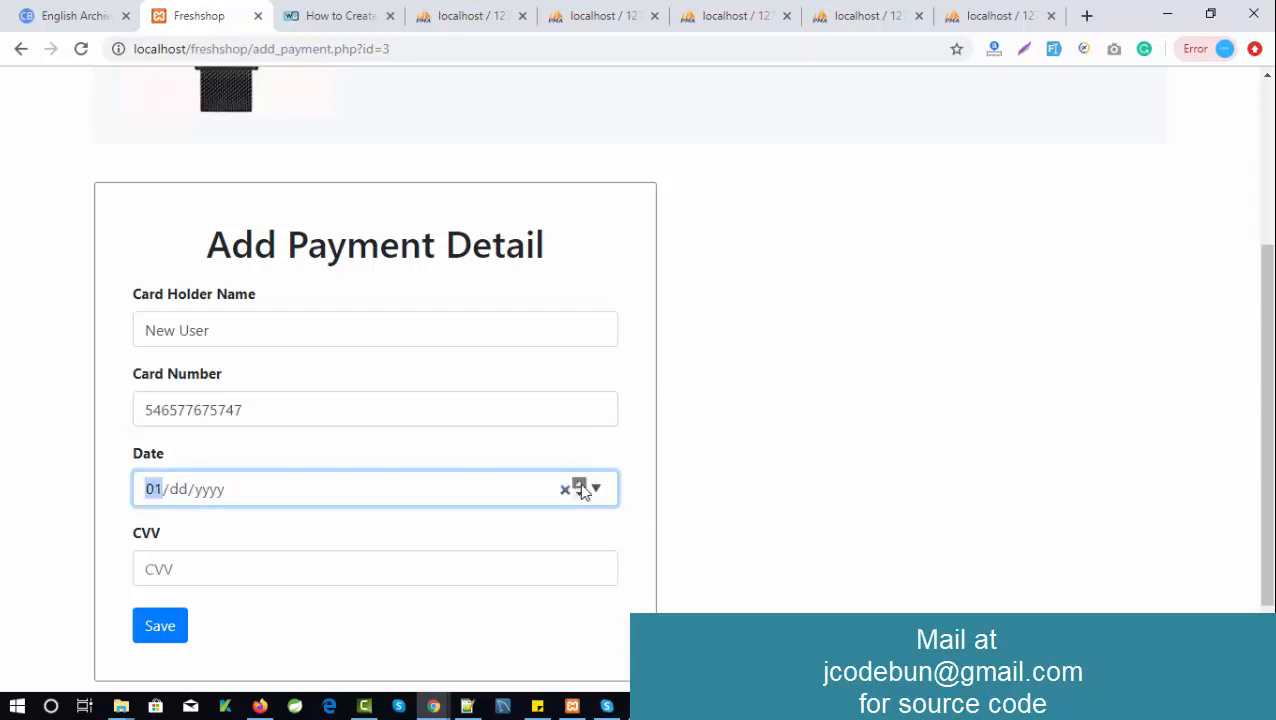
Pick date 12/03/2019 from the calendar, enter CVV 123 and save the payment.
{"action": "left_click", "coordinate": [594, 488]}
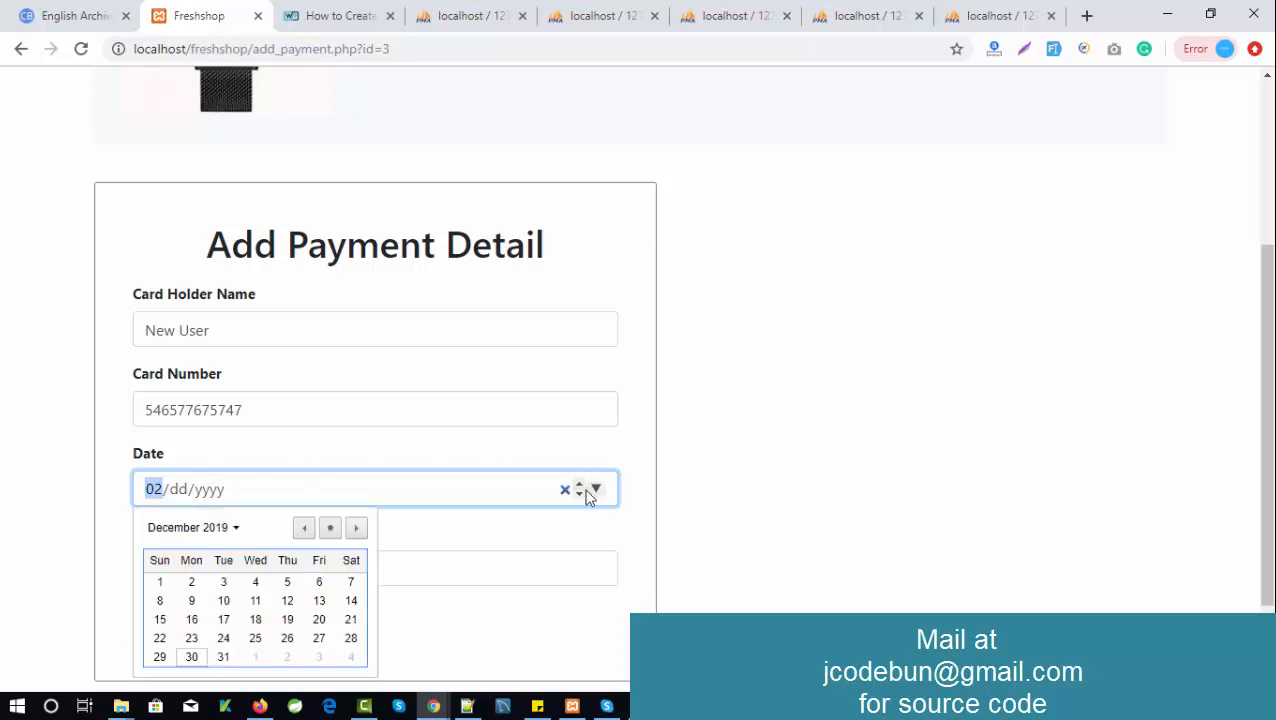
{"action": "mouse_move", "coordinate": [204, 534]}
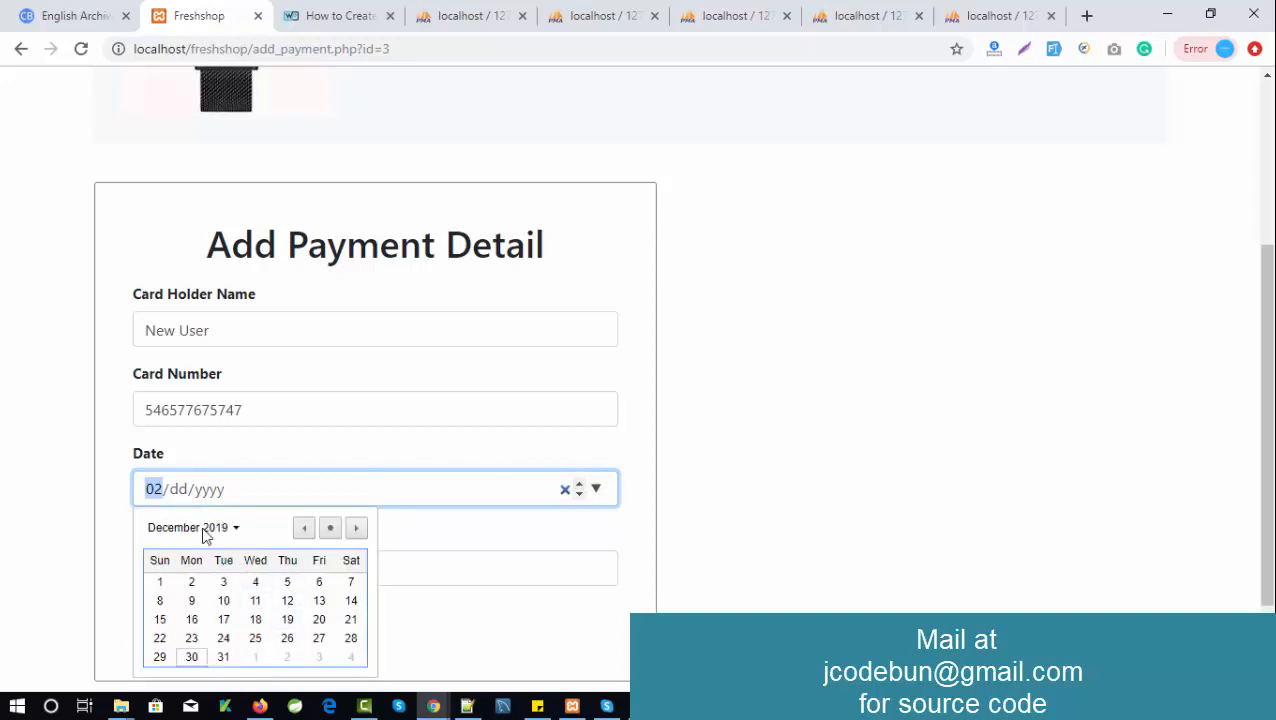
{"action": "left_click", "coordinate": [222, 584]}
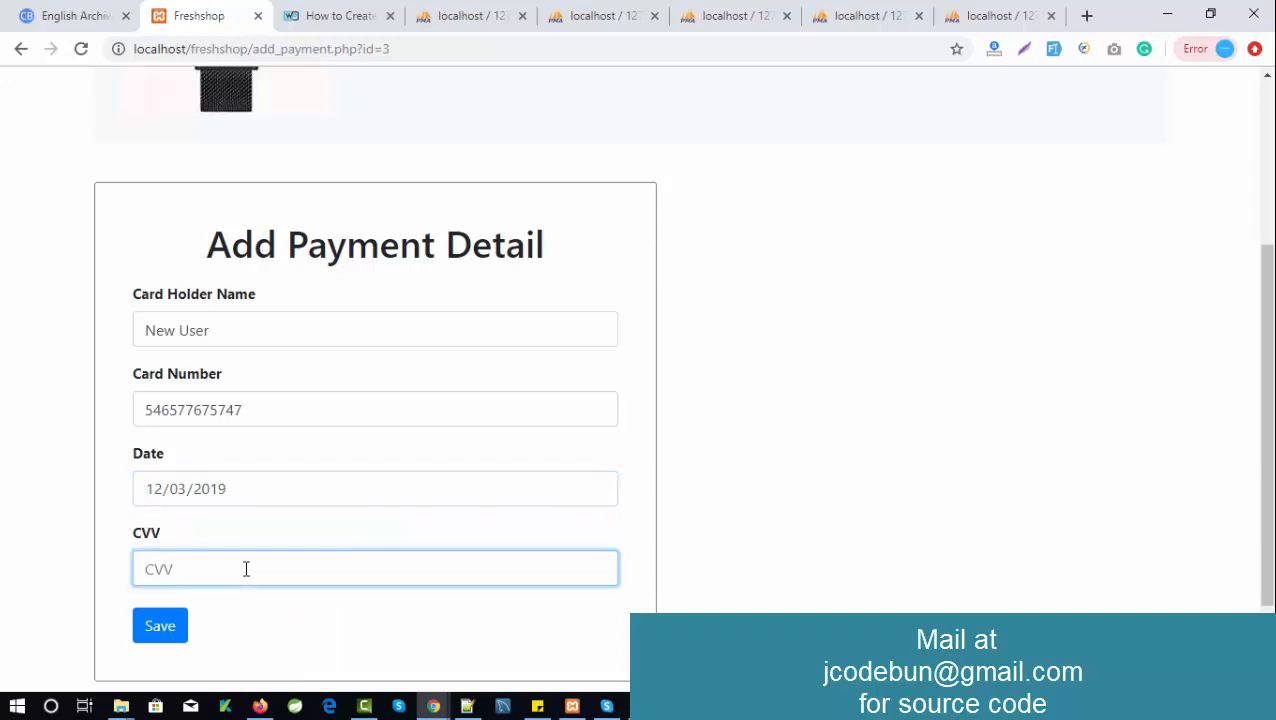
{"action": "type", "text": "123"}
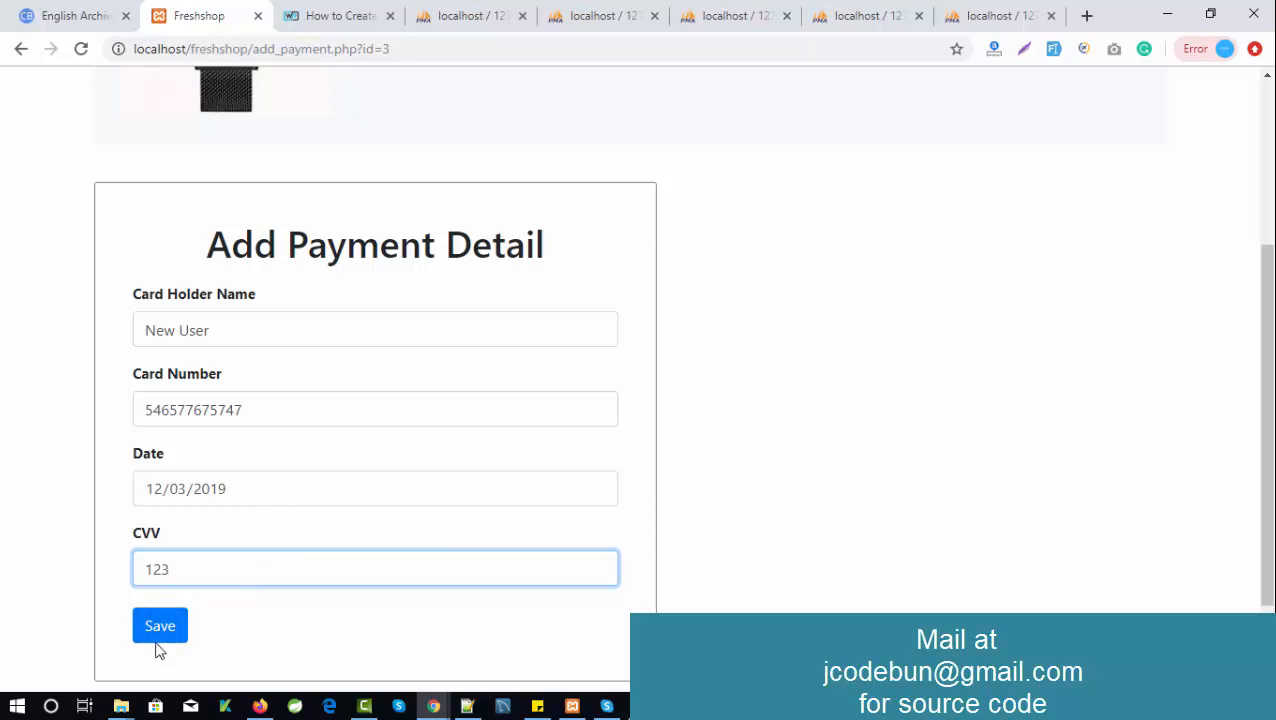
{"action": "left_click", "coordinate": [160, 624]}
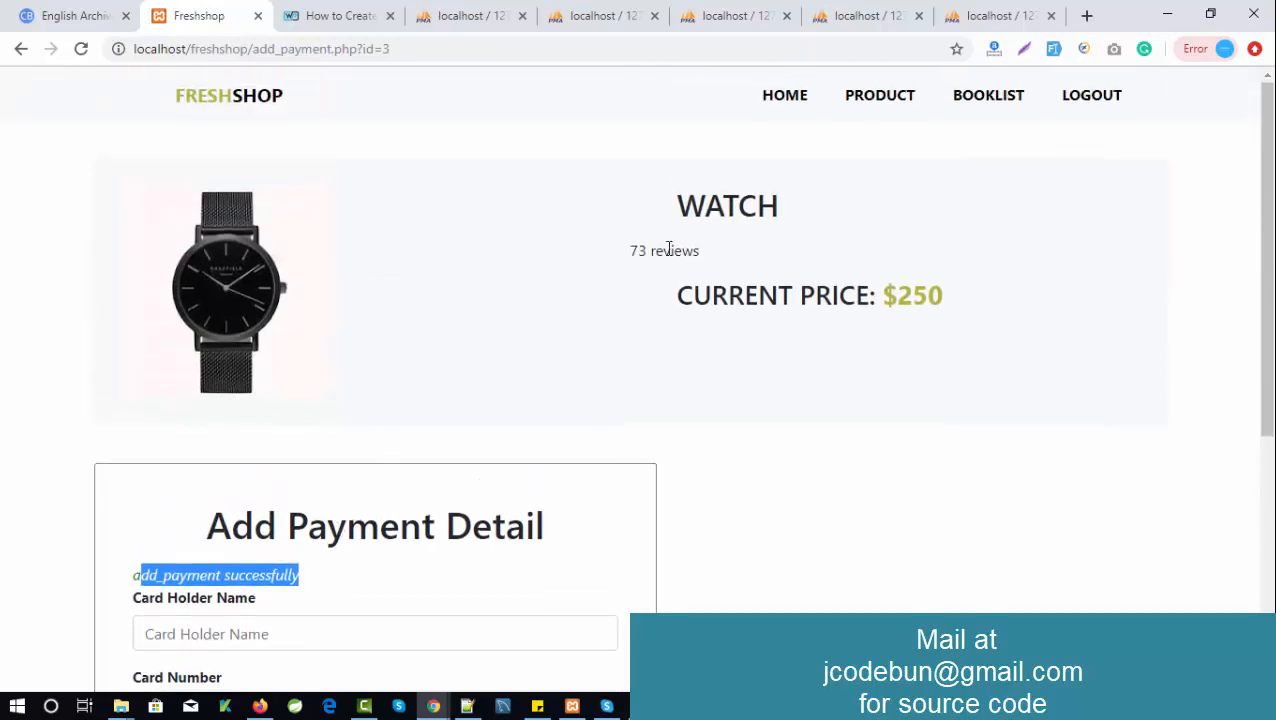
Check the $250 WATCH in the booklist, then log out to the login page.
{"action": "left_click", "coordinate": [988, 94]}
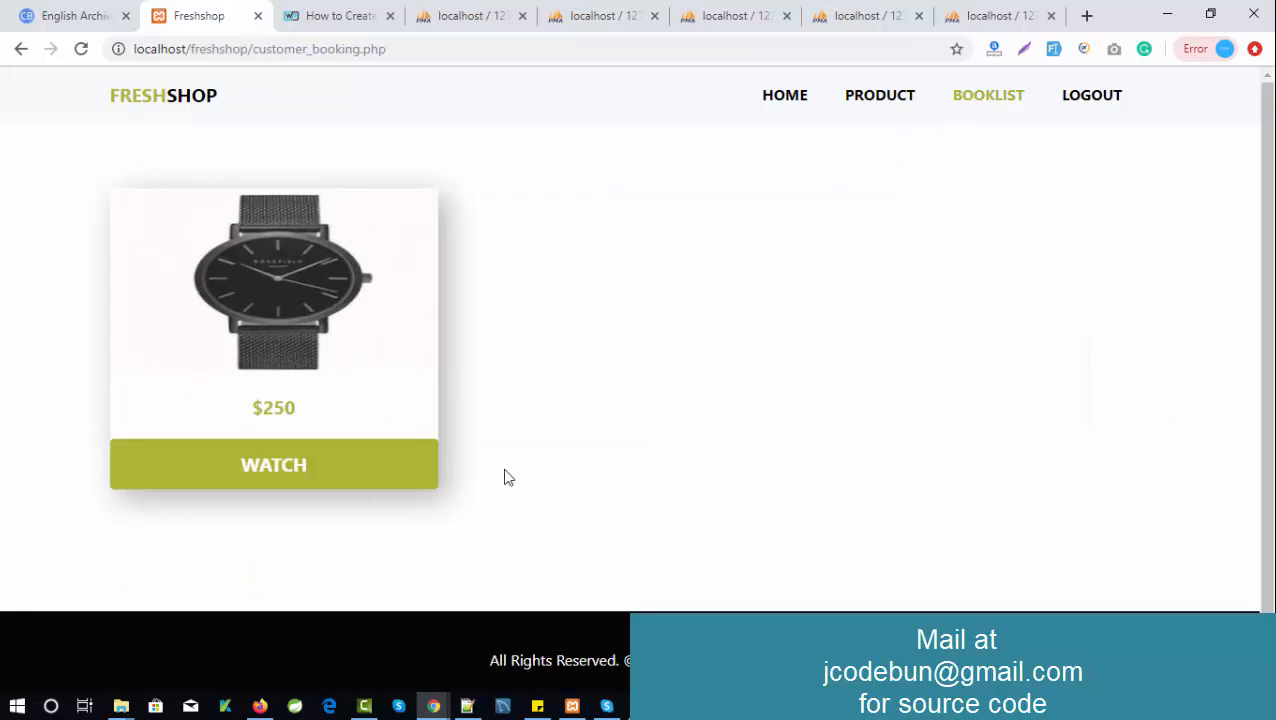
{"action": "left_click", "coordinate": [1092, 96]}
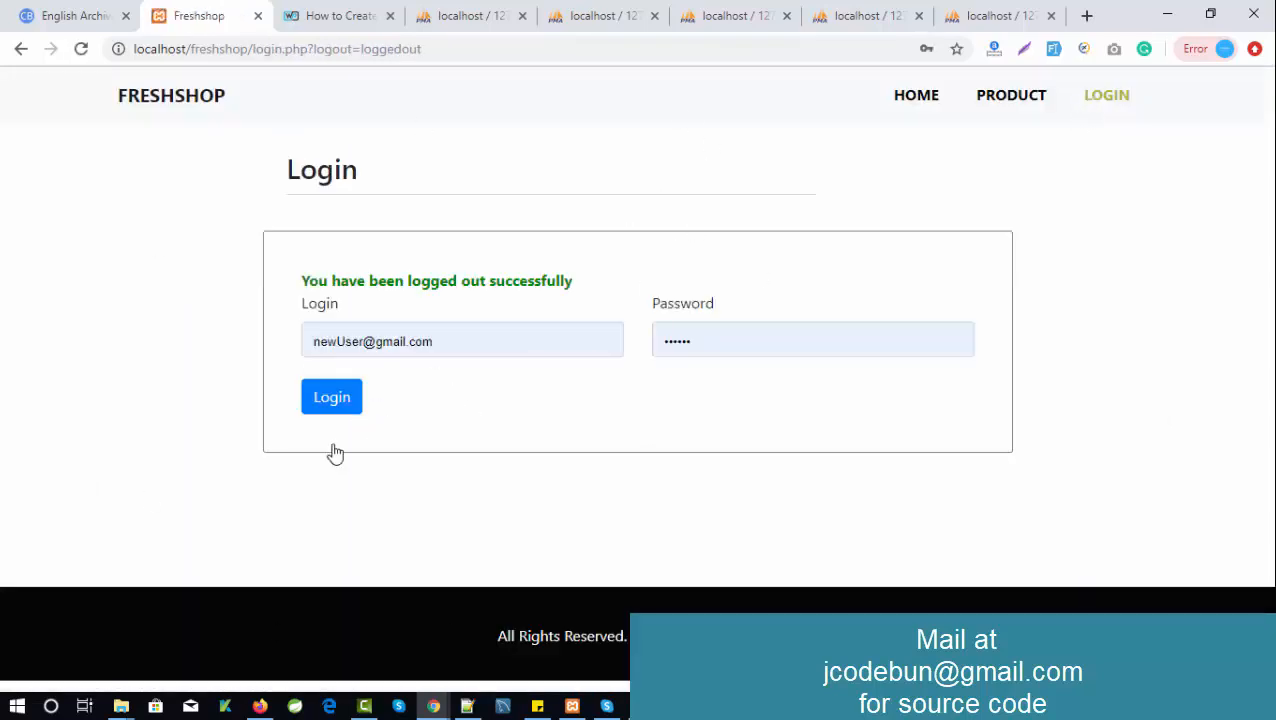
{"action": "mouse_move", "coordinate": [988, 140]}
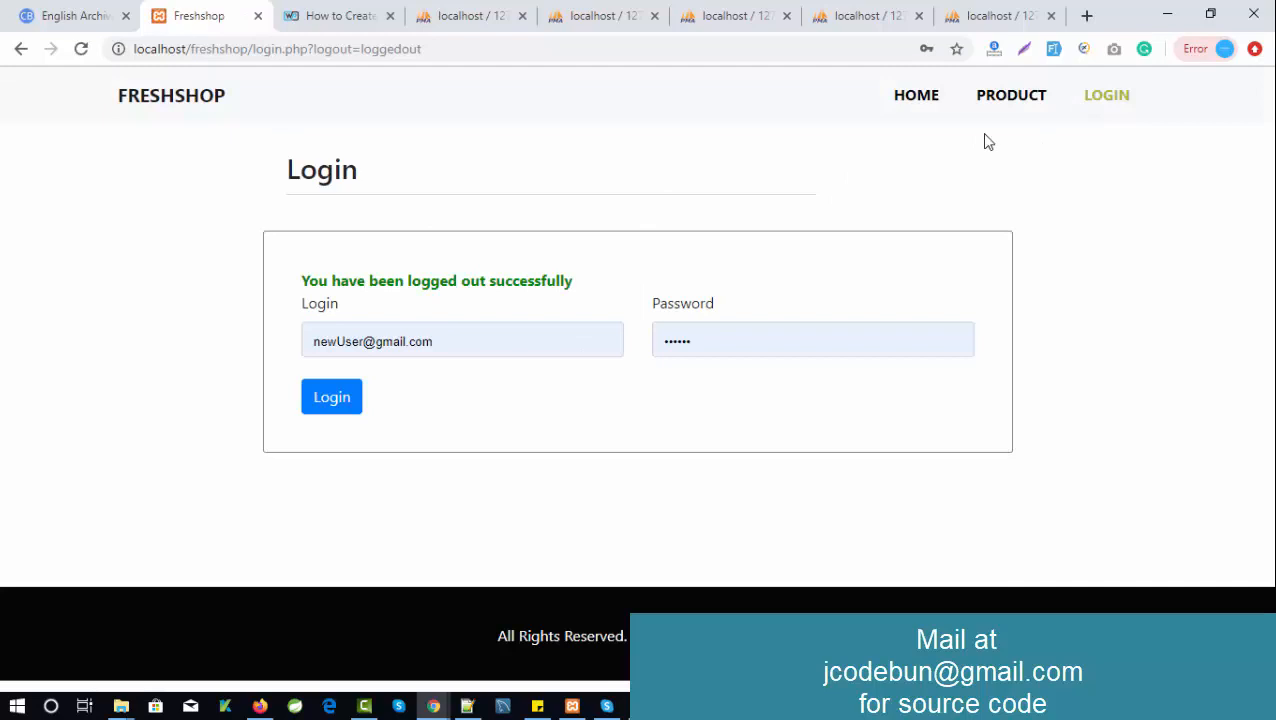
{"action": "mouse_move", "coordinate": [136, 110]}
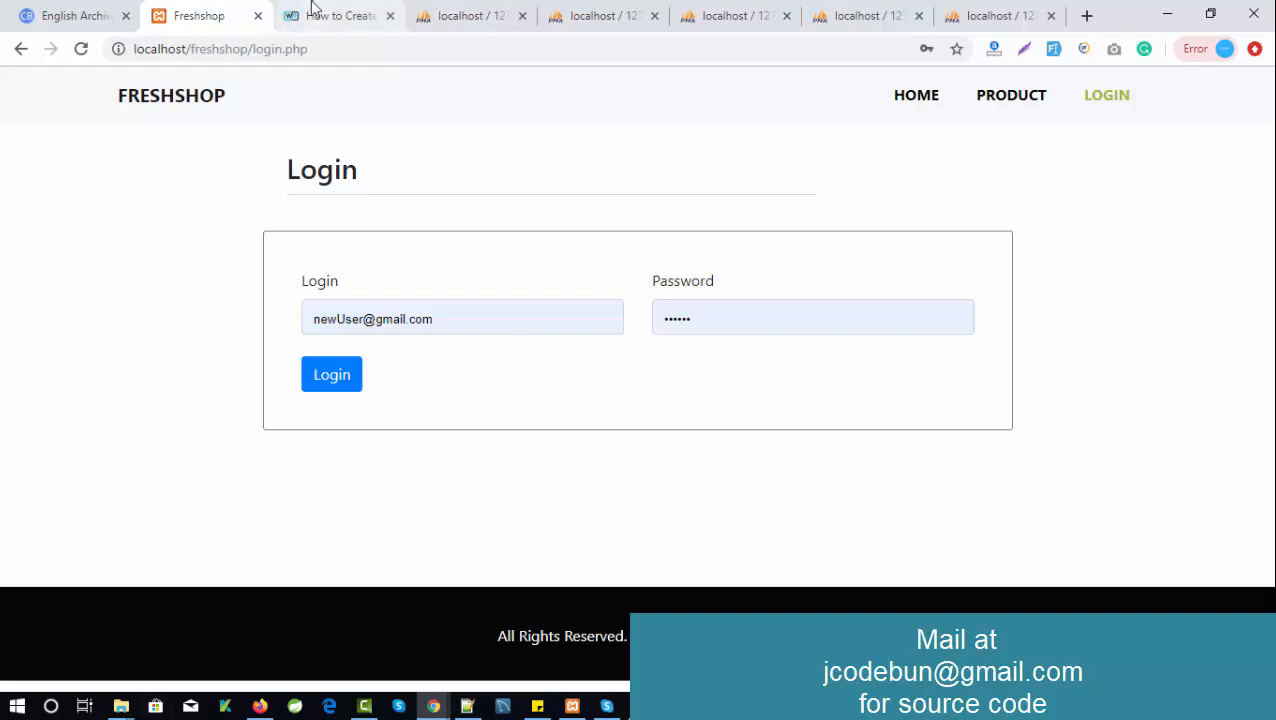
Switch to the browser tab with the DiveInWP nested shortcodes article.
{"action": "left_click", "coordinate": [336, 16]}
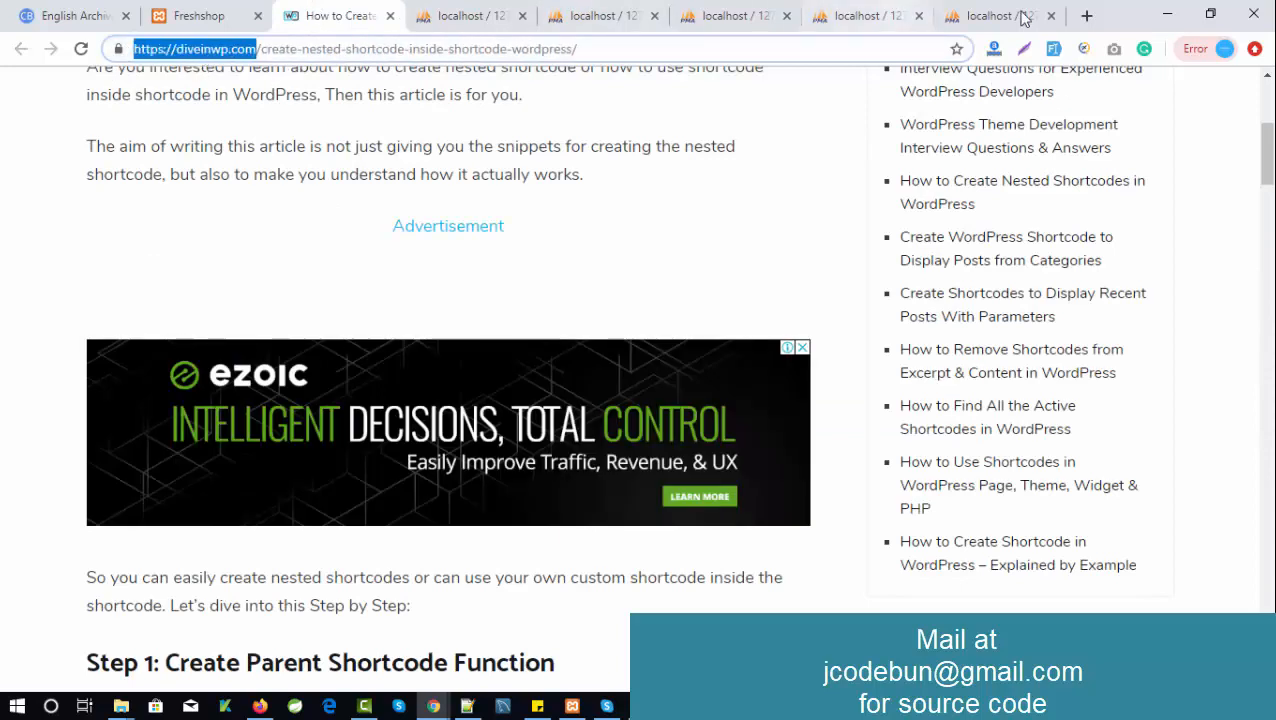
Bring up the DiveInWP home page and scroll down the post list.
{"action": "left_click", "coordinate": [1084, 16]}
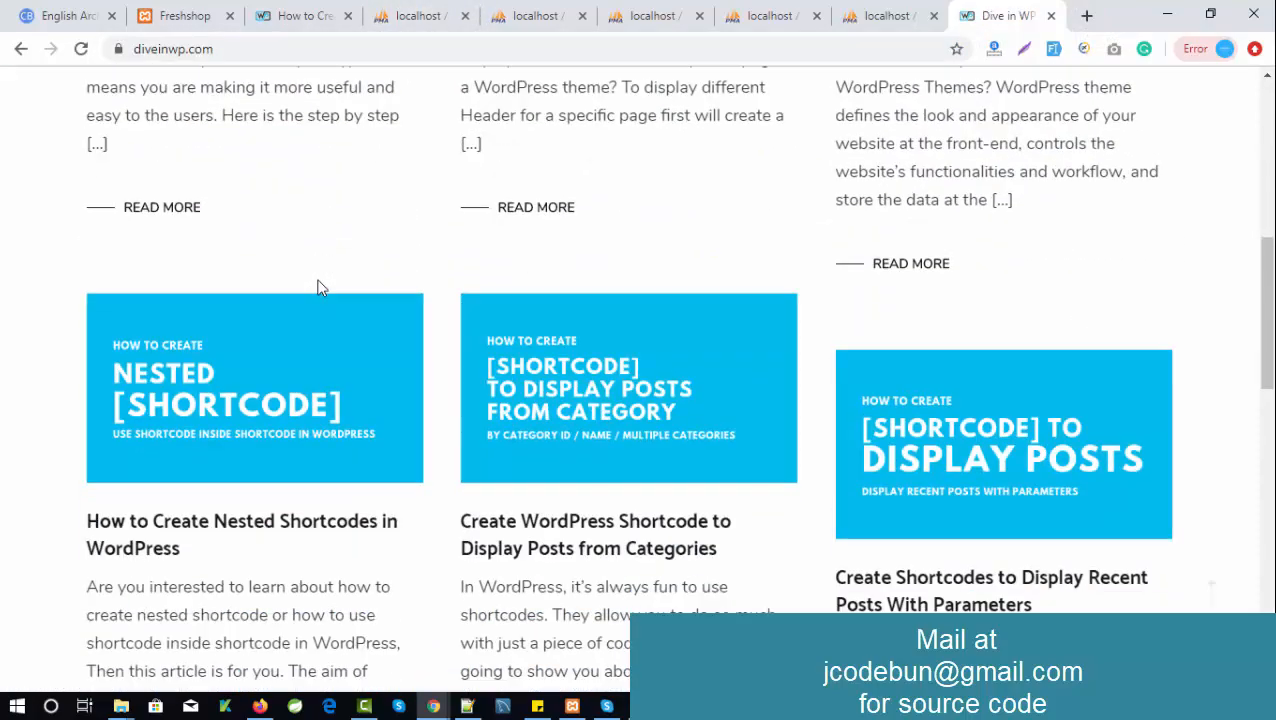
{"action": "scroll", "scroll_direction": "down", "scroll_amount": 3}
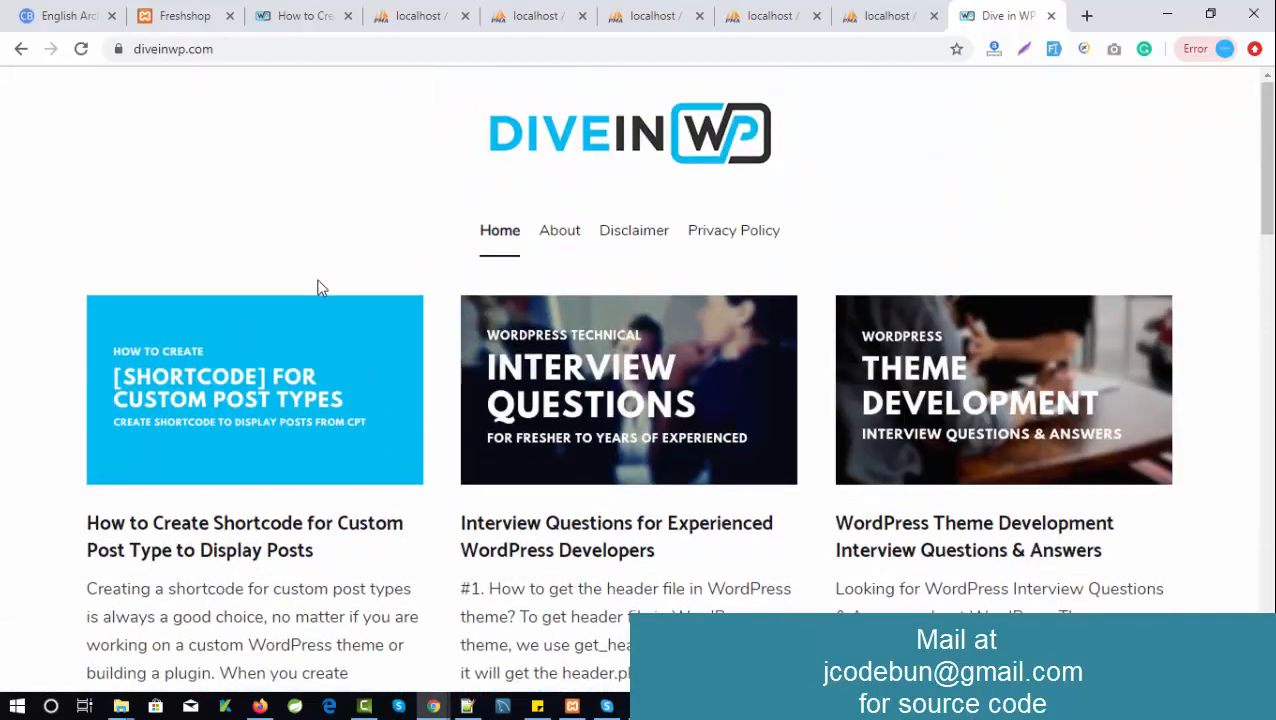
{"action": "scroll", "scroll_direction": "down", "scroll_amount": 3}
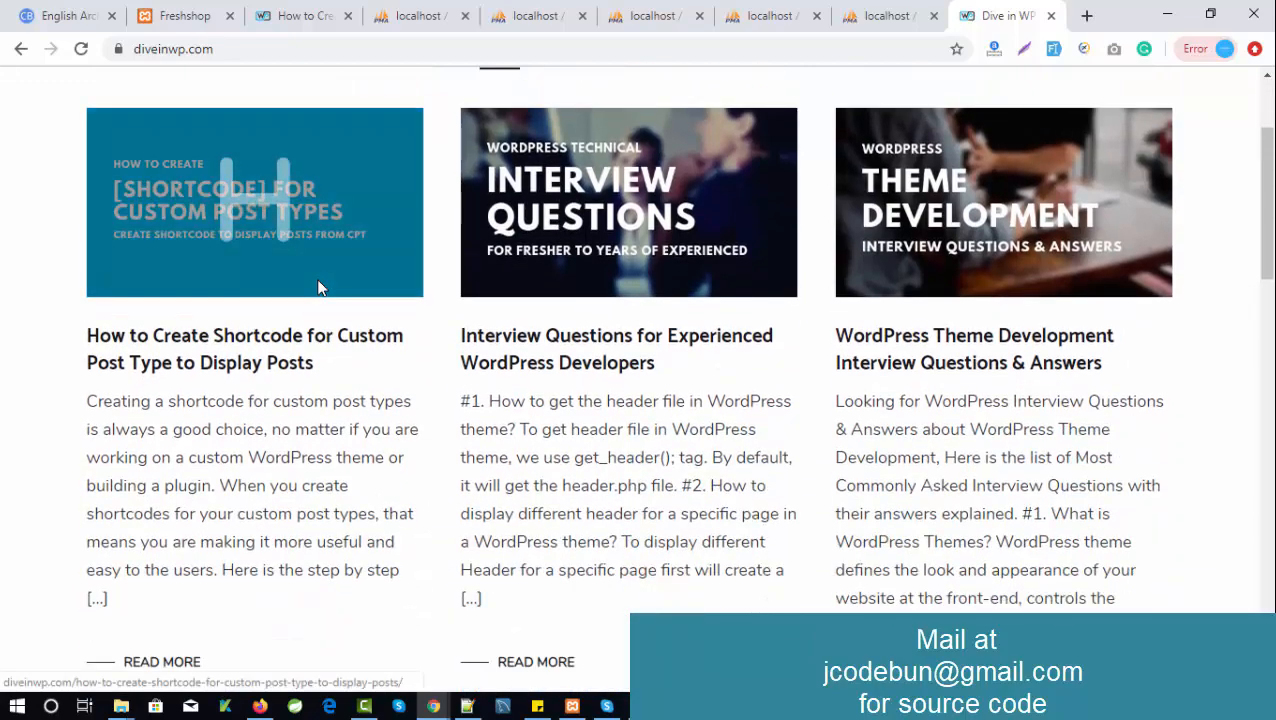
{"action": "scroll", "scroll_direction": "down", "scroll_amount": 3}
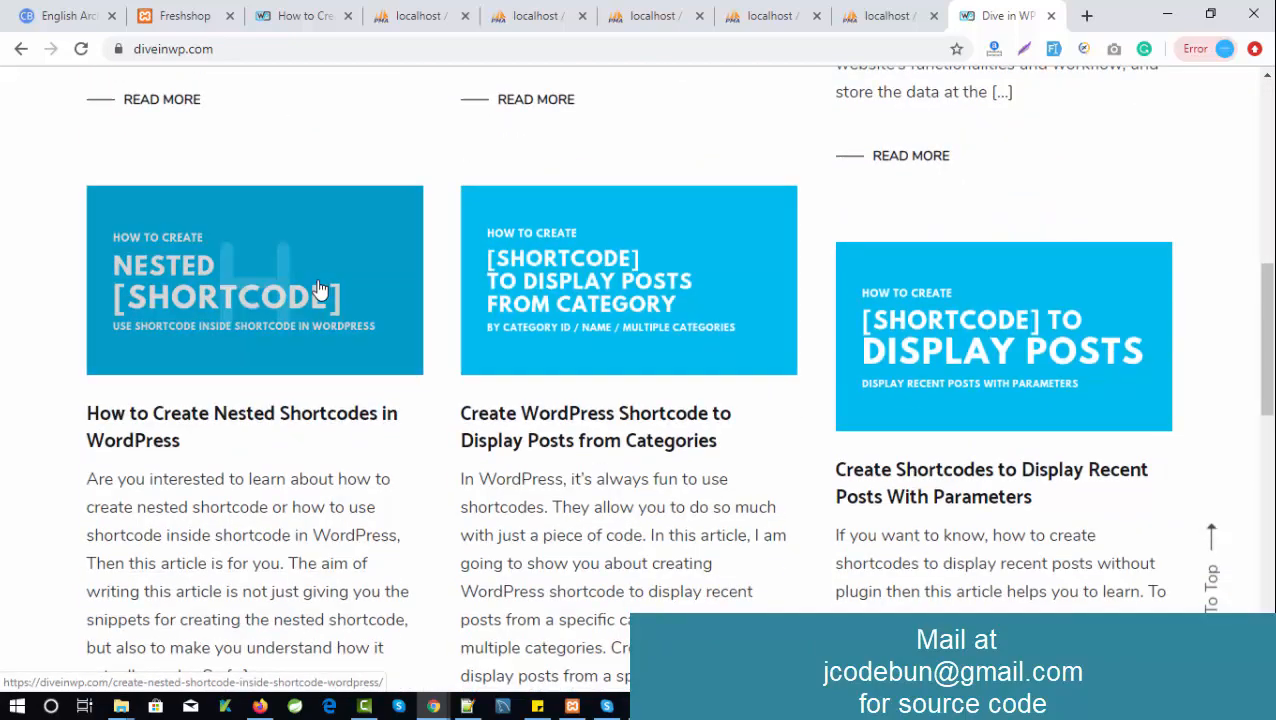
{"action": "scroll", "scroll_direction": "down", "scroll_amount": 3}
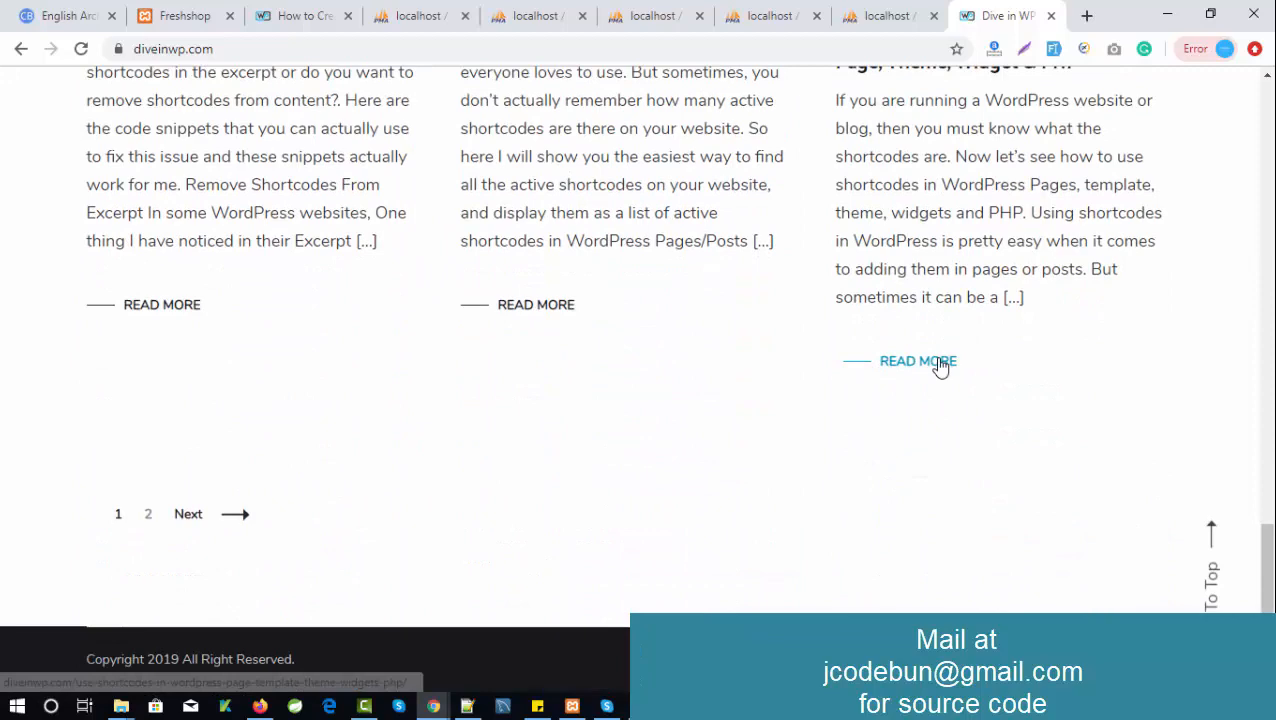
Read the article on using shortcodes in WordPress pages, themes, widgets and PHP.
{"action": "left_click", "coordinate": [916, 360]}
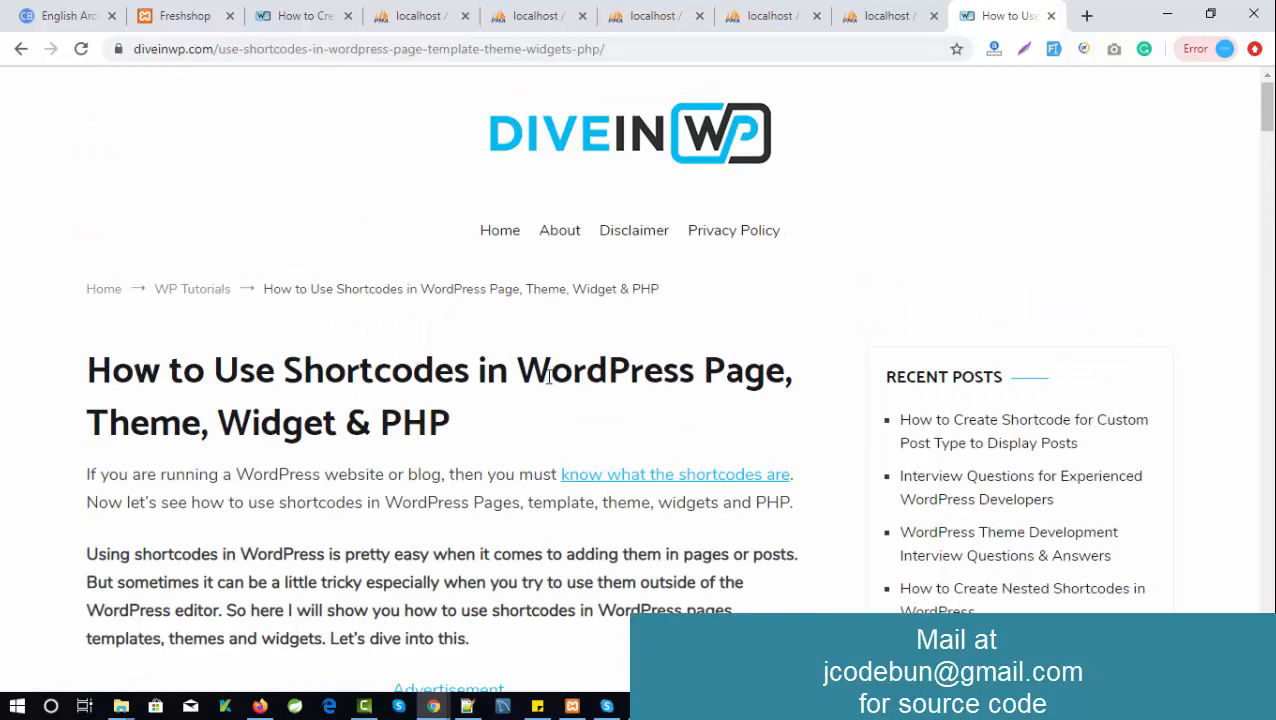
{"action": "scroll", "scroll_direction": "down", "scroll_amount": 3}
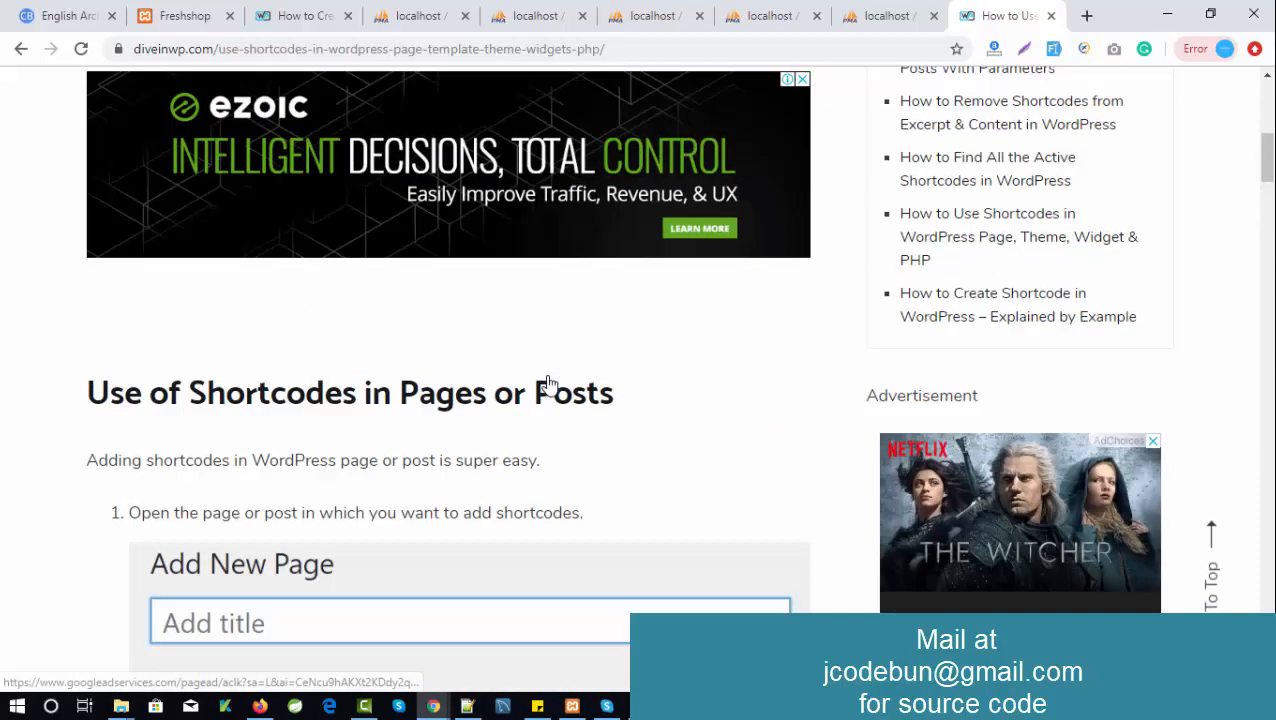
{"action": "scroll", "scroll_direction": "down", "scroll_amount": 3}
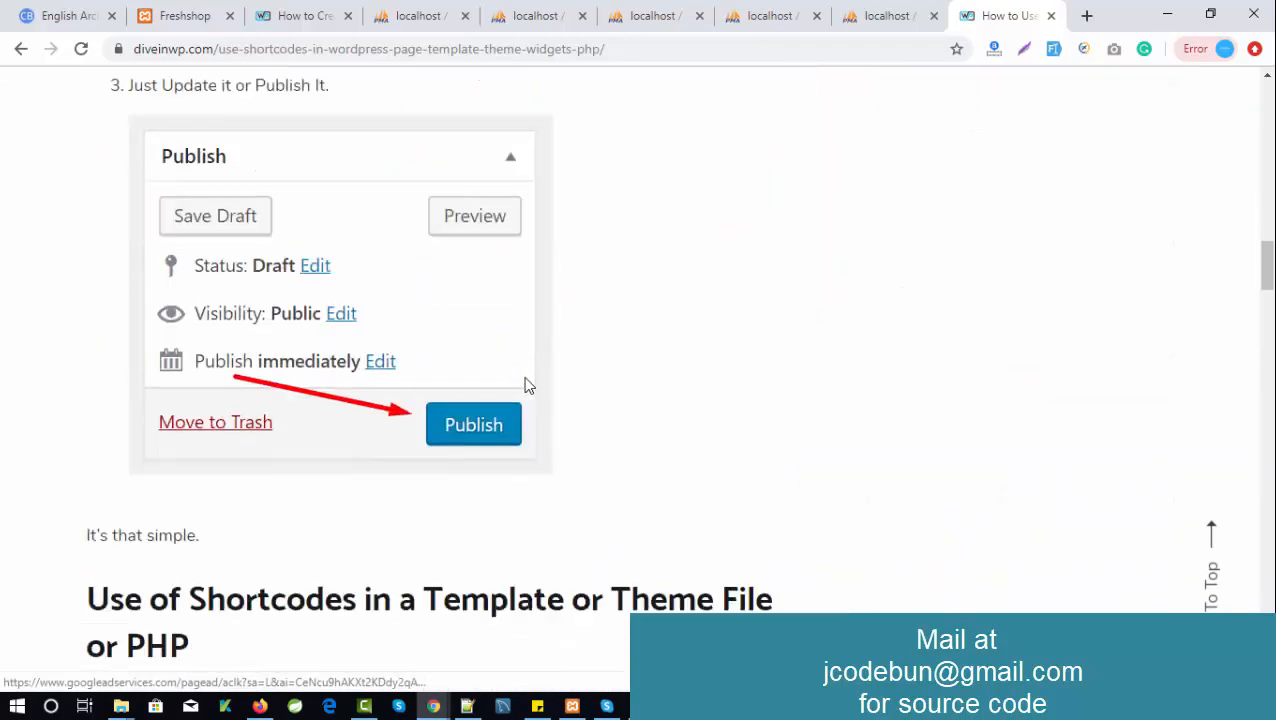